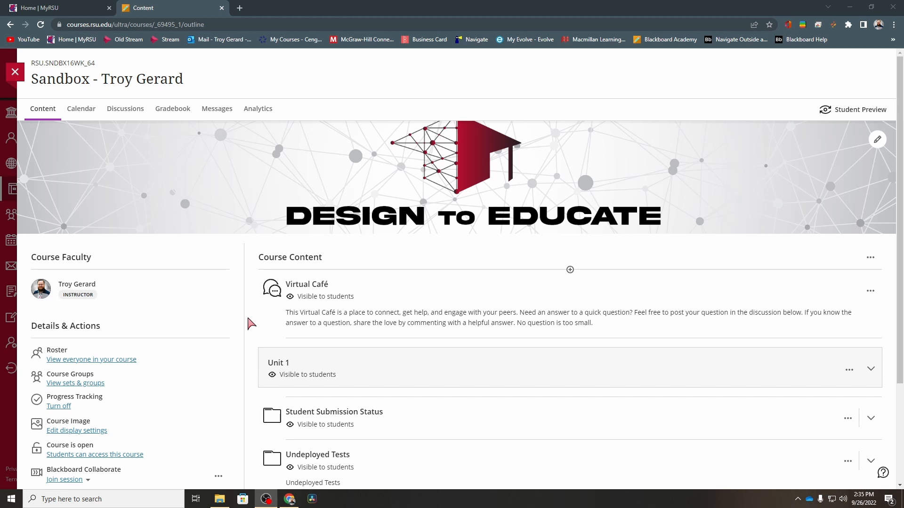
mouse_move(251, 276)
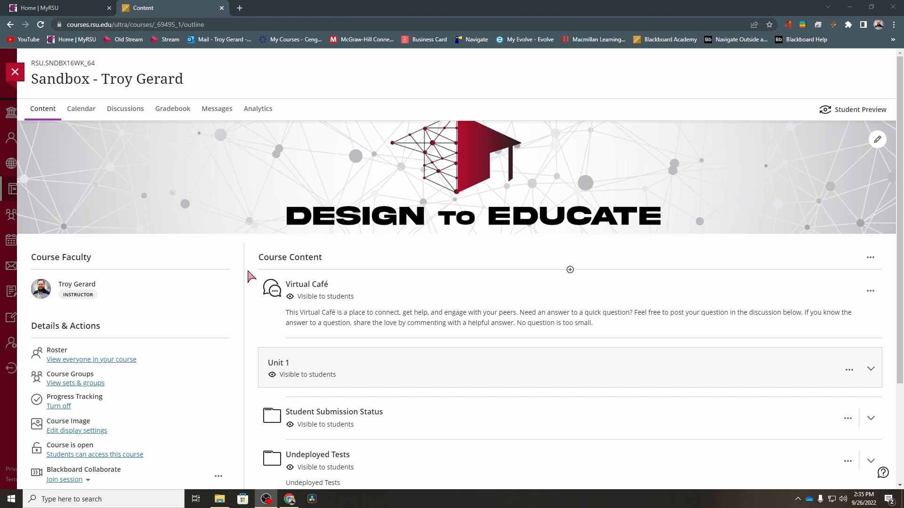
Show the Gradebook's gradable items list and review it down to the syllabus quiz
click(172, 108)
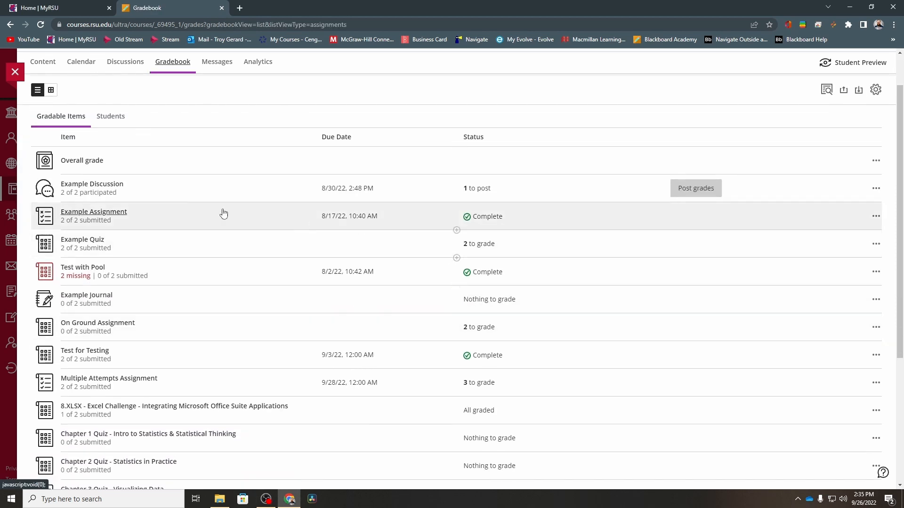
mouse_move(496, 199)
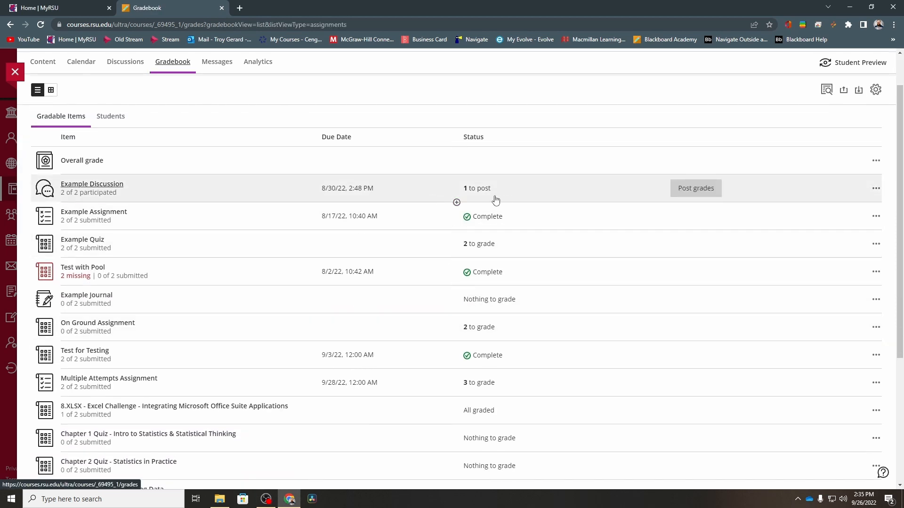
scroll(down, 3)
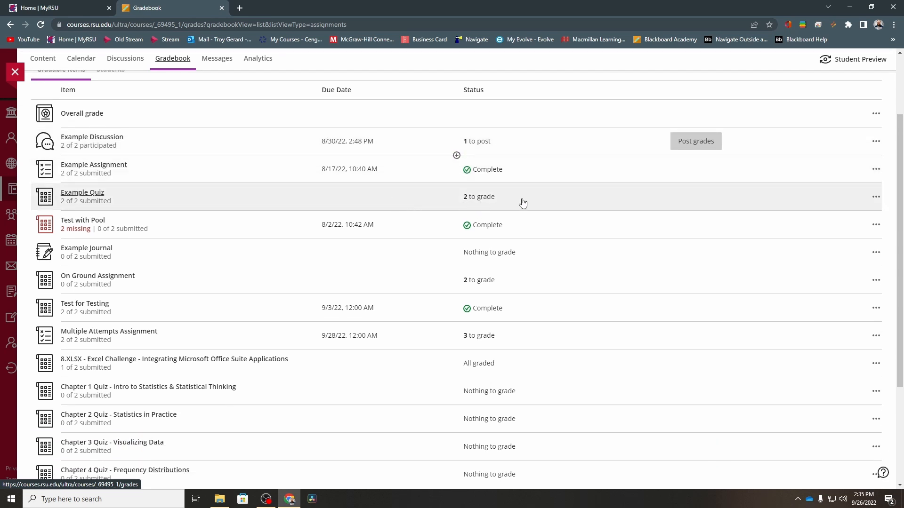
scroll(down, 3)
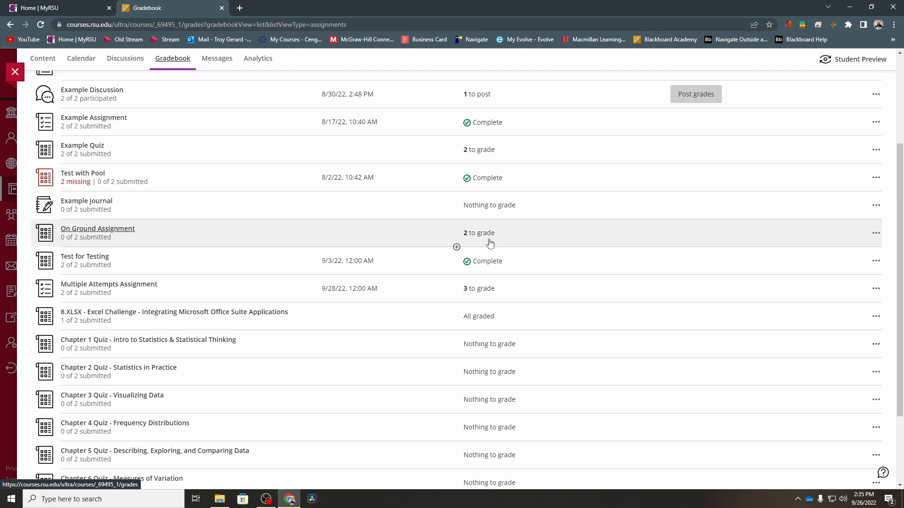
mouse_move(436, 294)
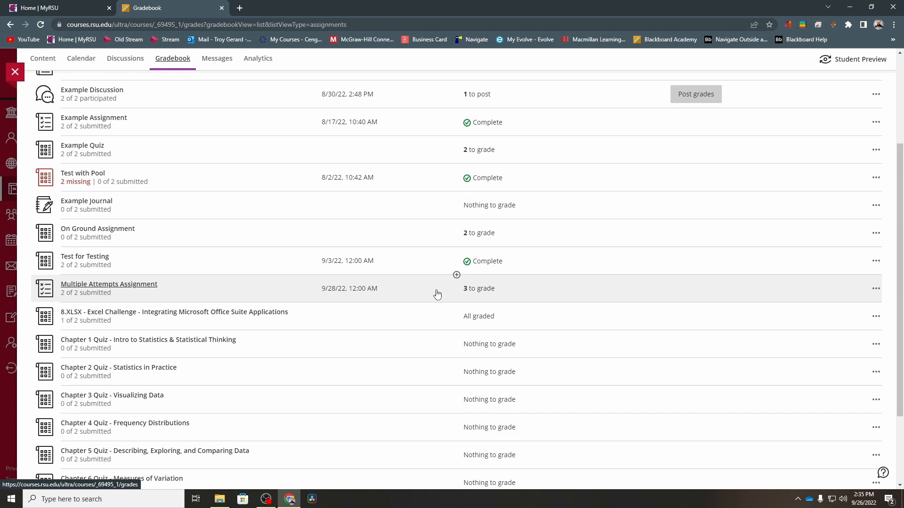
scroll(down, 3)
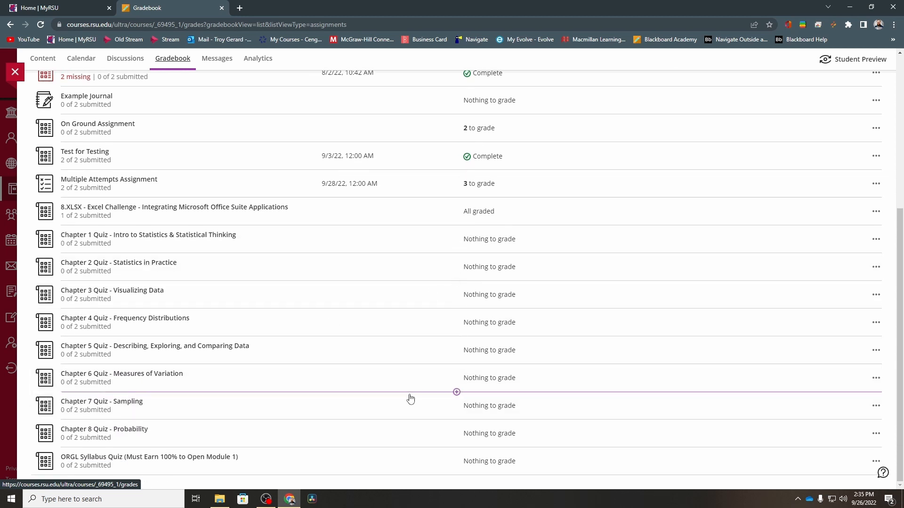
scroll(up, 3)
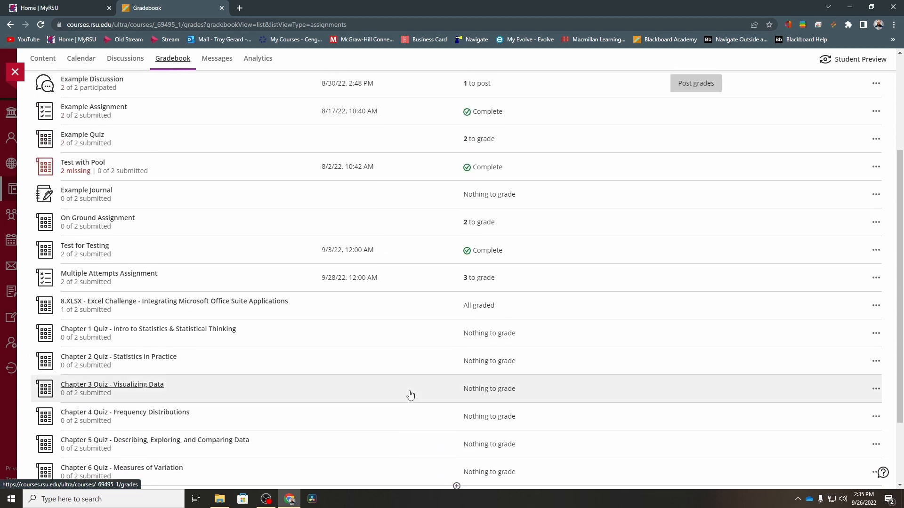
scroll(up, 3)
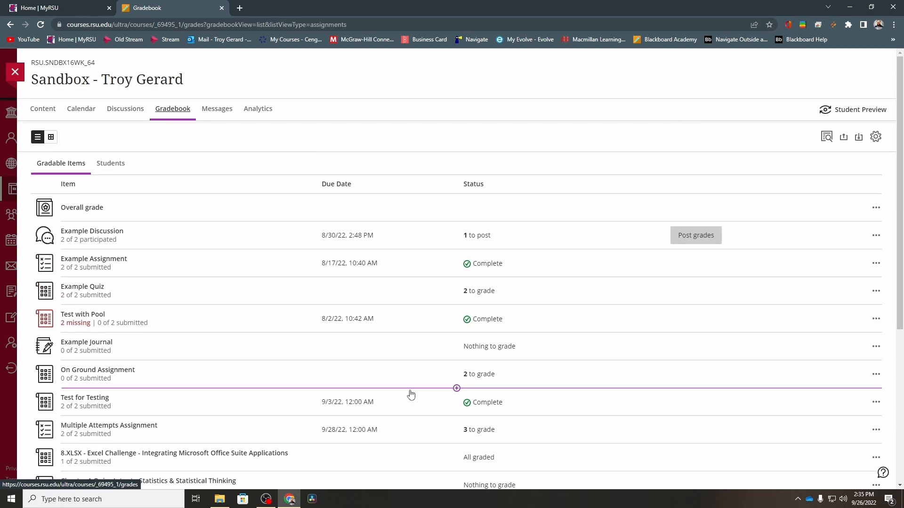
mouse_move(402, 294)
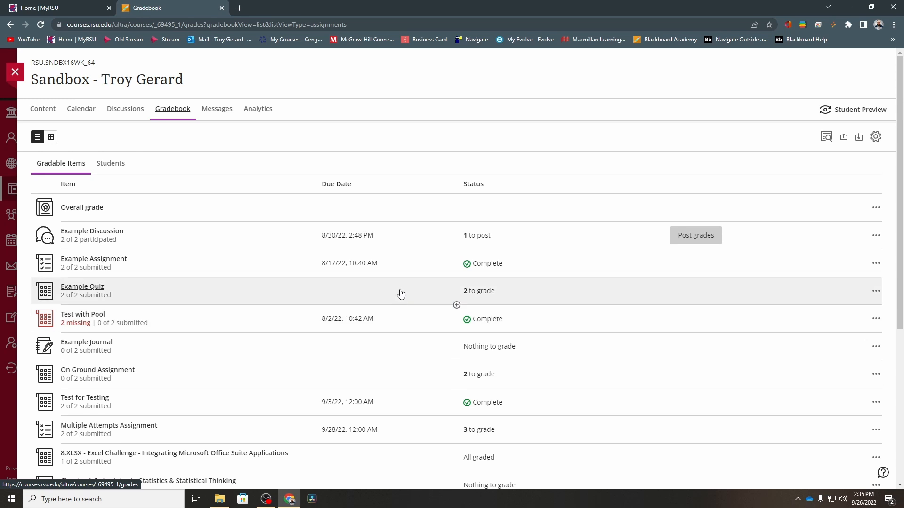
mouse_move(413, 422)
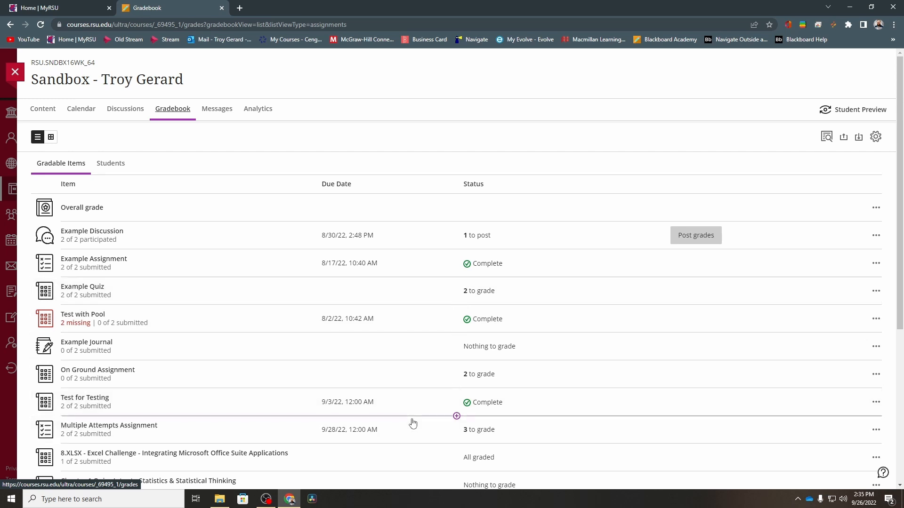
mouse_move(417, 431)
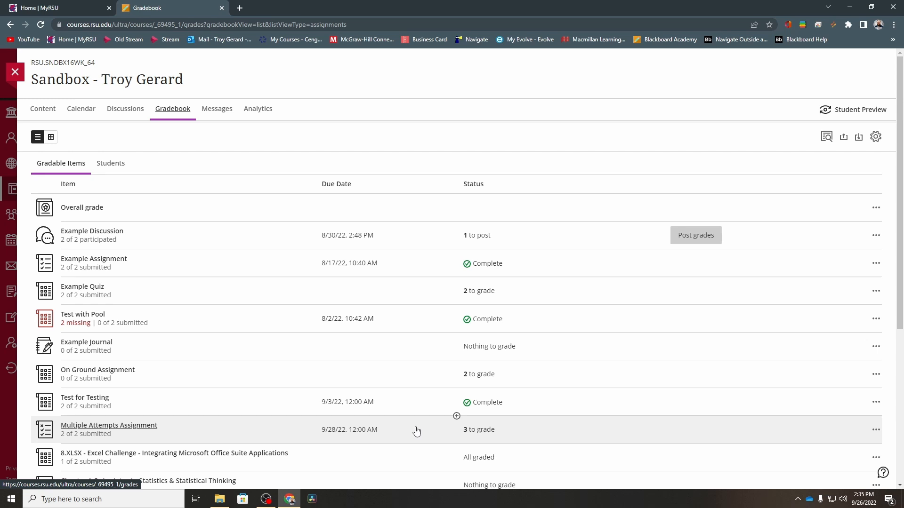
Show the Submissions page for the Multiple Attempts Assignment
click(108, 424)
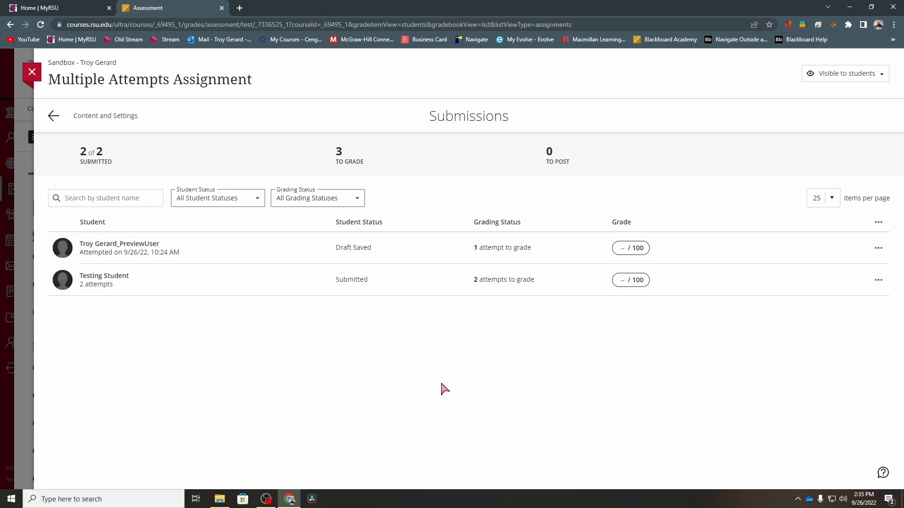
mouse_move(427, 337)
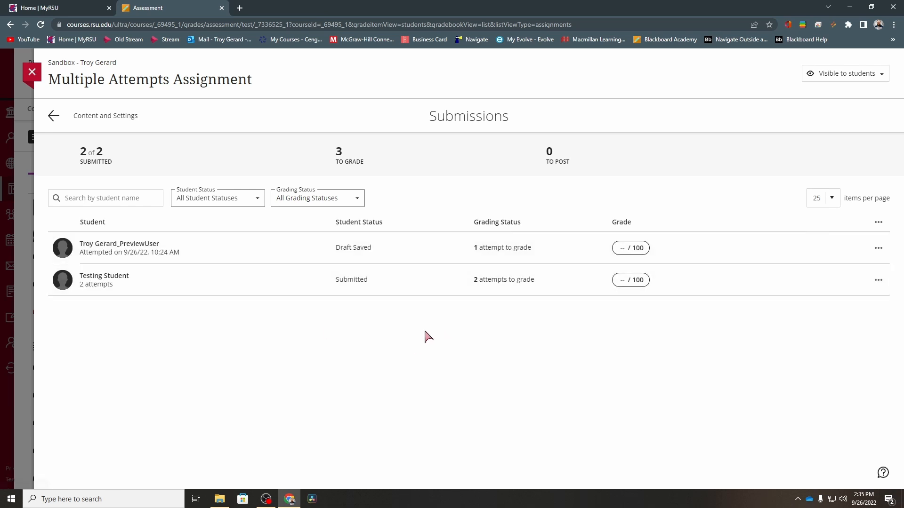
mouse_move(119, 261)
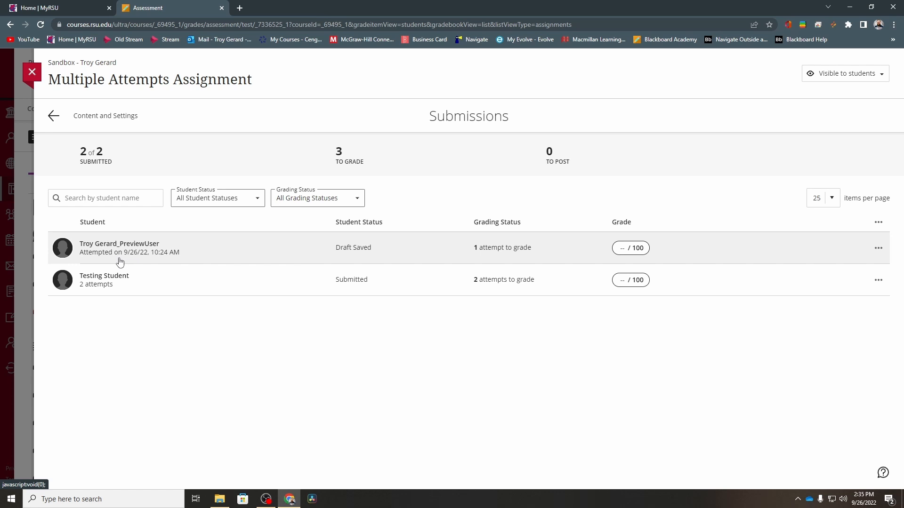
mouse_move(522, 257)
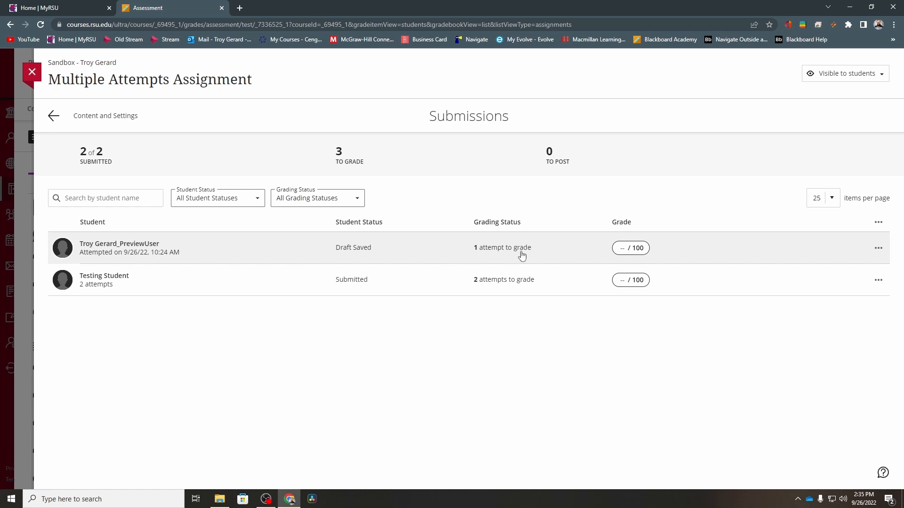
mouse_move(476, 255)
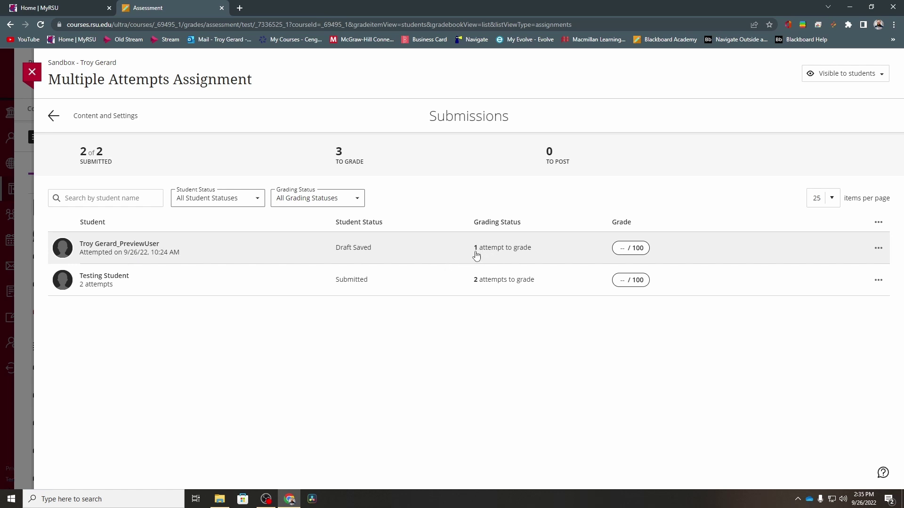
mouse_move(375, 258)
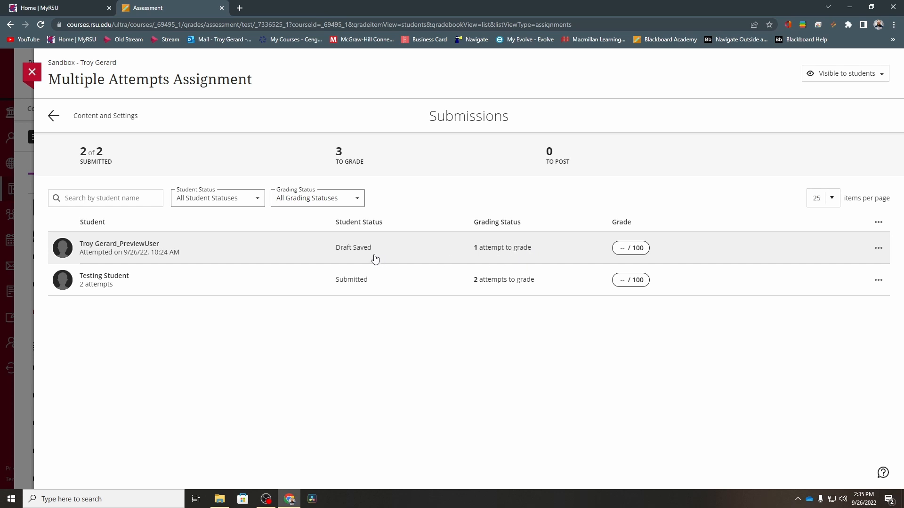
Show the preview user's attempt panel with one attempt and a blank final grade
double_click(352, 248)
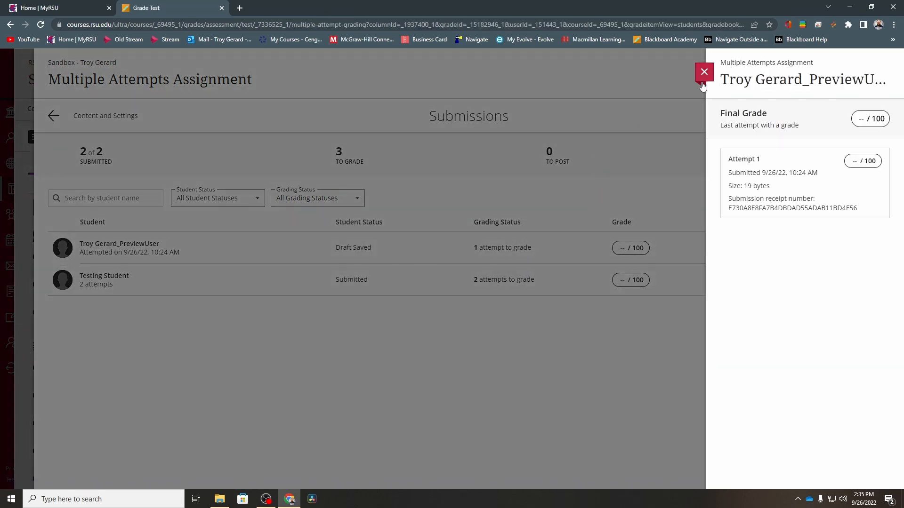
mouse_move(778, 166)
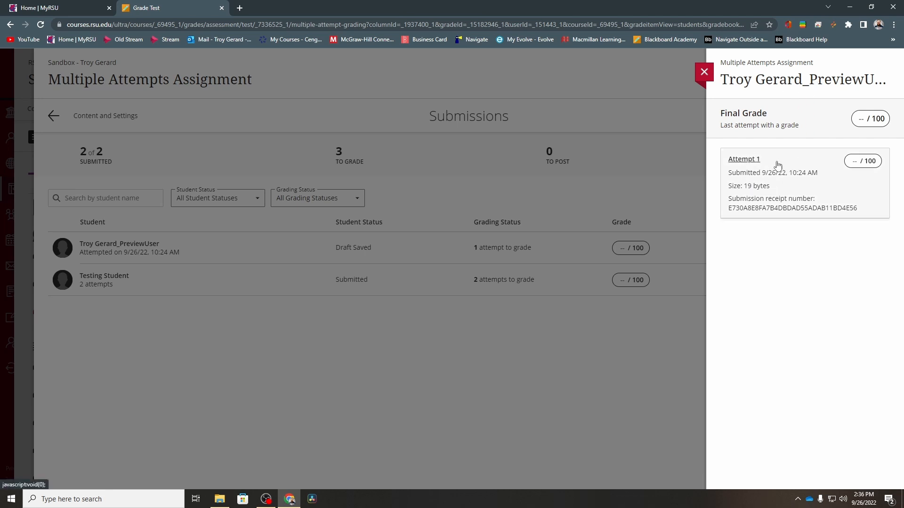
mouse_move(757, 160)
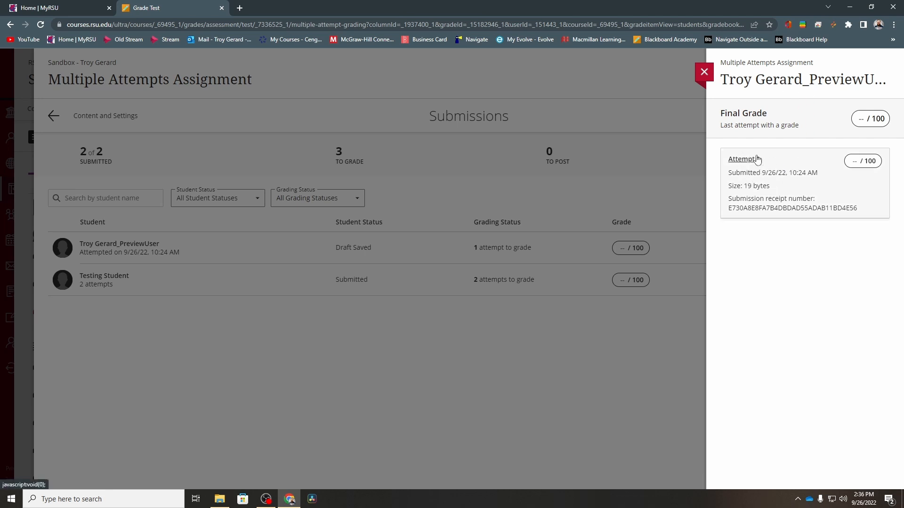
mouse_move(704, 71)
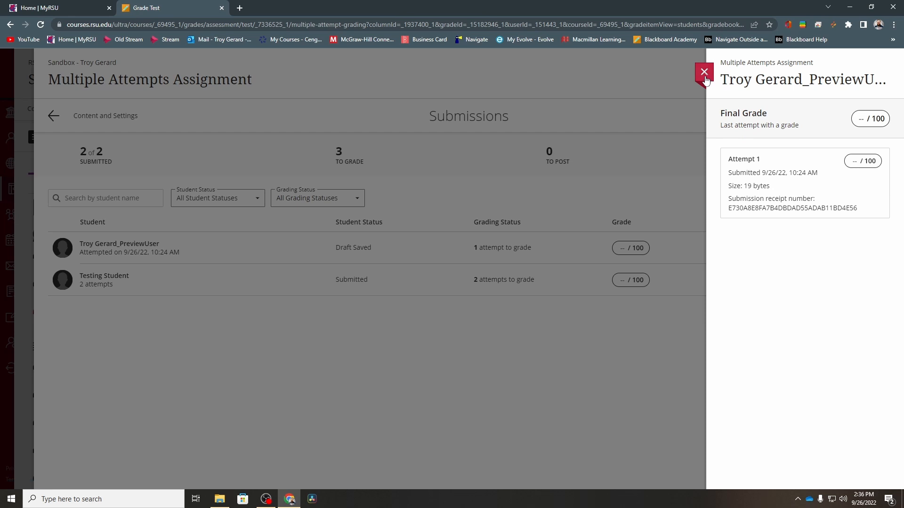
Leave the preview user's panel and enter 80 as Testing Student's override grade
click(703, 78)
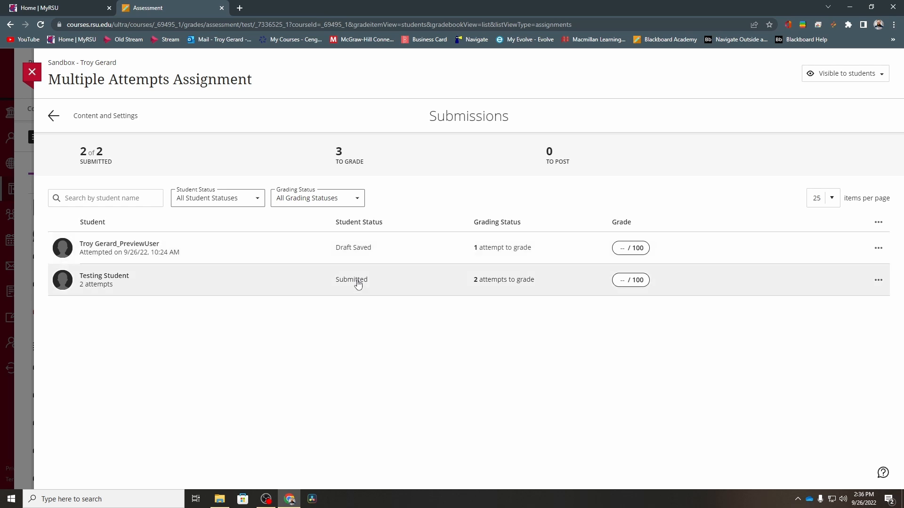
mouse_move(503, 288)
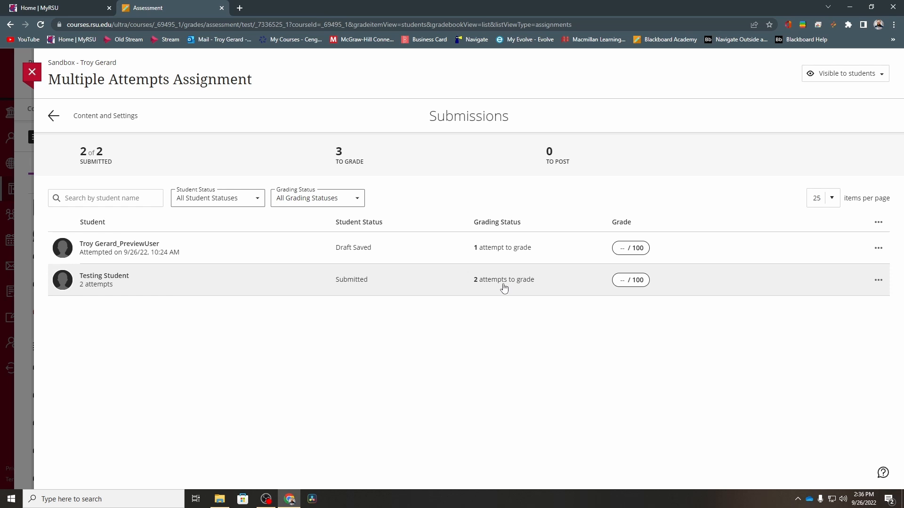
click(630, 279)
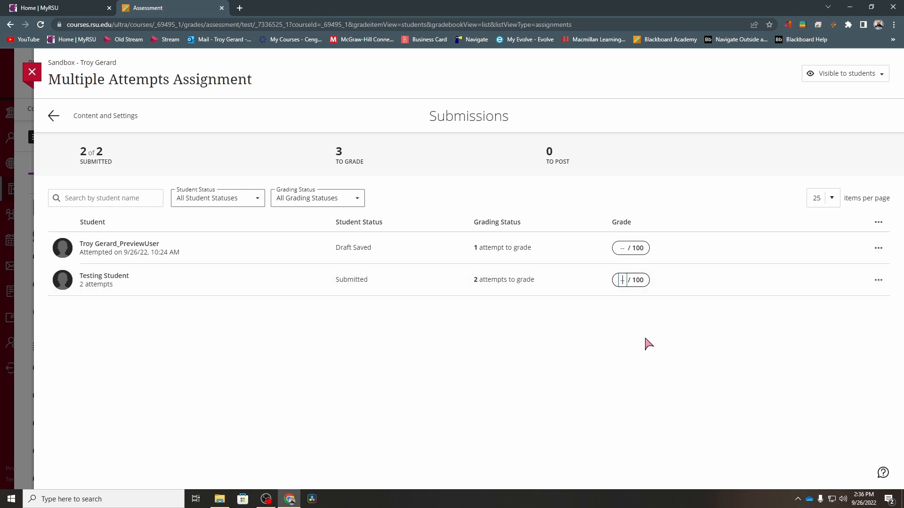
text(80)
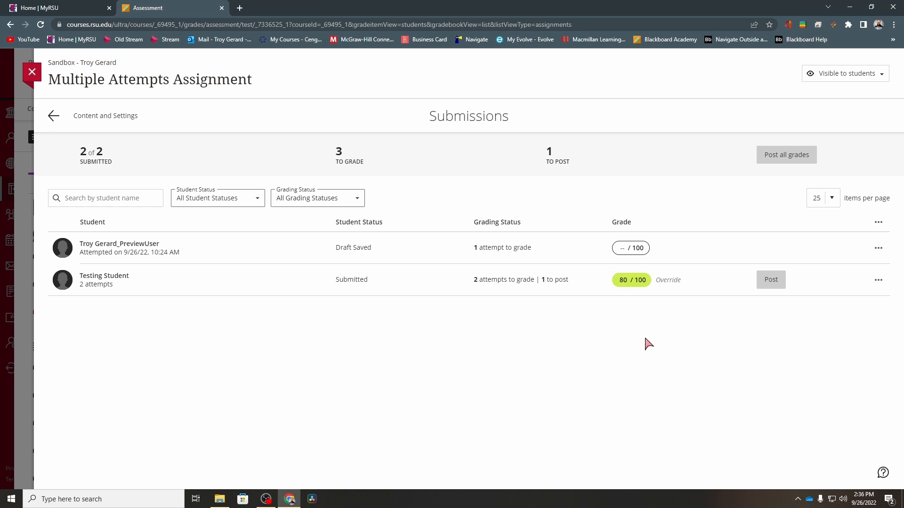
mouse_move(665, 291)
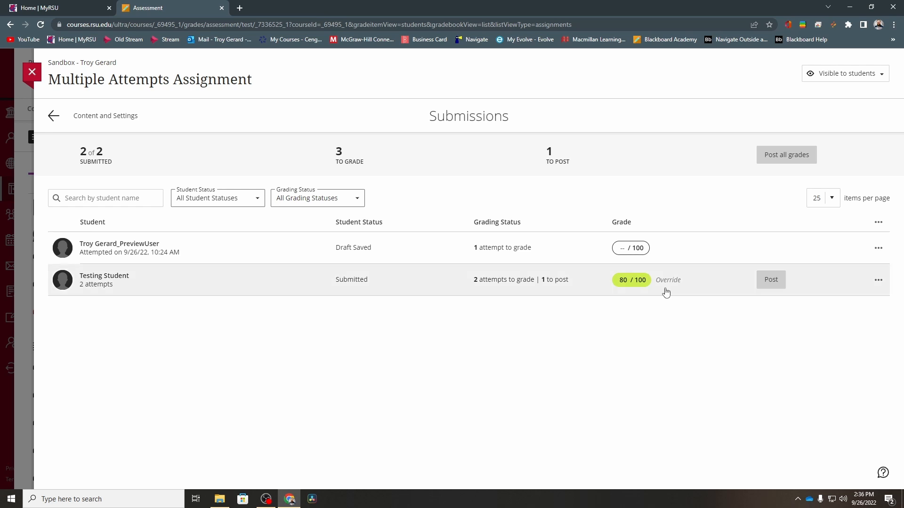
mouse_move(693, 291)
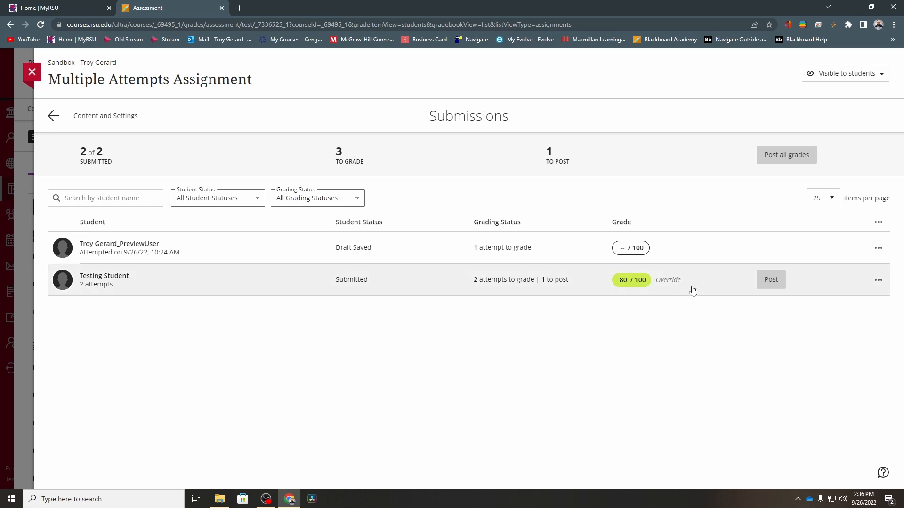
mouse_move(687, 288)
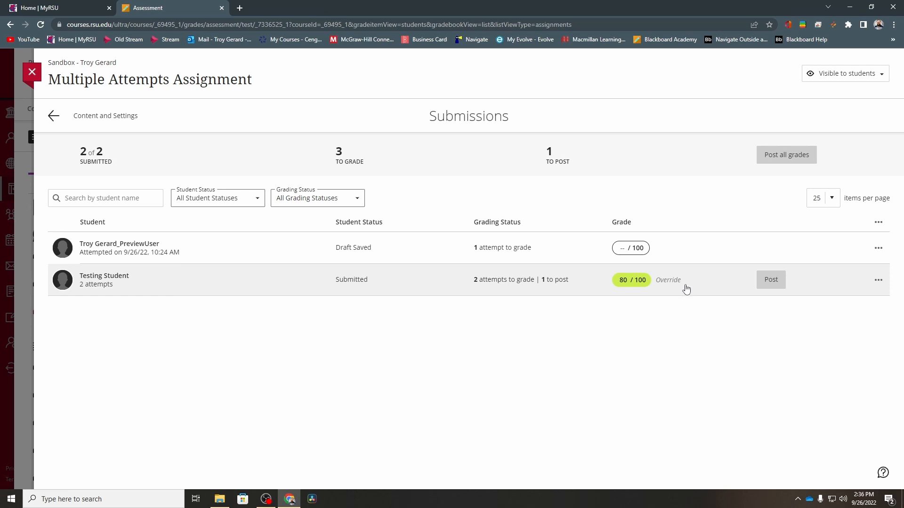
mouse_move(771, 279)
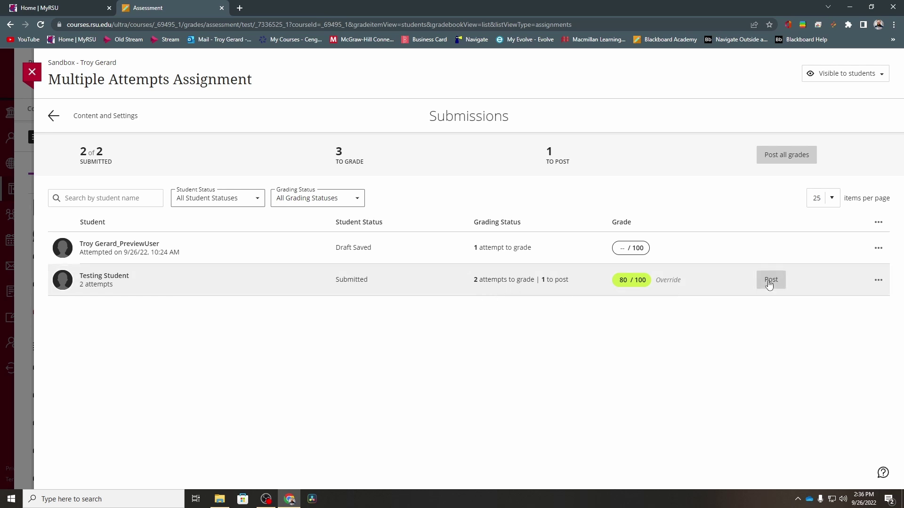
mouse_move(590, 359)
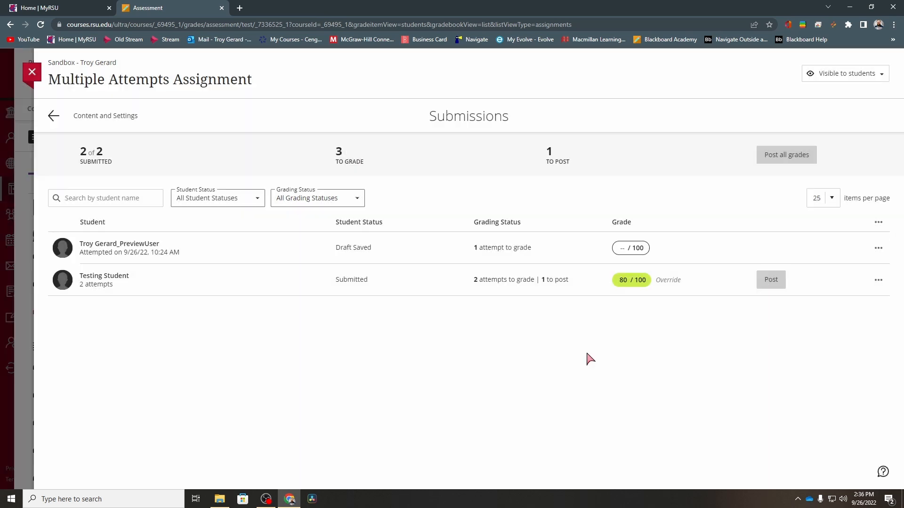
Post Testing Student's 80/100, then enter and post 80/100 for the preview user, confirming release
click(770, 280)
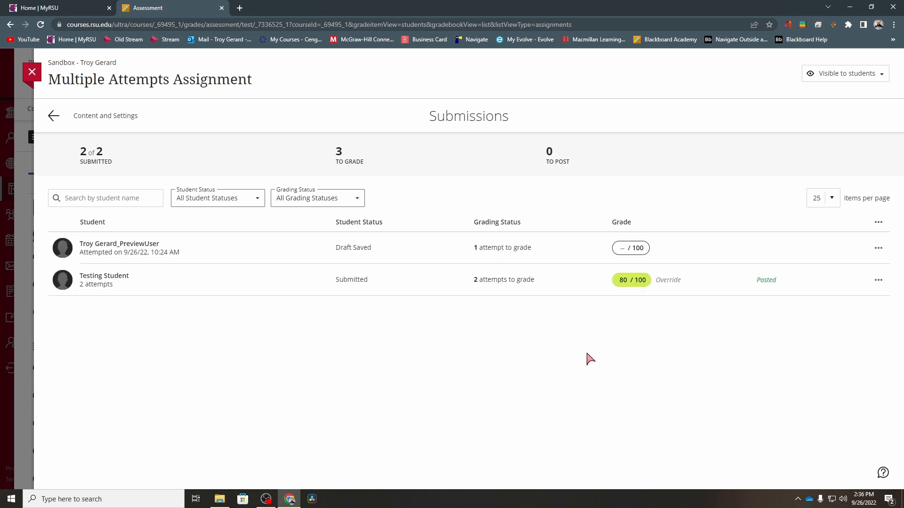
mouse_move(638, 295)
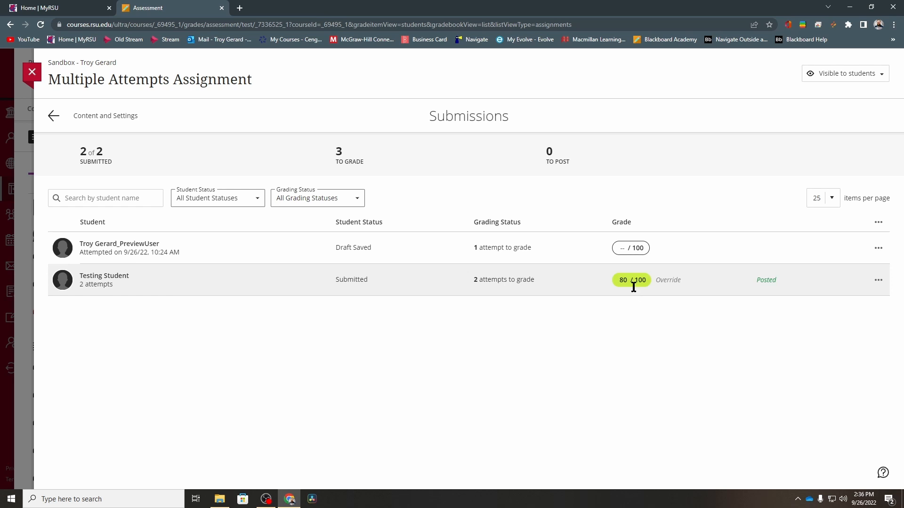
mouse_move(485, 292)
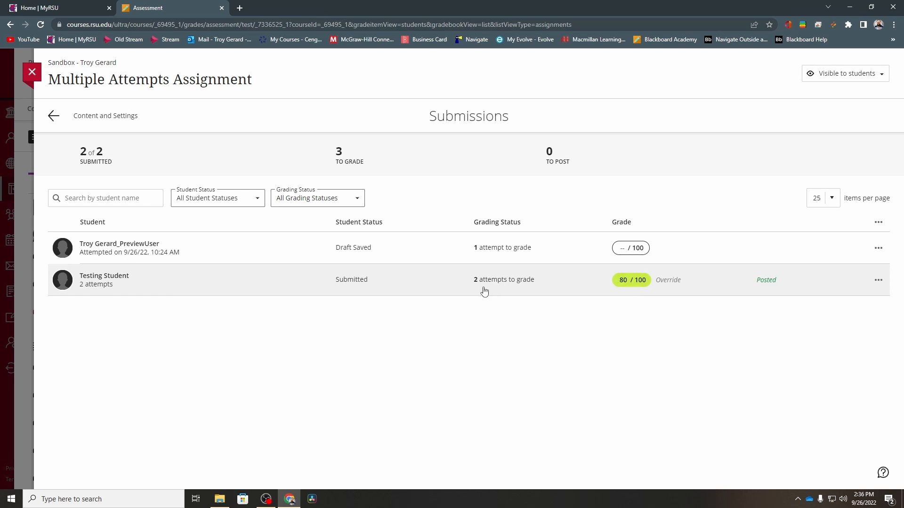
mouse_move(637, 247)
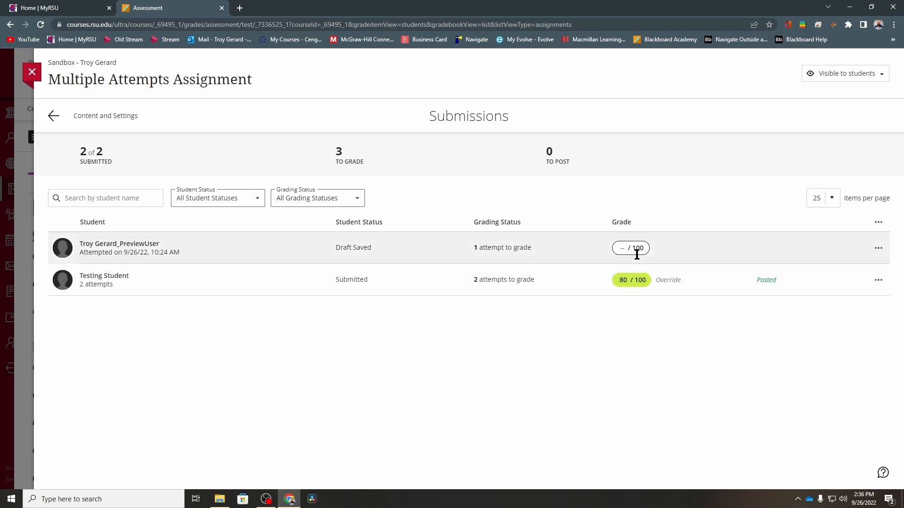
click(630, 248)
text(80)
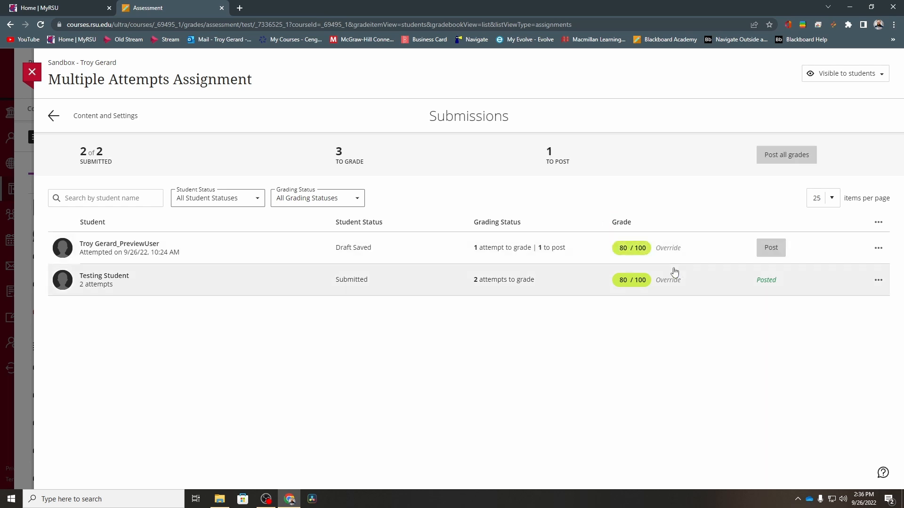
click(770, 248)
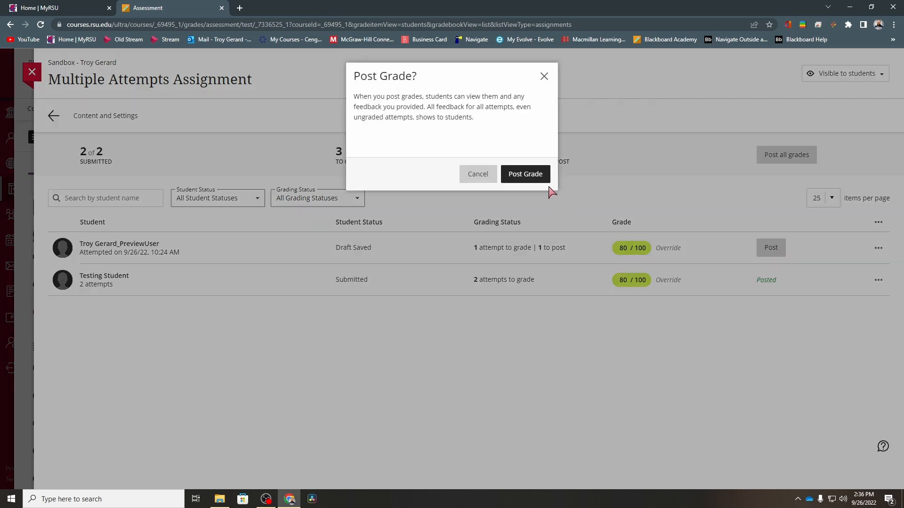
click(525, 174)
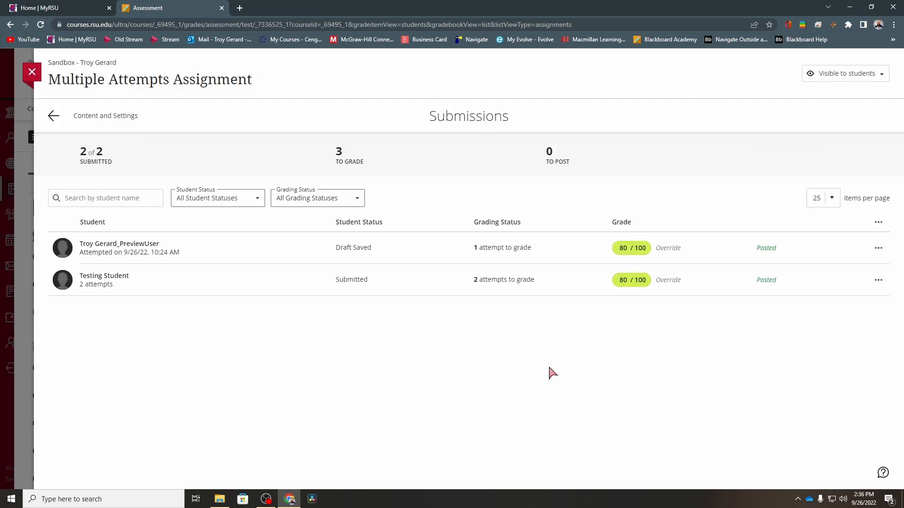
mouse_move(505, 375)
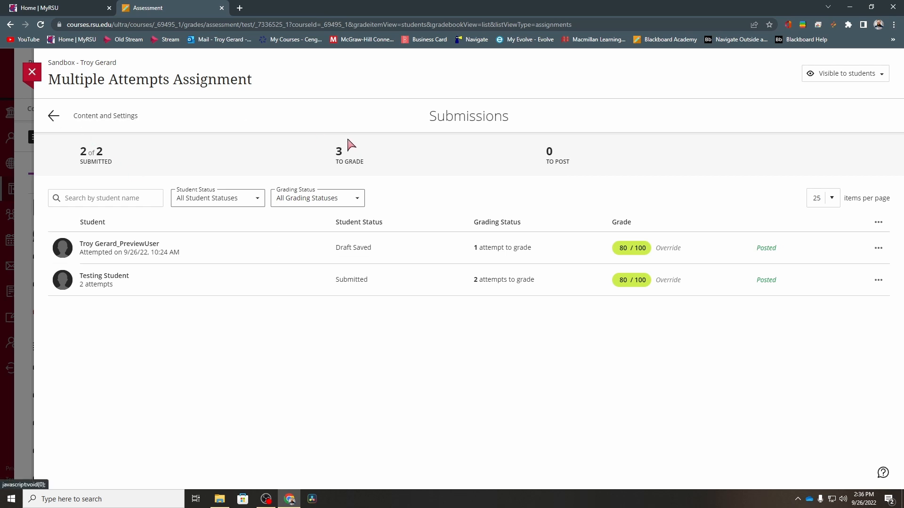
mouse_move(336, 164)
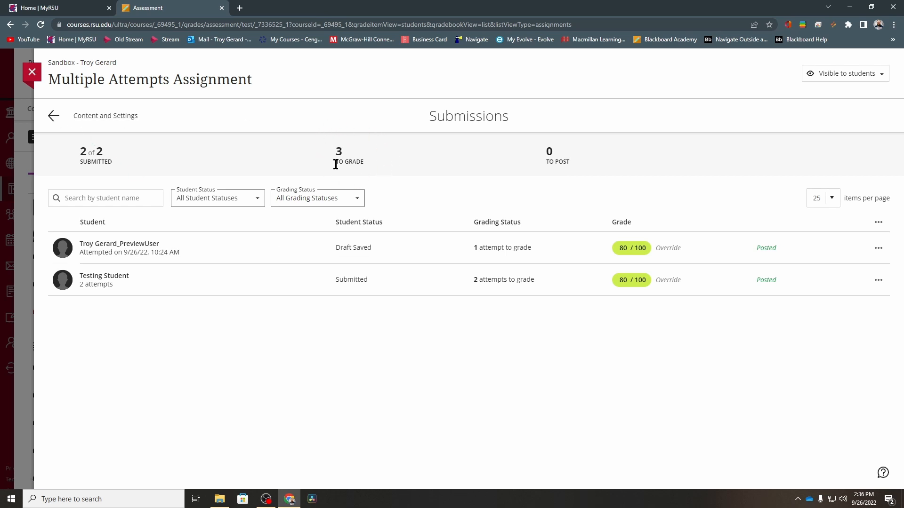
mouse_move(340, 171)
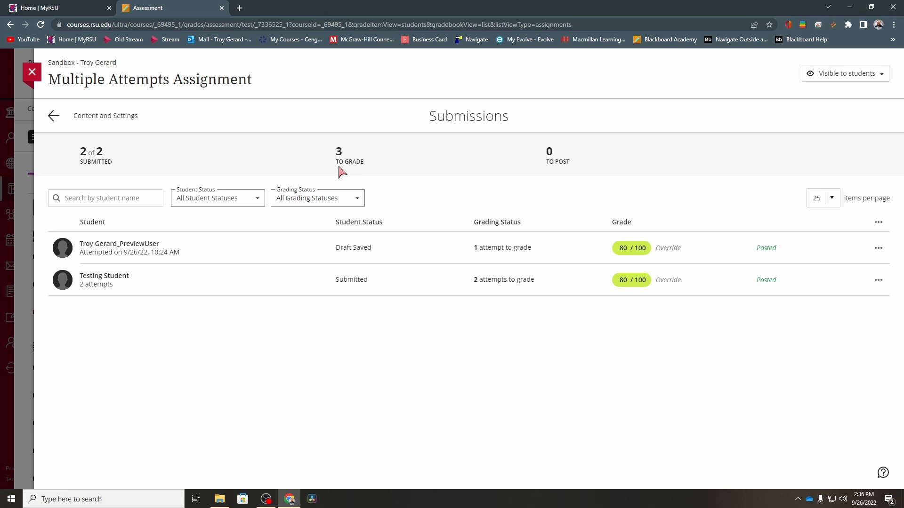
mouse_move(344, 175)
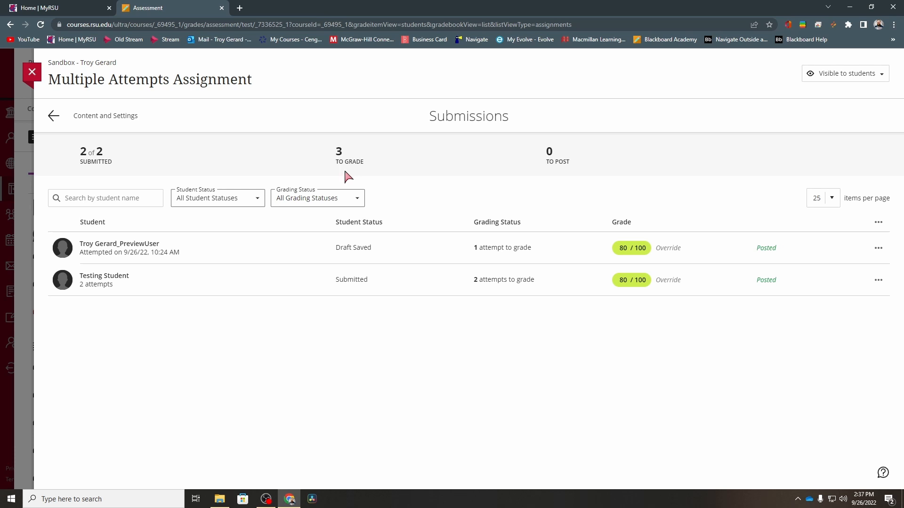
mouse_move(491, 285)
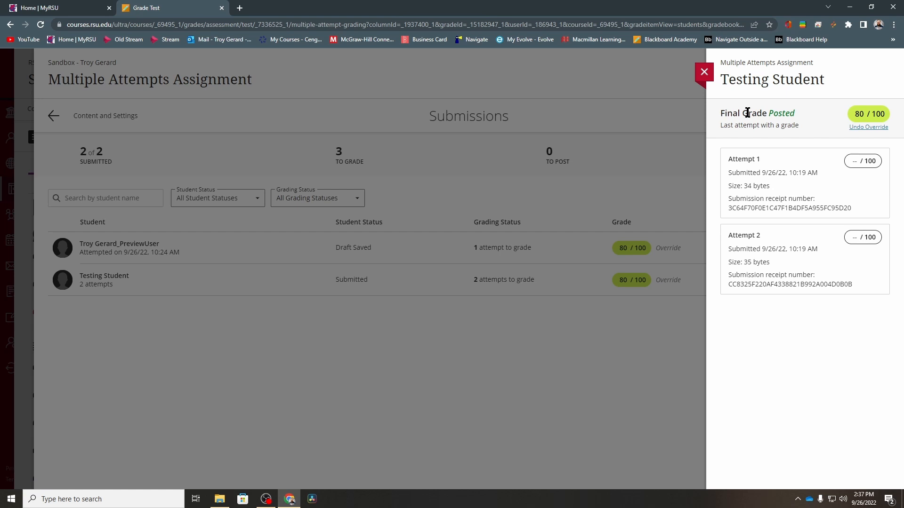
mouse_move(867, 127)
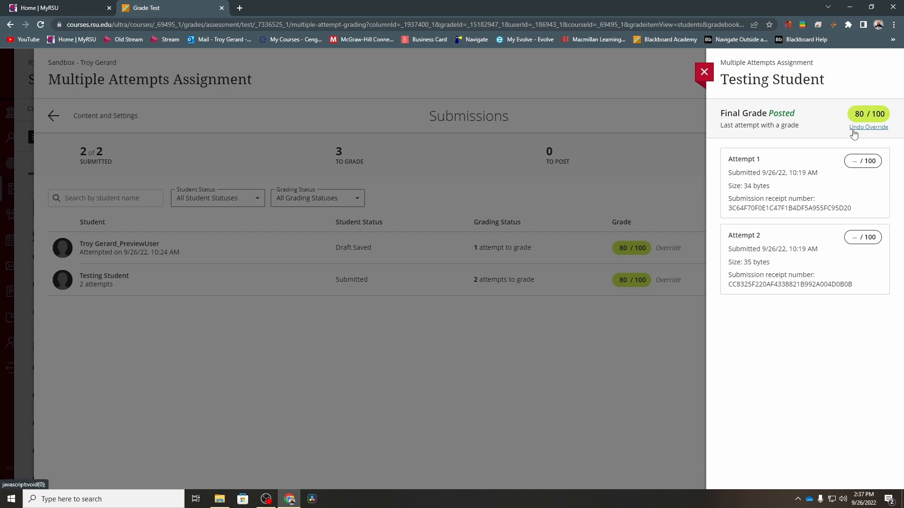
mouse_move(873, 131)
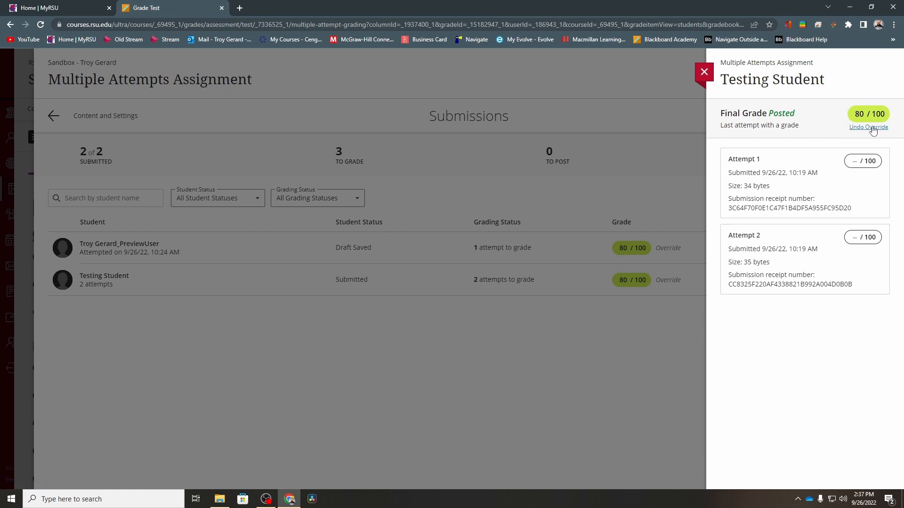
mouse_move(868, 127)
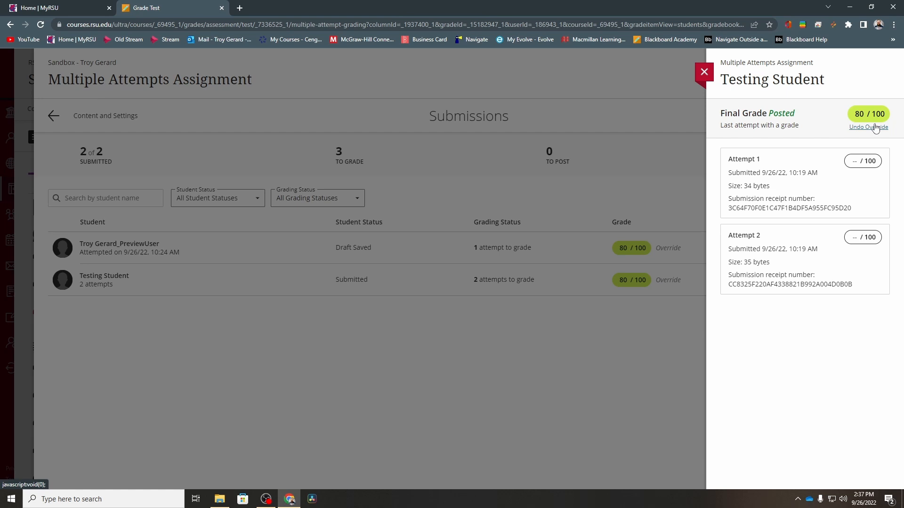
mouse_move(853, 132)
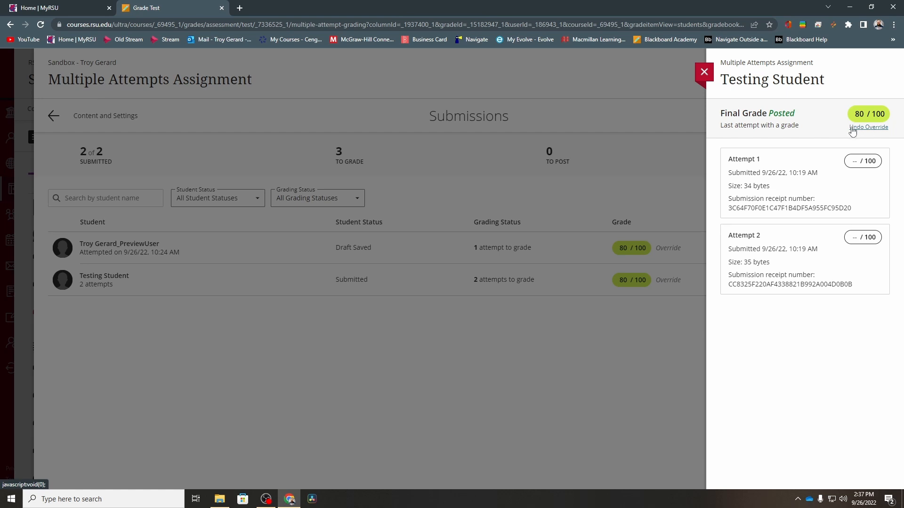
mouse_move(855, 132)
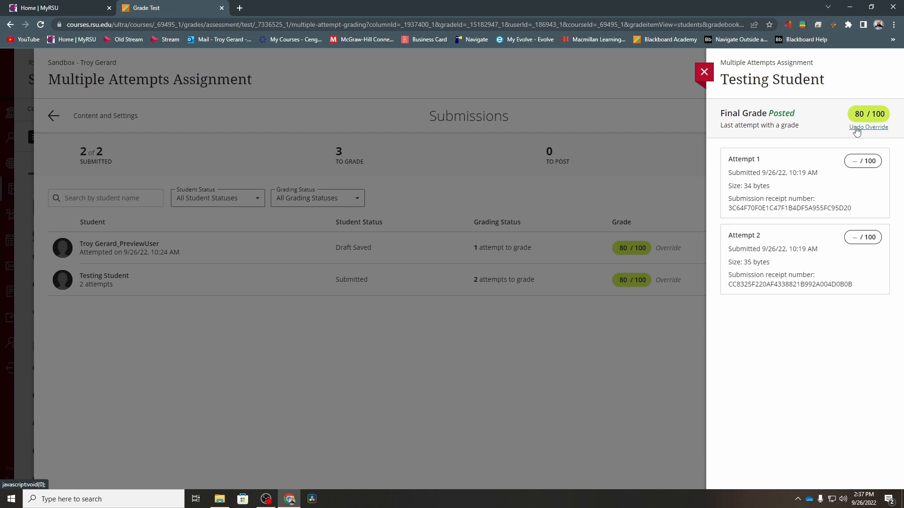
Undo Testing Student's 80/100 override so the final grade is blank
click(868, 128)
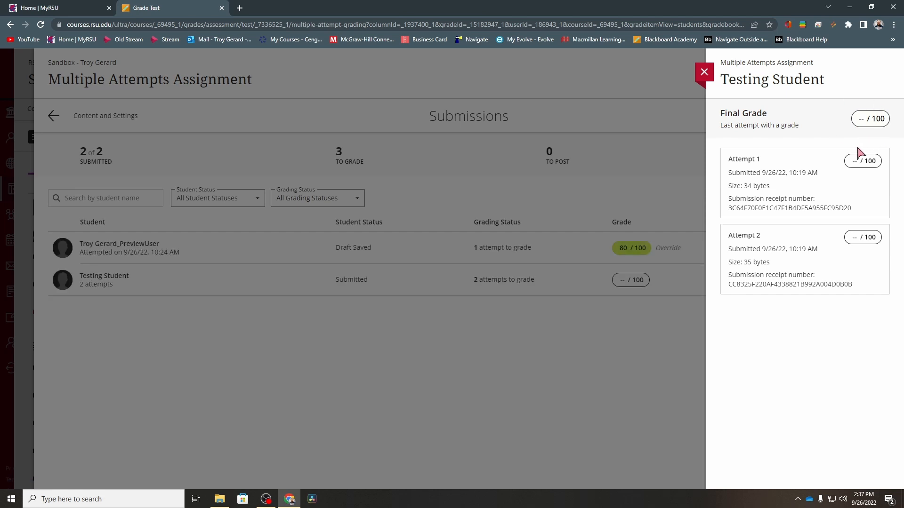
mouse_move(870, 143)
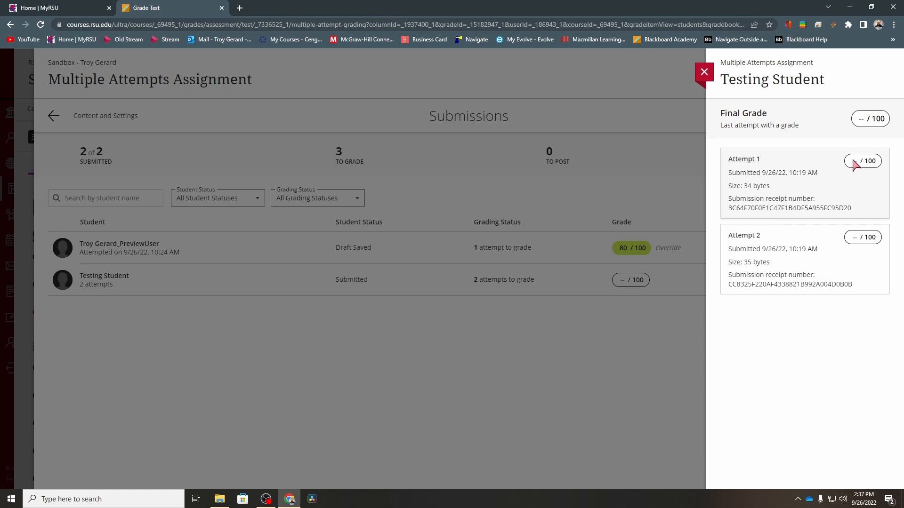
From Attempt 1's feedback view, set Testing Student's final grade override back to 80, then move to the preview user
click(742, 159)
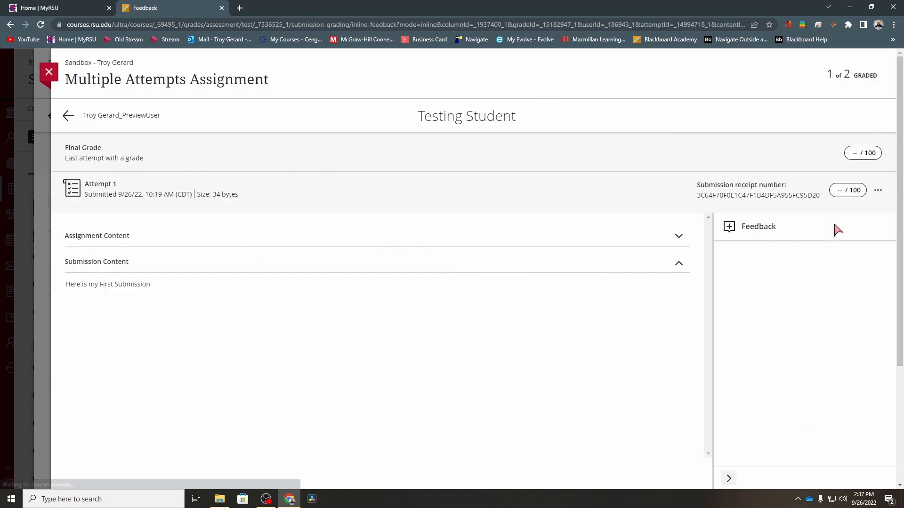
click(728, 226)
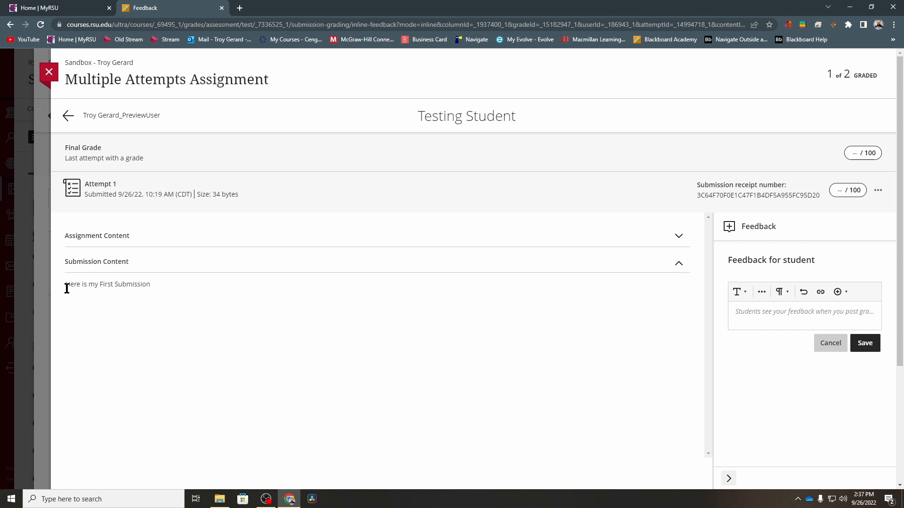
mouse_move(418, 296)
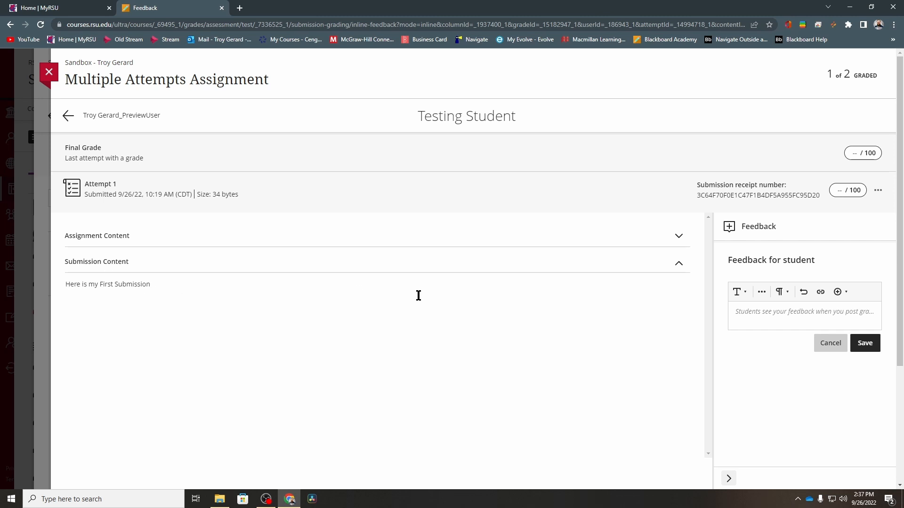
mouse_move(858, 176)
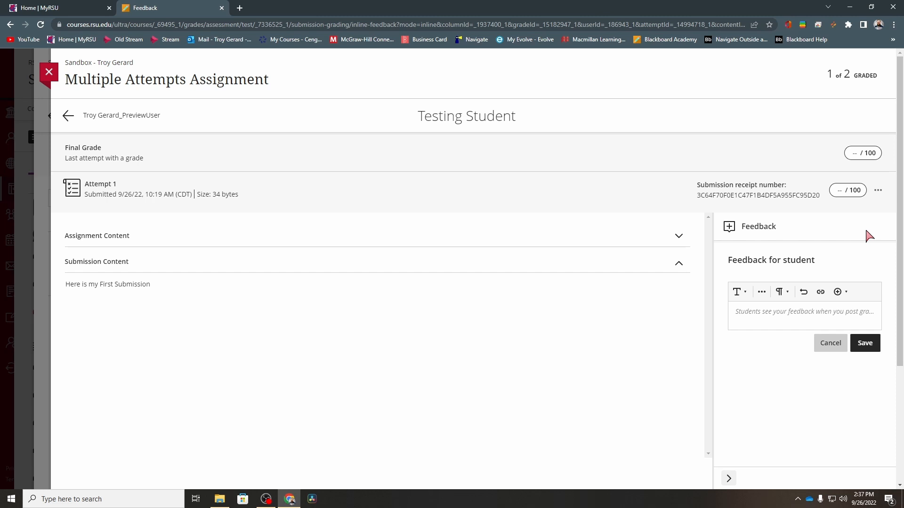
click(854, 152)
text(80)
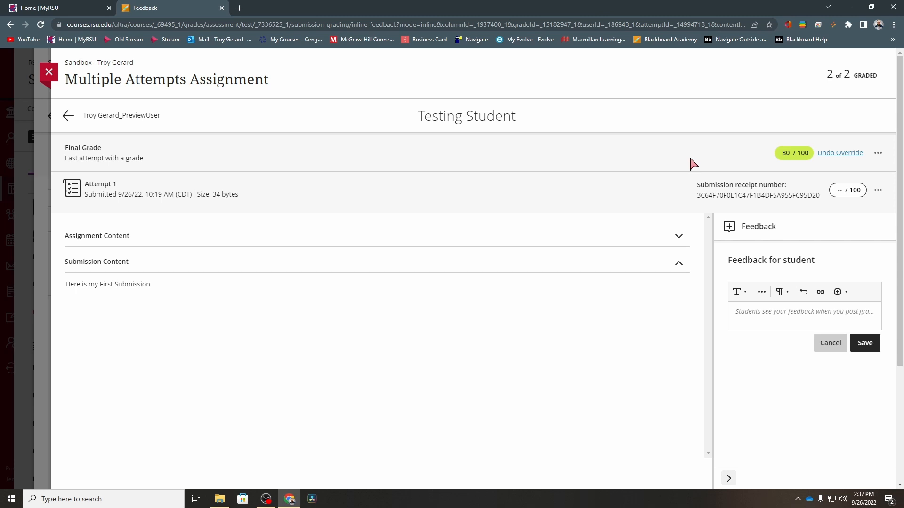
mouse_move(477, 122)
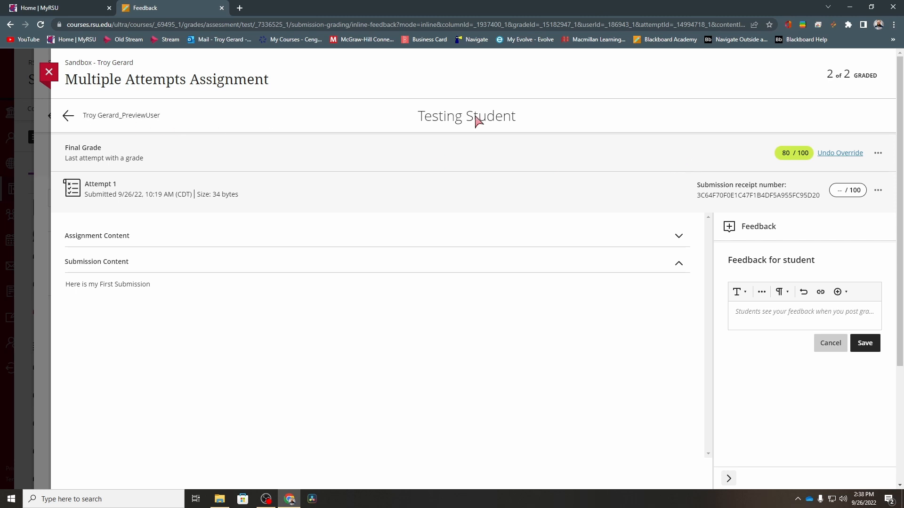
mouse_move(184, 136)
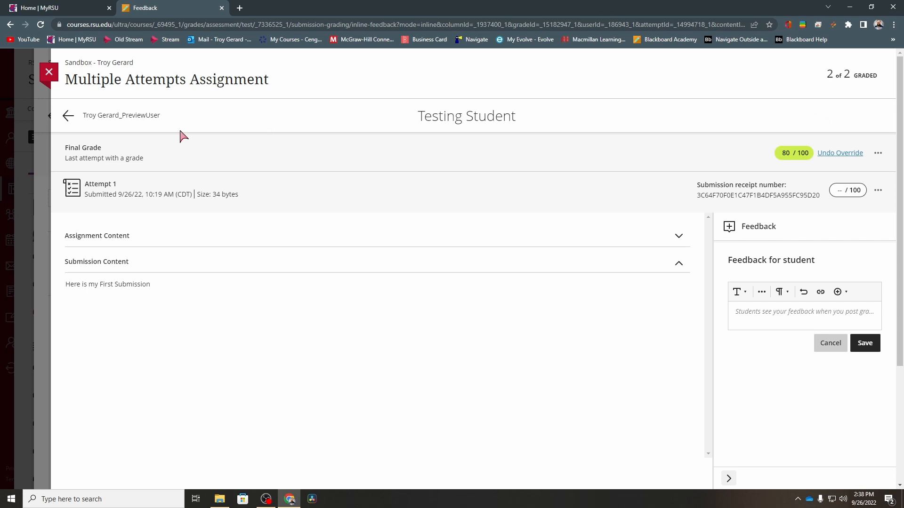
click(68, 115)
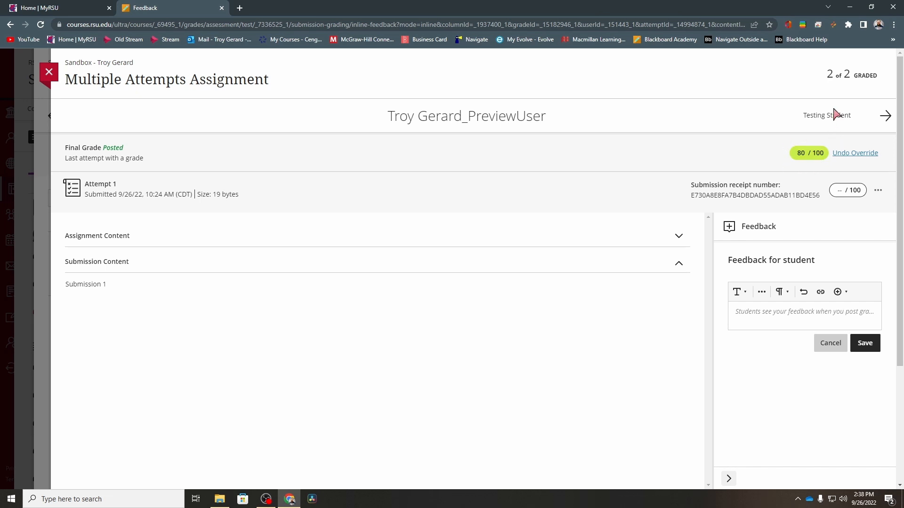
Back on Testing Student, grade Attempt 2 as 80/100 so the final grade is 80 without an override
click(885, 115)
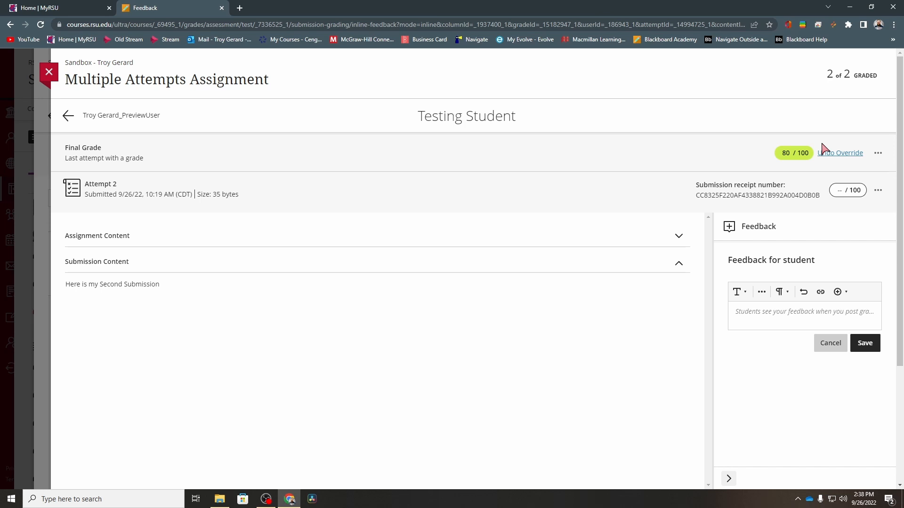
mouse_move(800, 168)
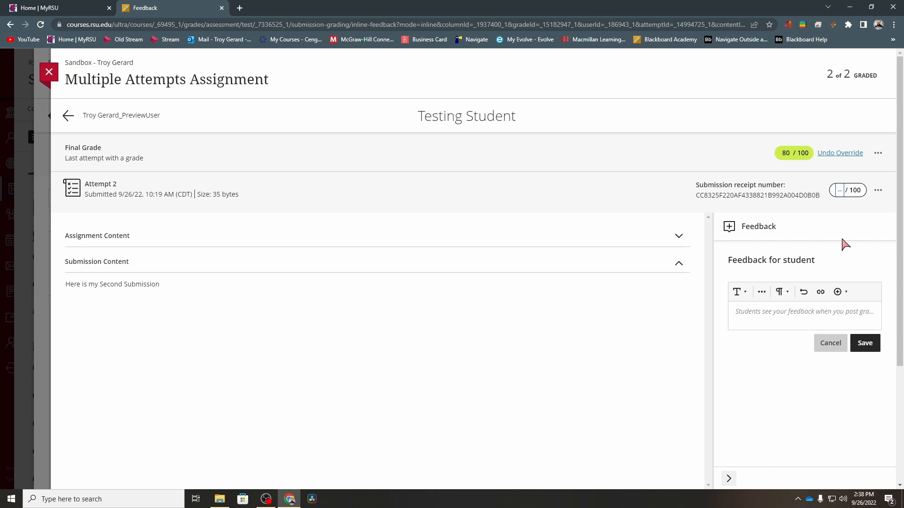
mouse_move(858, 241)
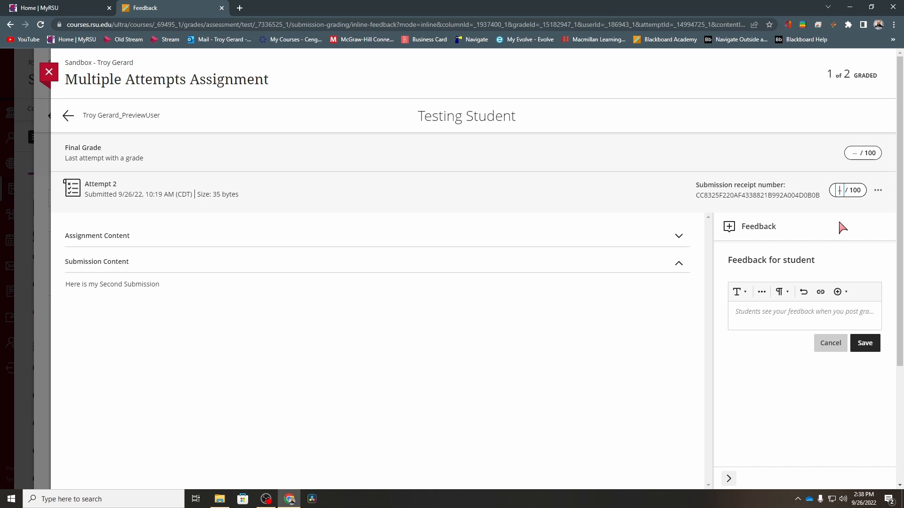
text(80)
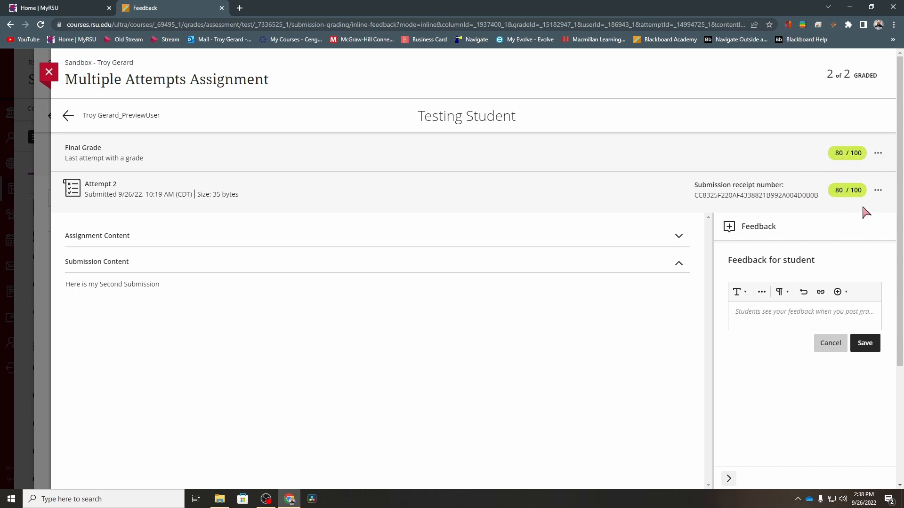
mouse_move(819, 201)
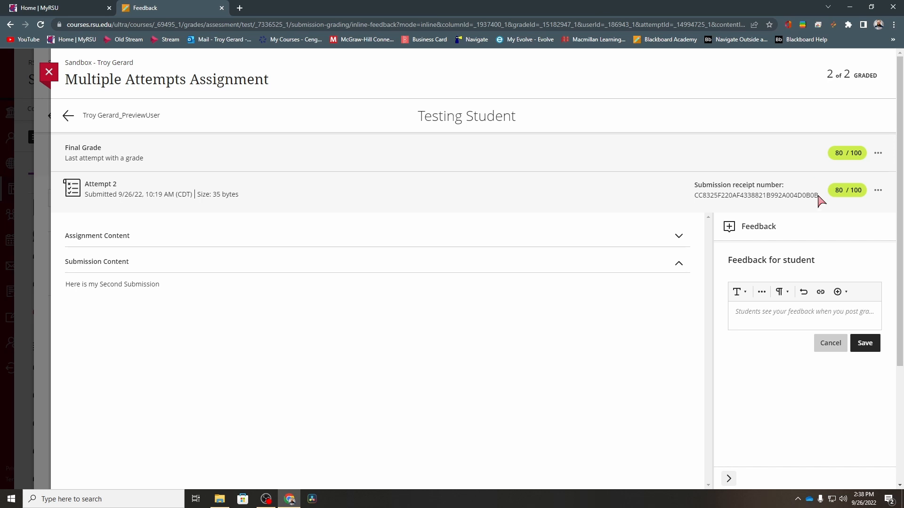
mouse_move(847, 152)
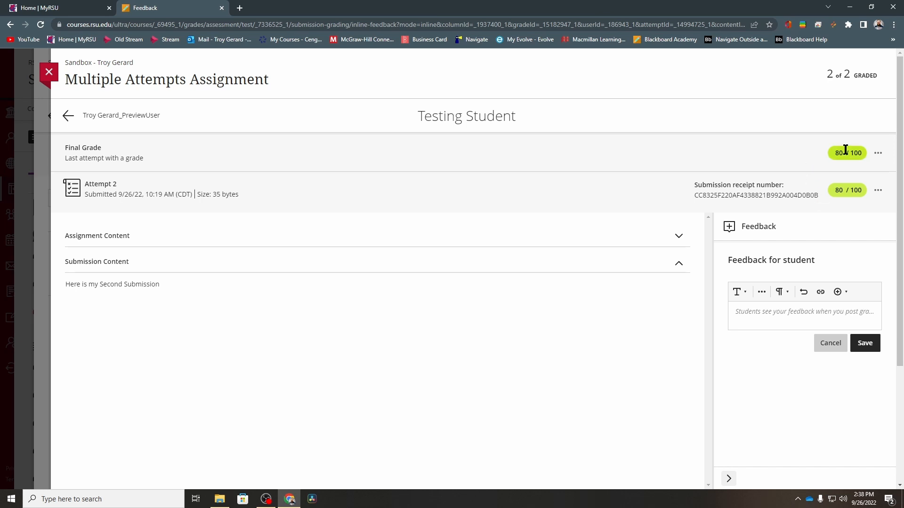
mouse_move(826, 163)
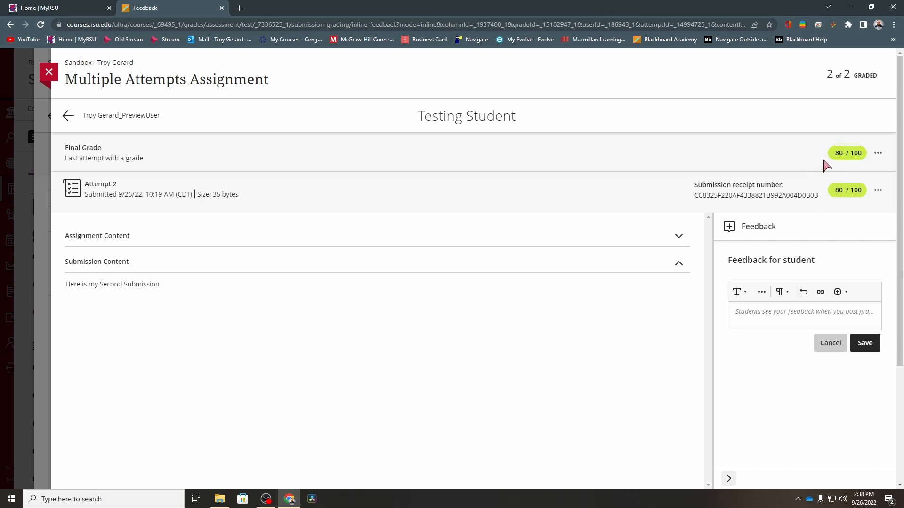
mouse_move(483, 145)
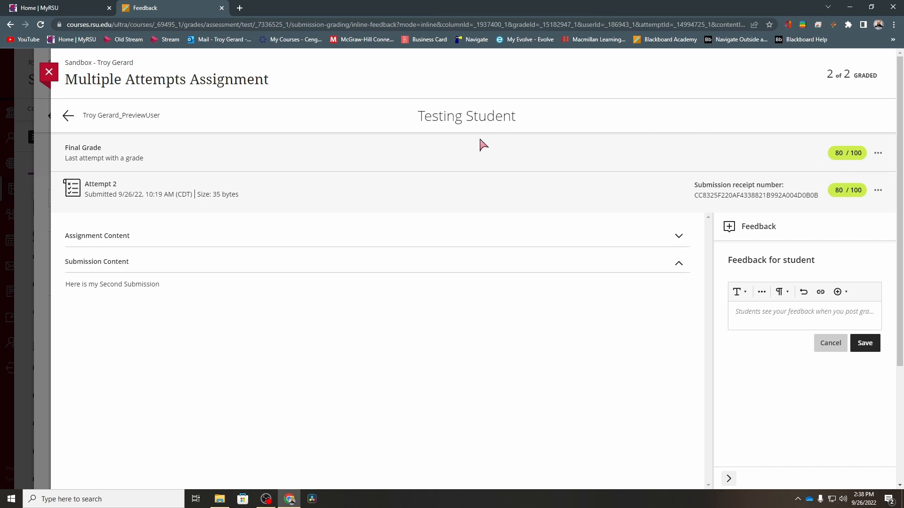
mouse_move(108, 184)
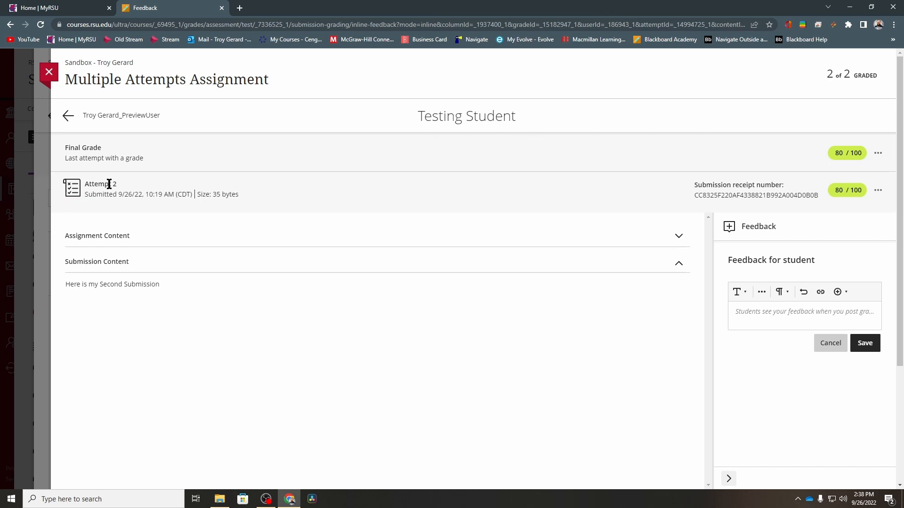
mouse_move(157, 284)
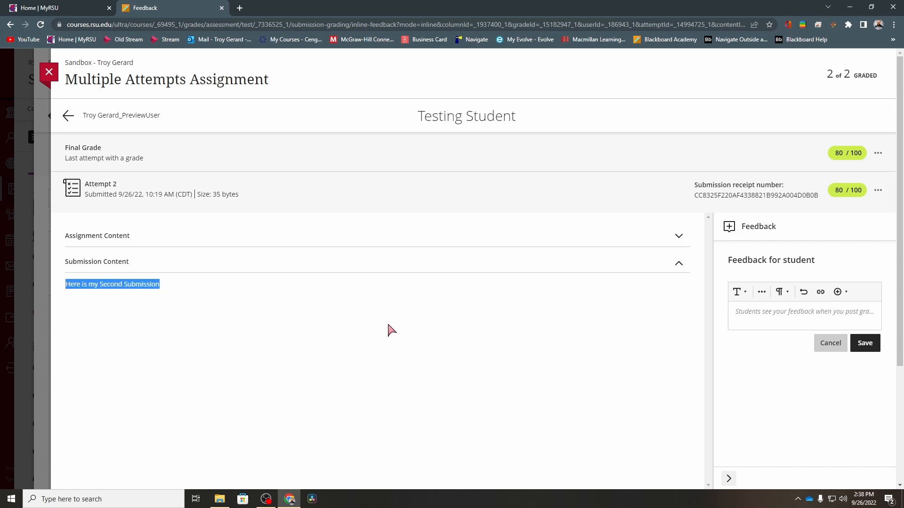
double_click(100, 183)
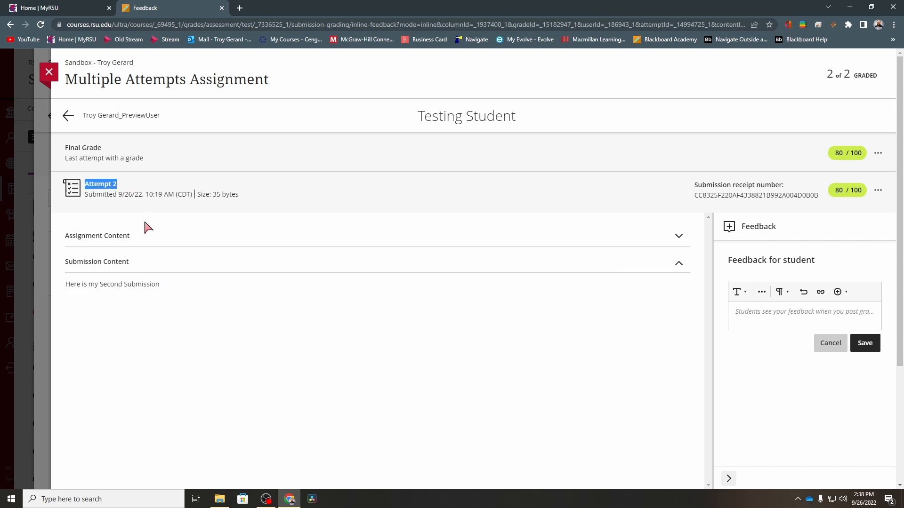
mouse_move(833, 407)
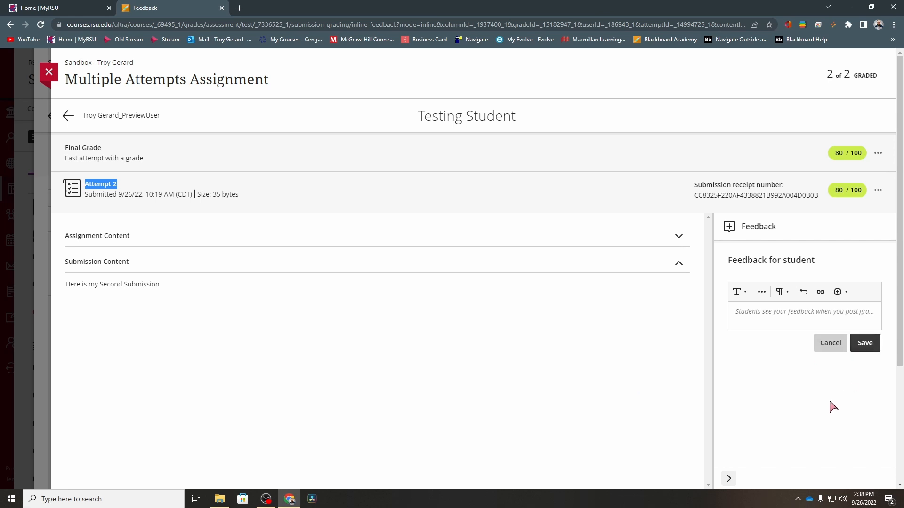
mouse_move(54, 91)
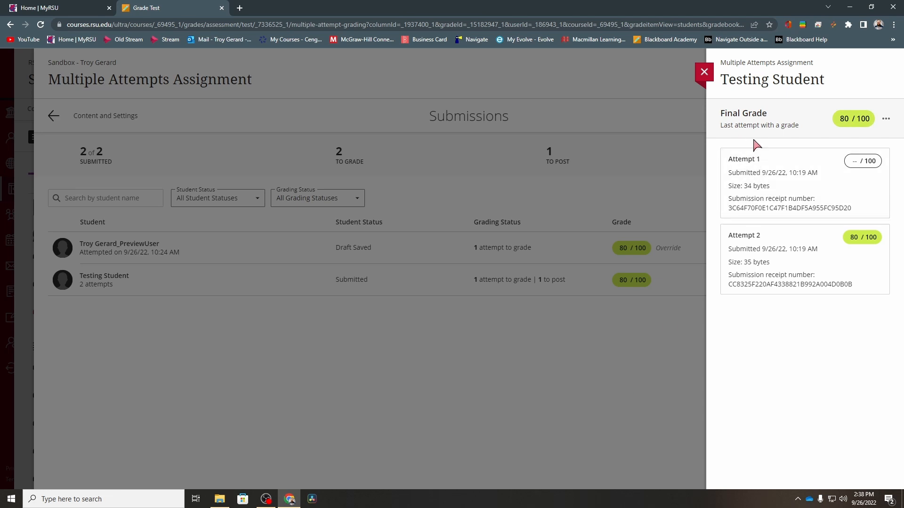
mouse_move(753, 128)
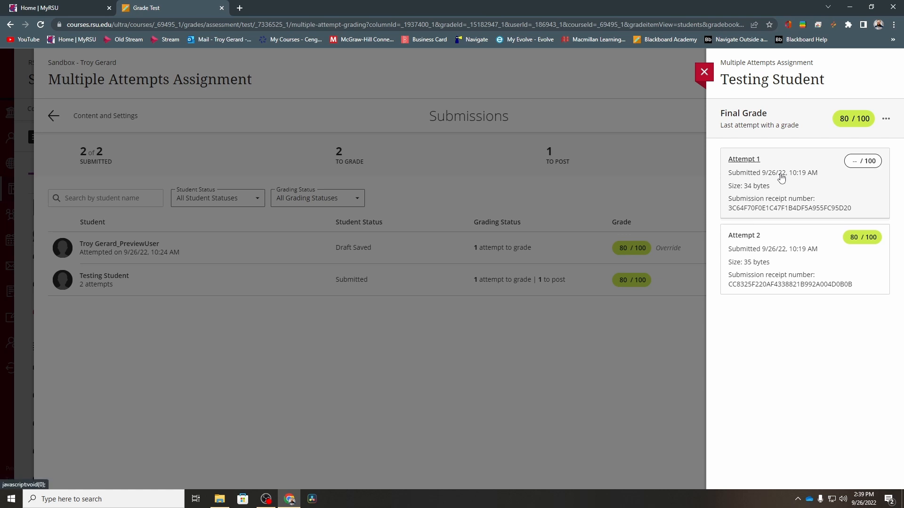
mouse_move(865, 171)
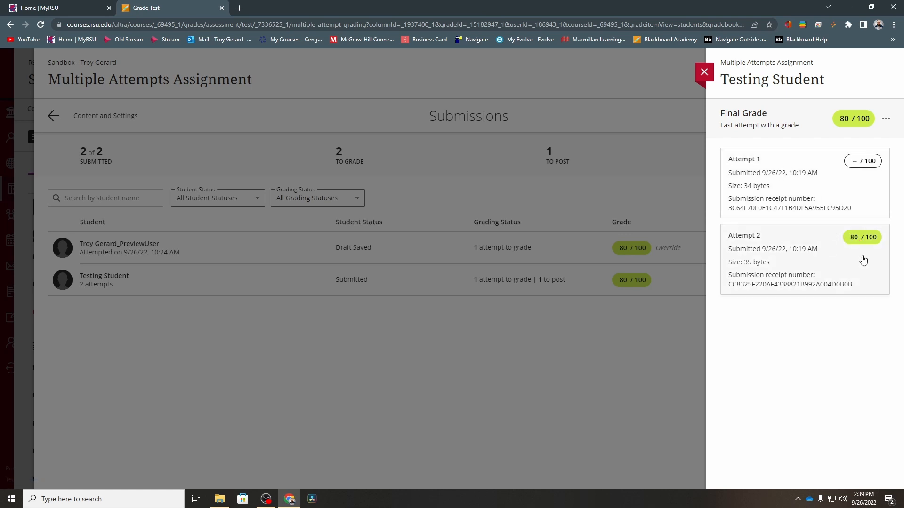
Post Testing Student's 80/100 grade and confirm its release to the student
click(704, 72)
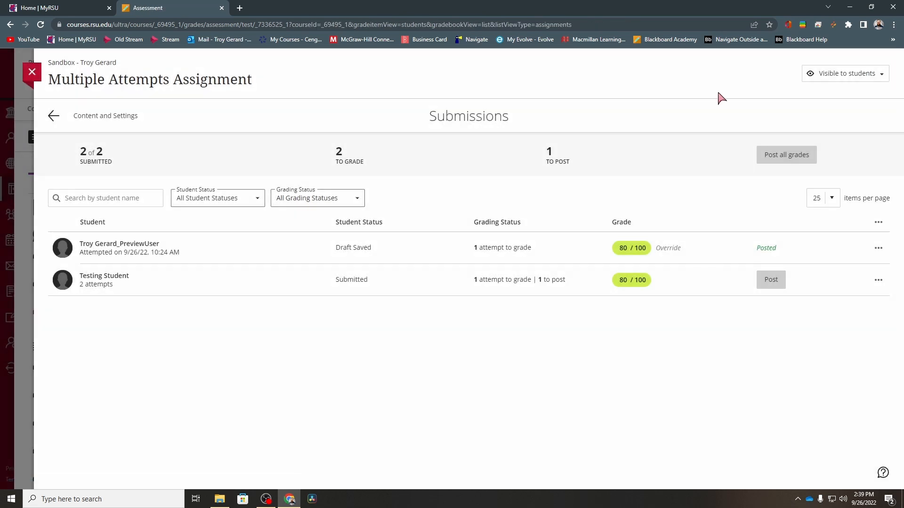
click(770, 280)
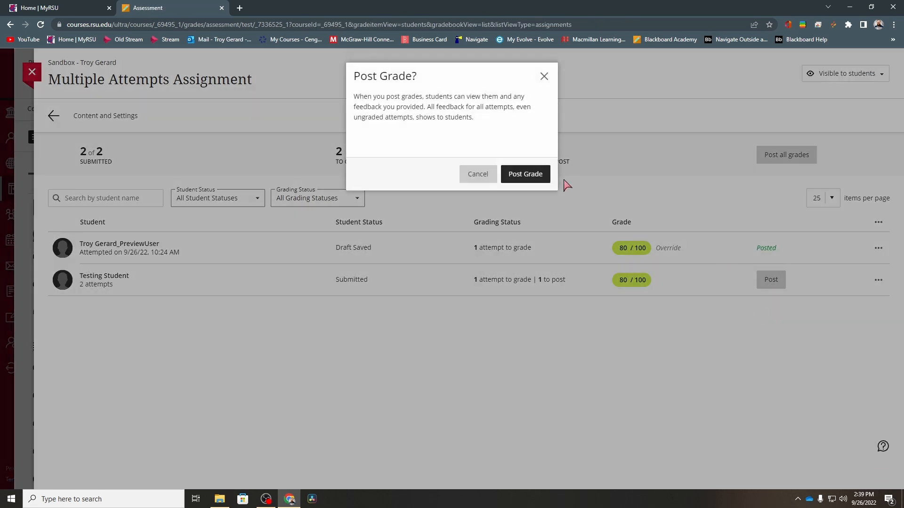
click(524, 174)
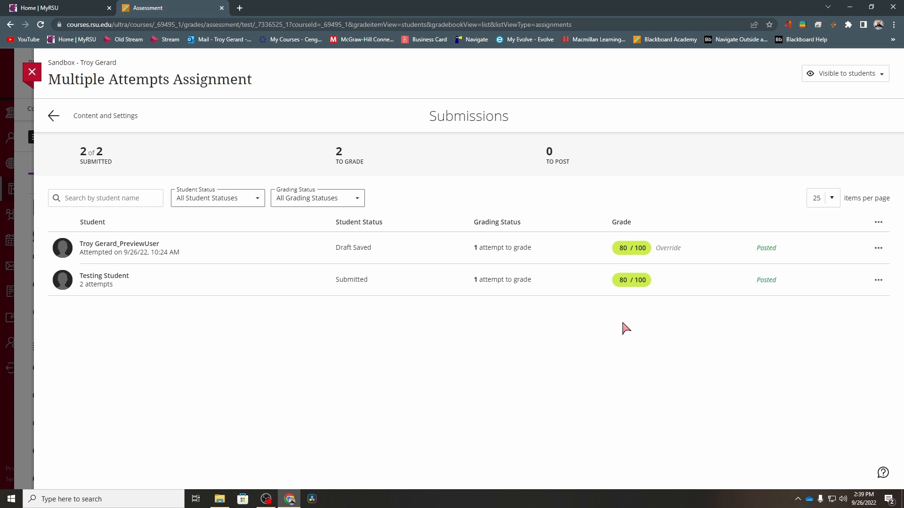
mouse_move(499, 305)
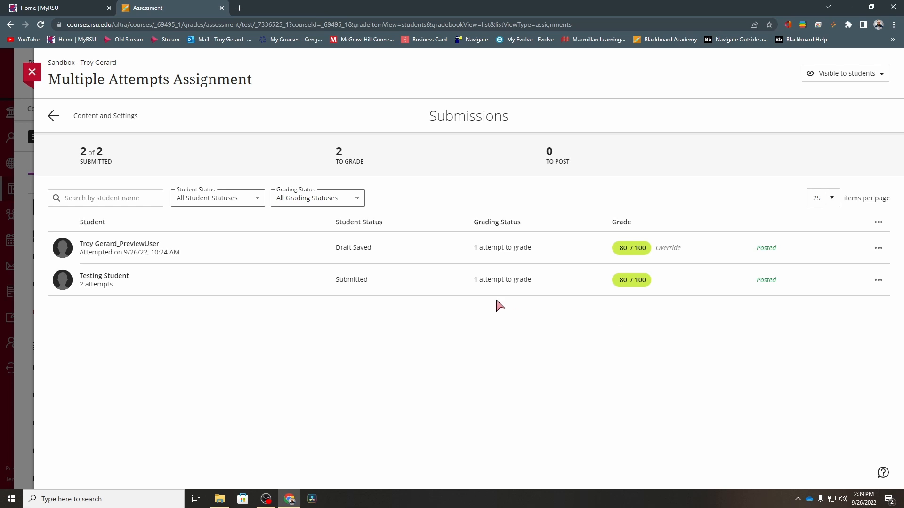
mouse_move(504, 297)
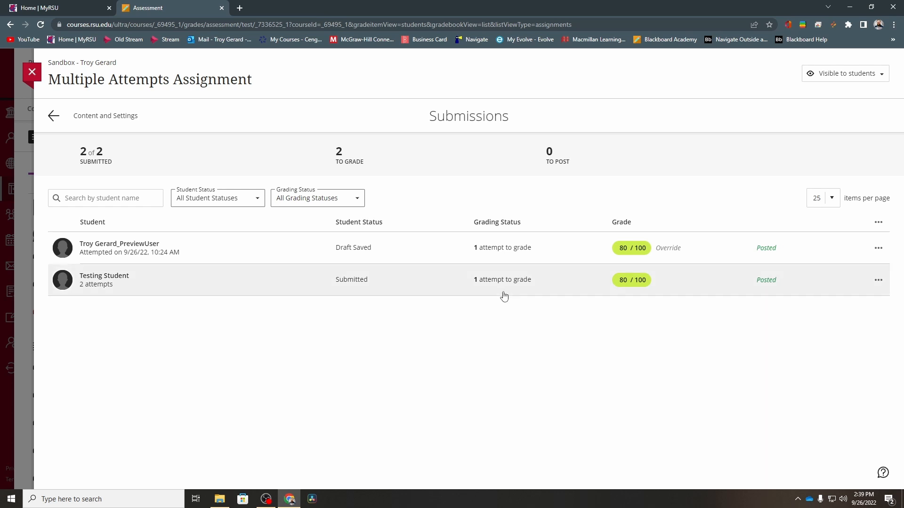
Grade Testing Student's Attempt 1 as 0/100 and leave its feedback box ready for comments
click(502, 279)
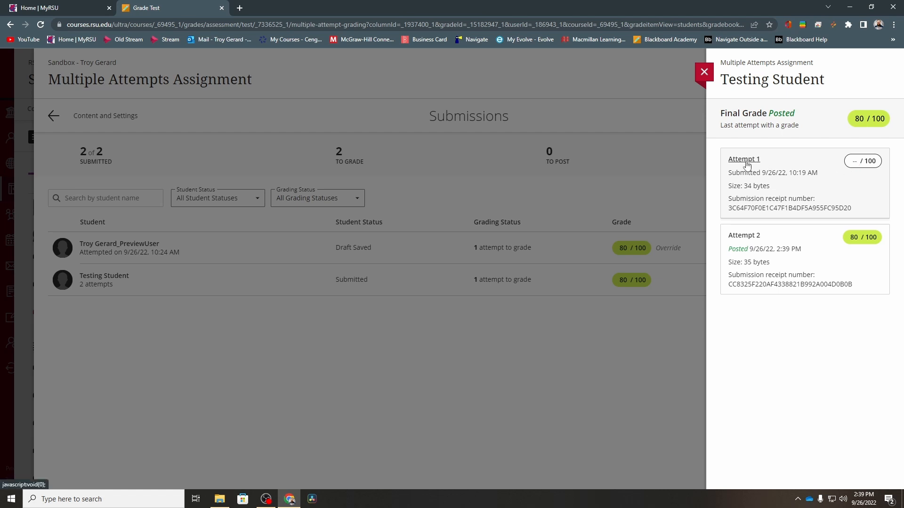
click(743, 235)
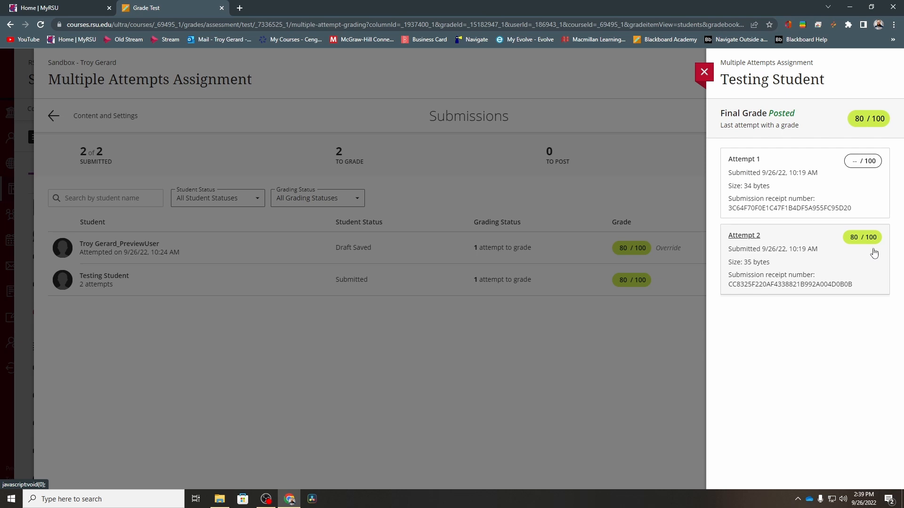
mouse_move(841, 259)
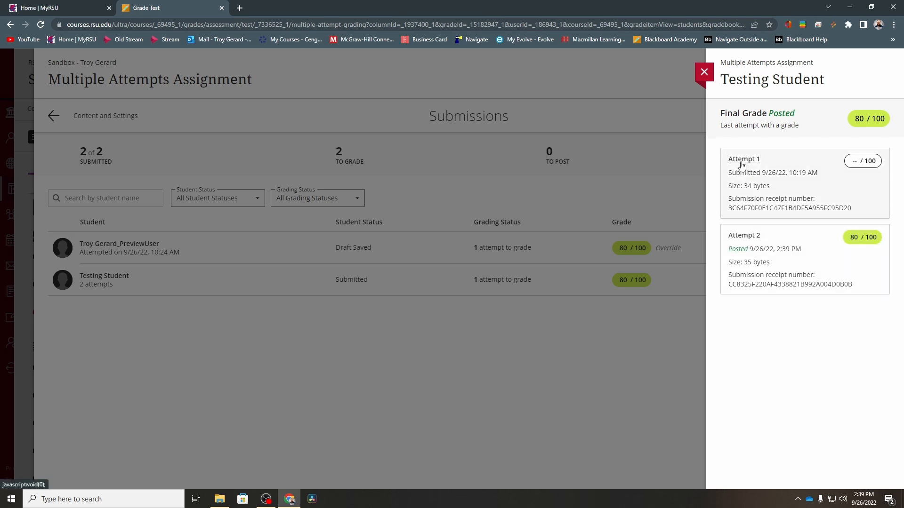
click(744, 159)
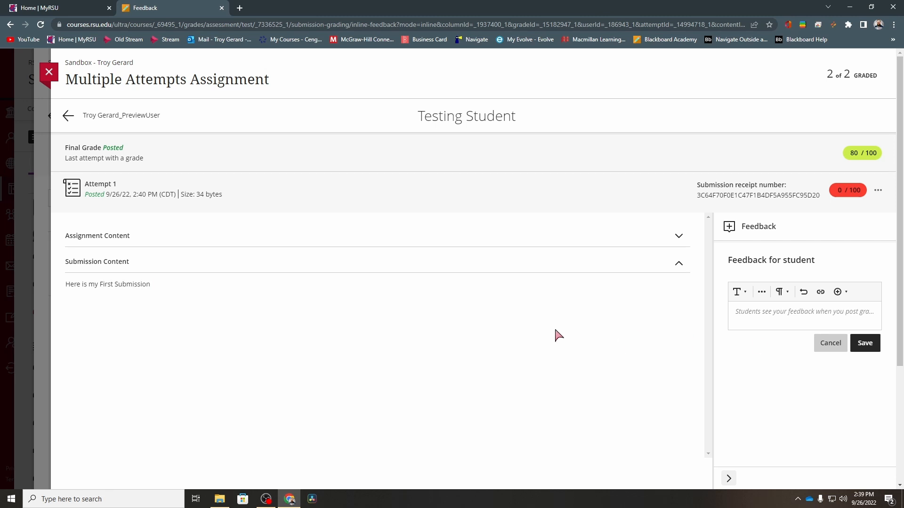
click(803, 316)
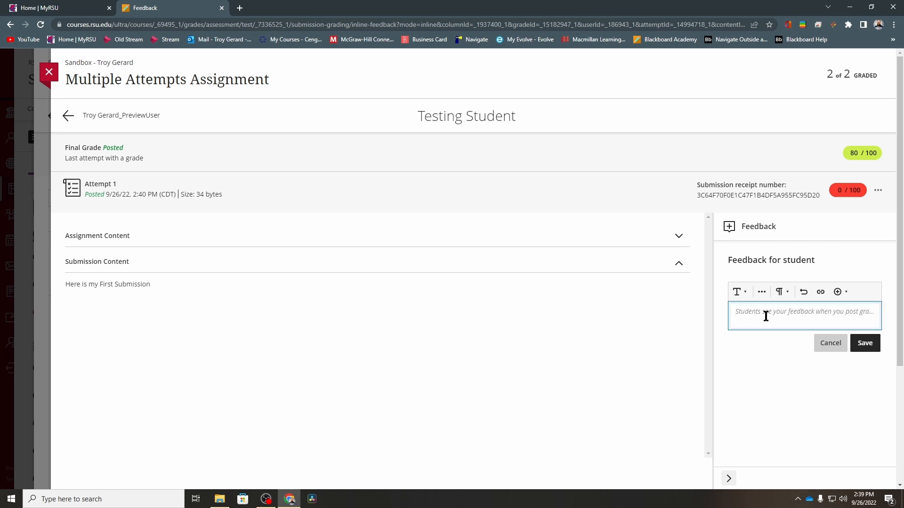
mouse_move(819, 260)
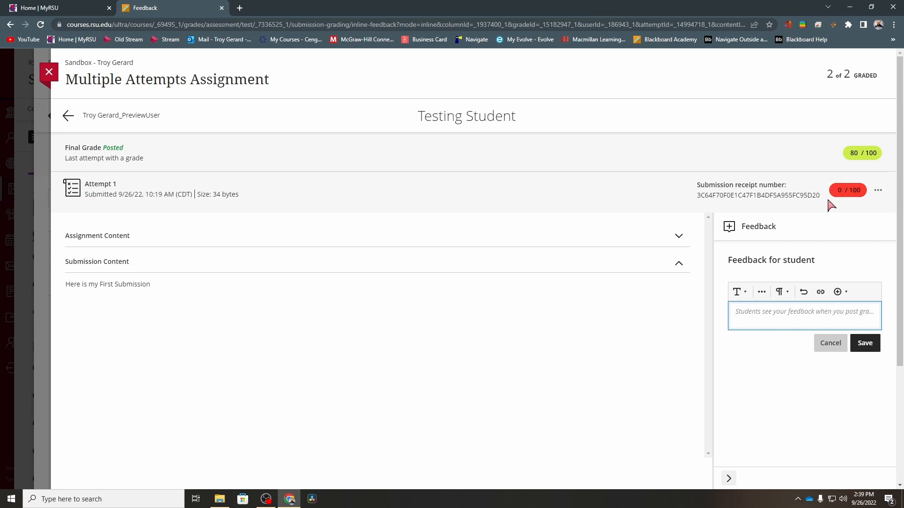
mouse_move(866, 209)
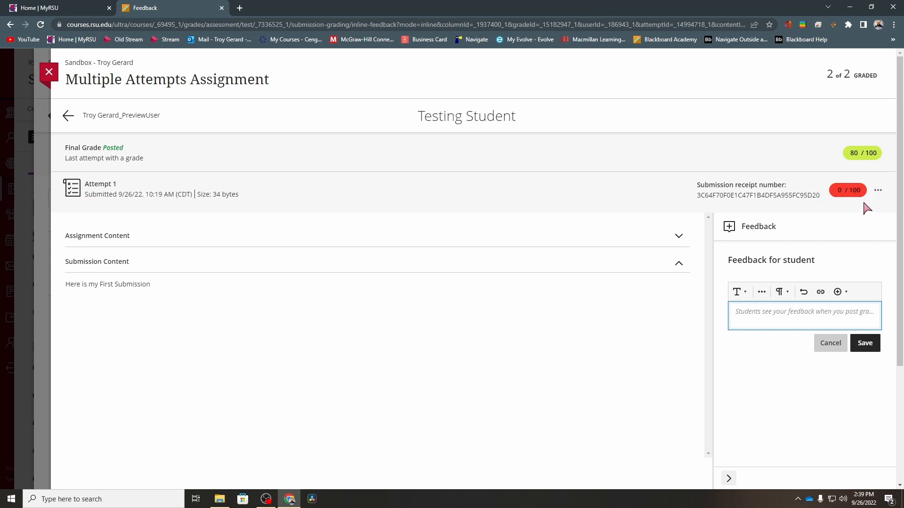
mouse_move(731, 209)
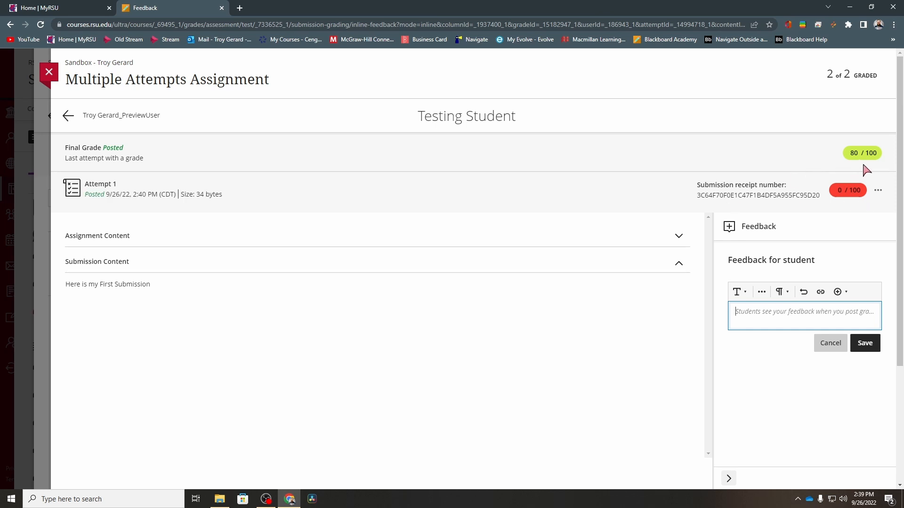
mouse_move(857, 142)
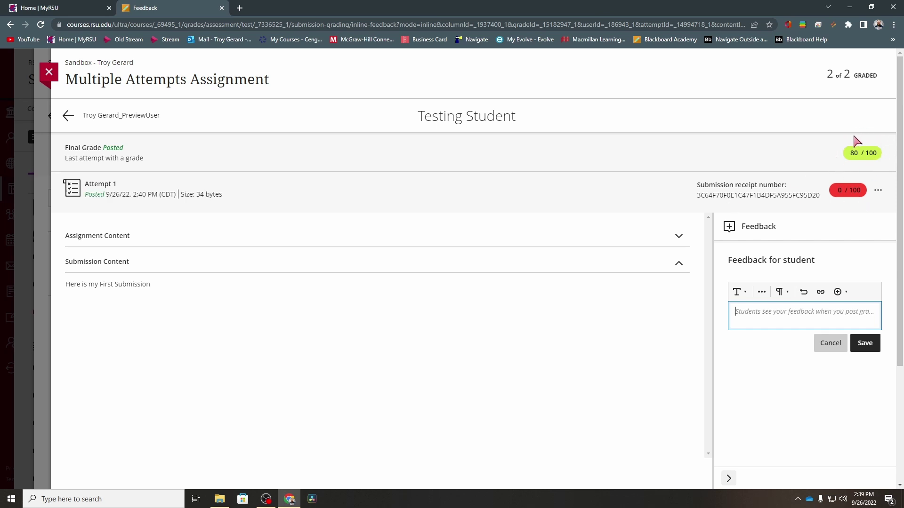
mouse_move(867, 173)
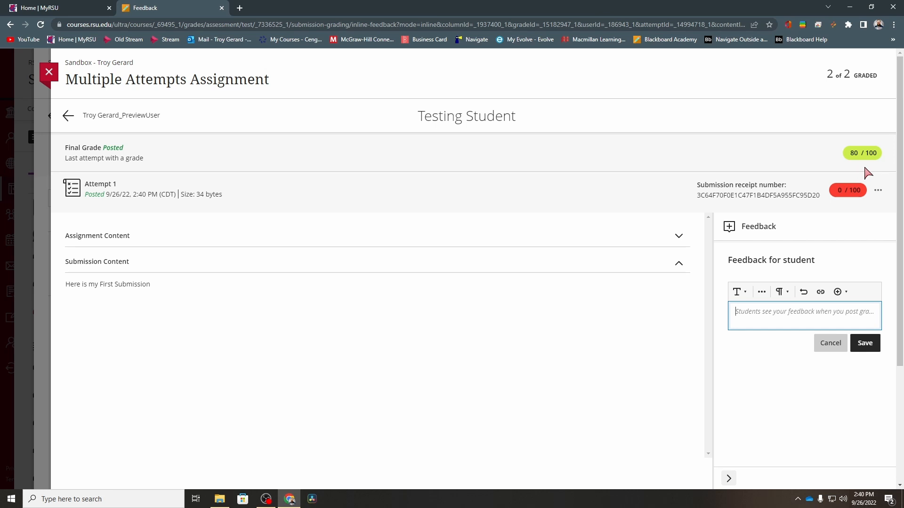
mouse_move(863, 160)
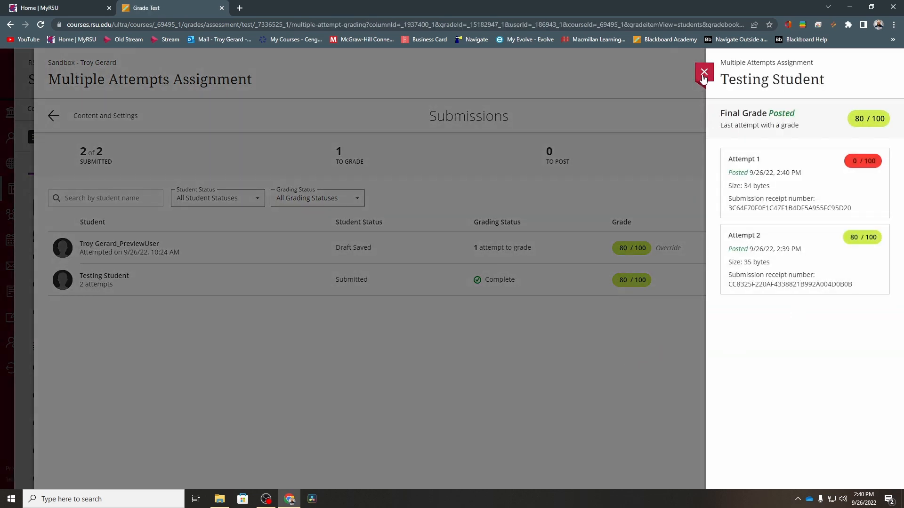
Open Testing Student's attempts summary, then the preview user's Attempt 1 for grading
click(702, 74)
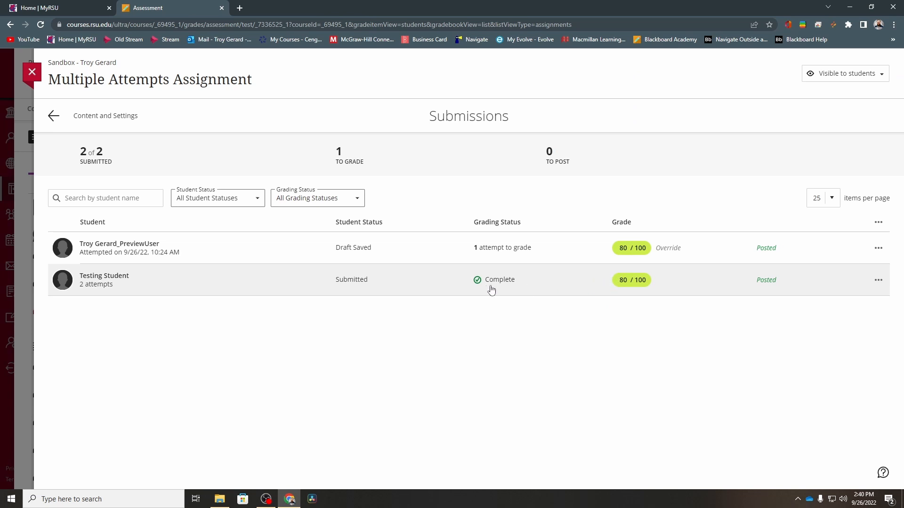
double_click(499, 279)
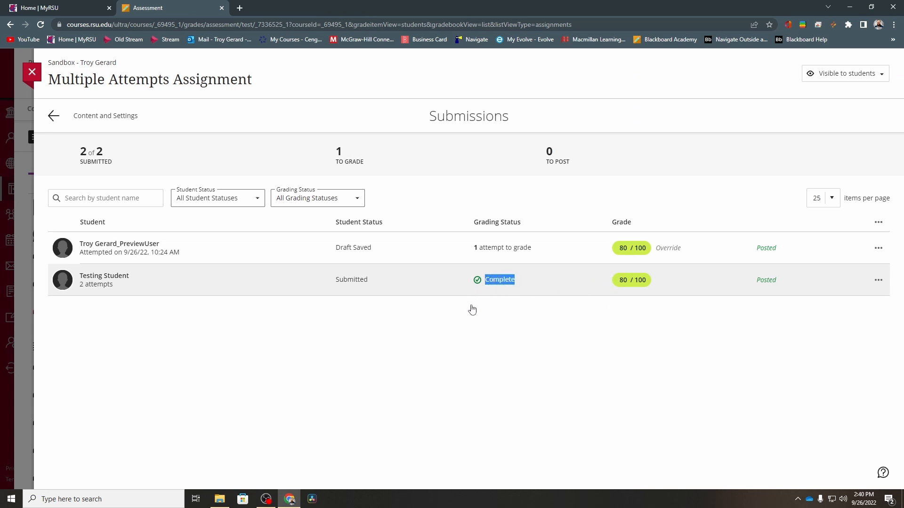
click(631, 281)
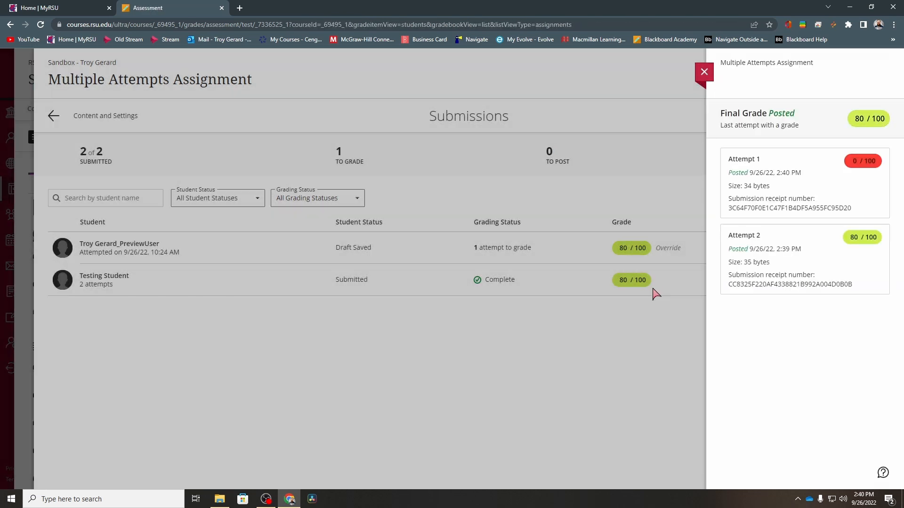
click(704, 72)
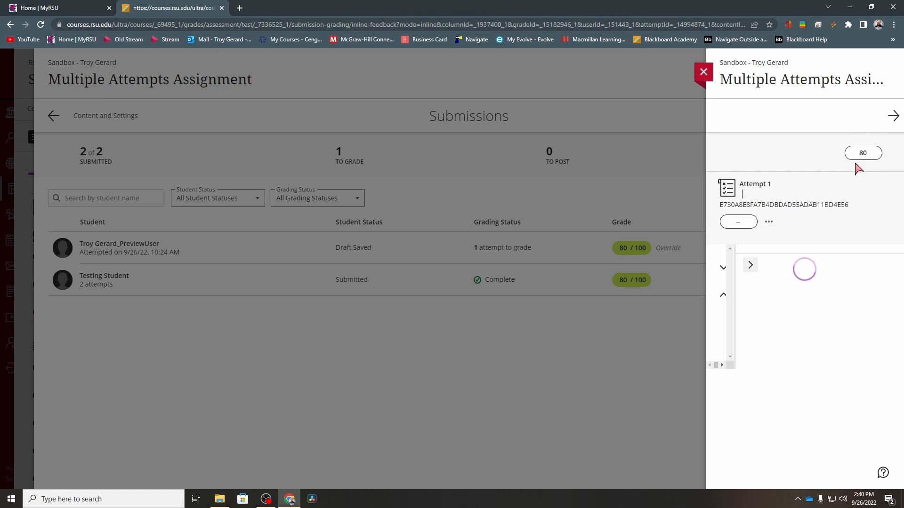
Undo the override on the preview user's final grade so Attempt 1's 80/100 applies
click(749, 266)
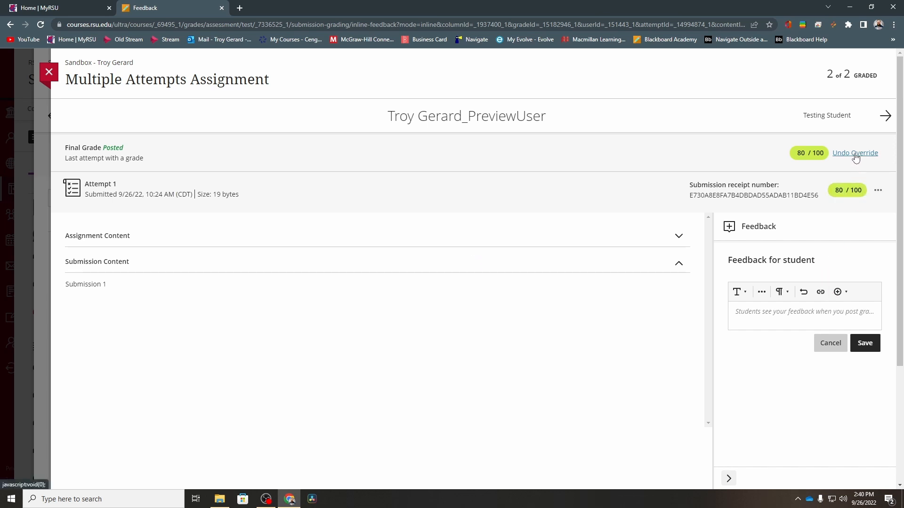
mouse_move(853, 160)
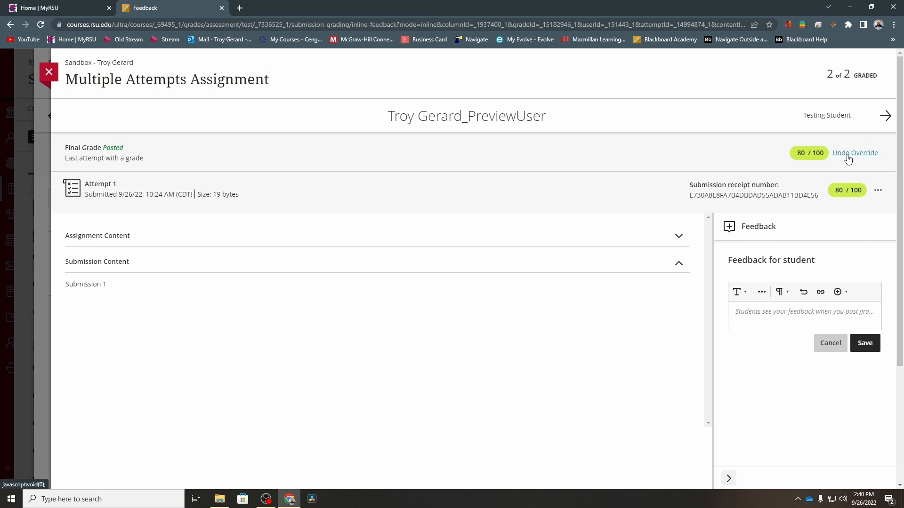
click(854, 153)
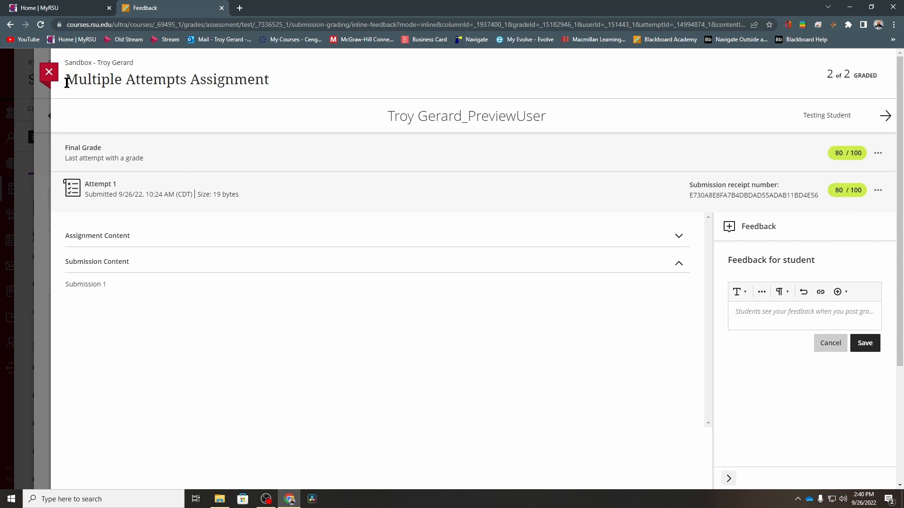
Return to the Submissions page and post all pending grades for Multiple Attempts Assignment
click(48, 72)
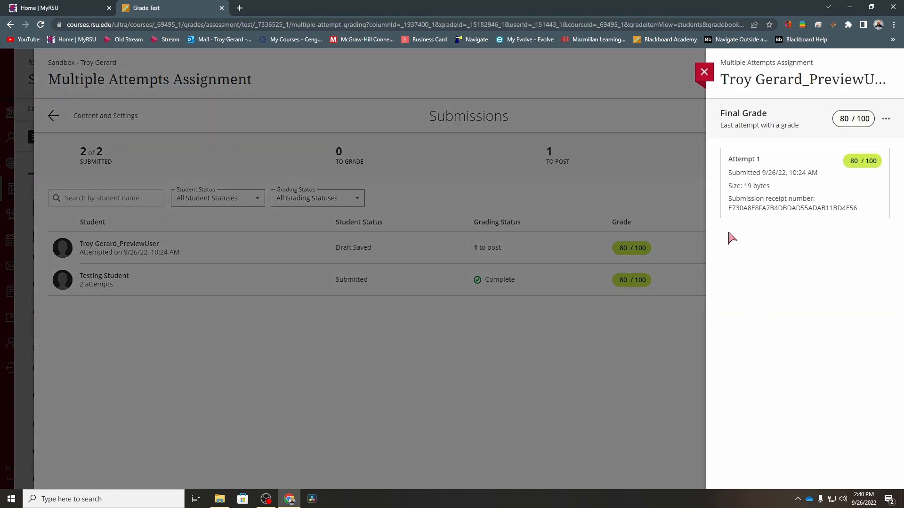
click(704, 71)
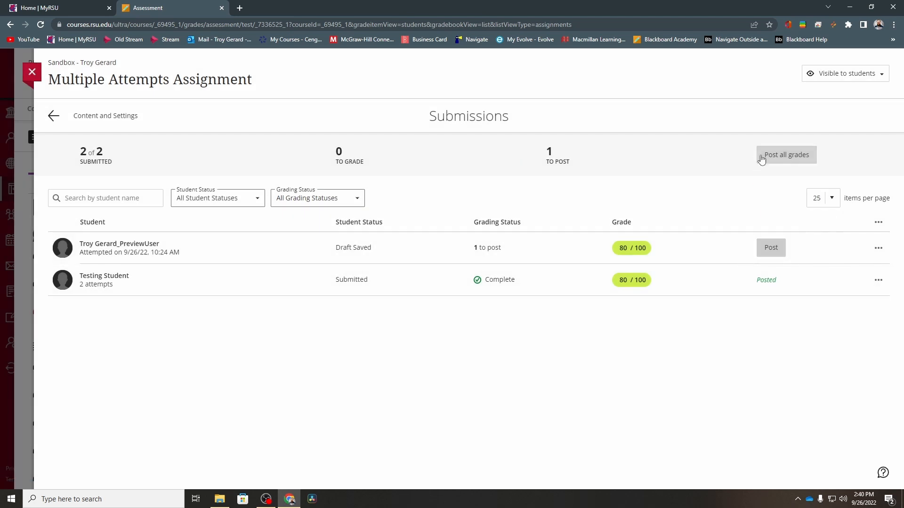
click(785, 155)
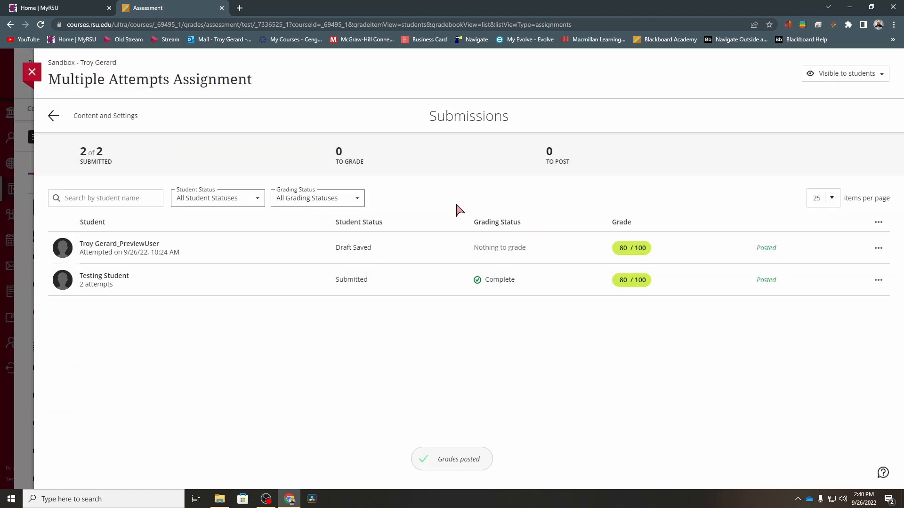
mouse_move(520, 344)
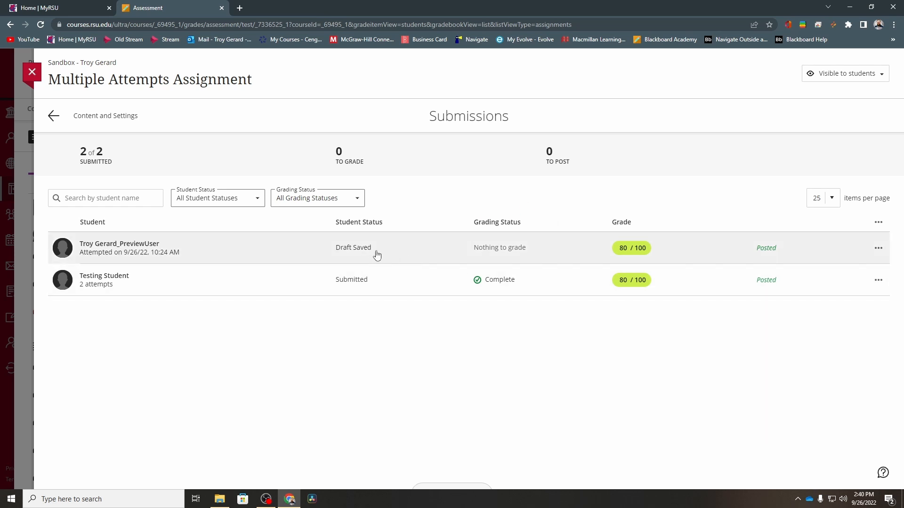
Review the preview user's attempts summary and grade details, then close them
click(119, 248)
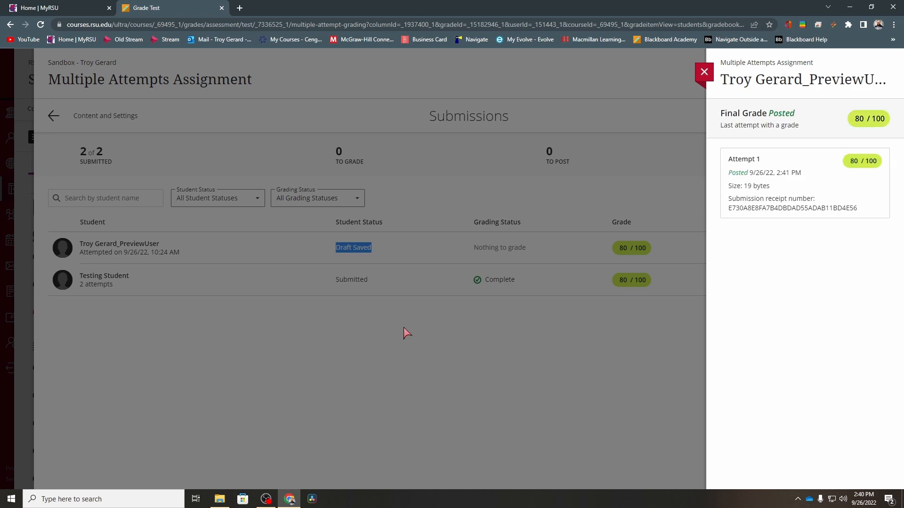
mouse_move(704, 71)
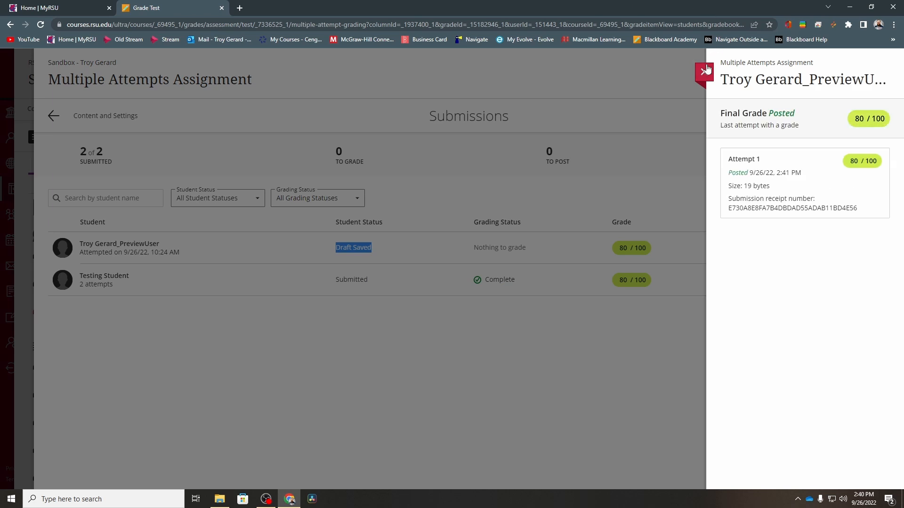
click(699, 74)
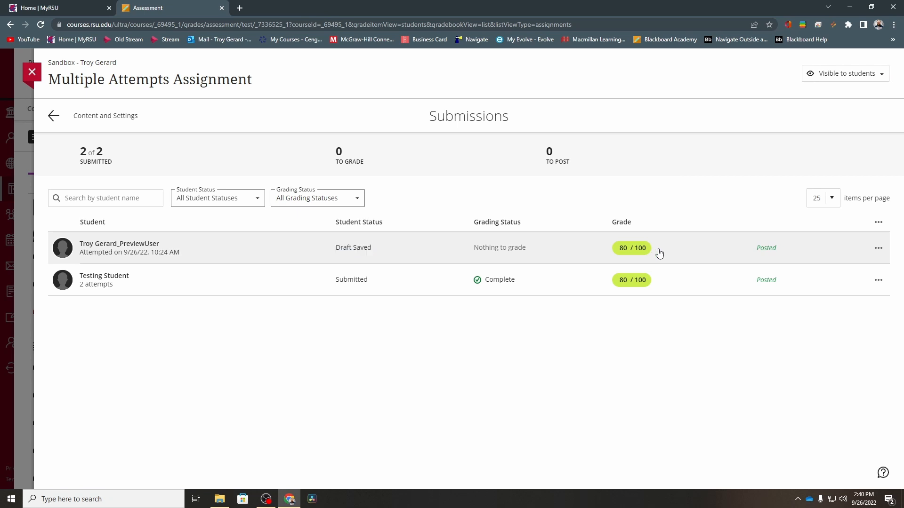
click(631, 247)
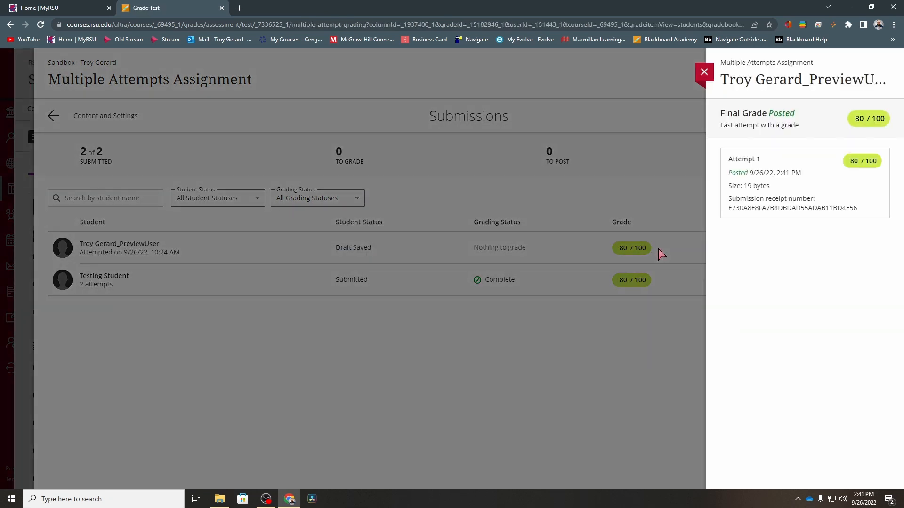
click(703, 71)
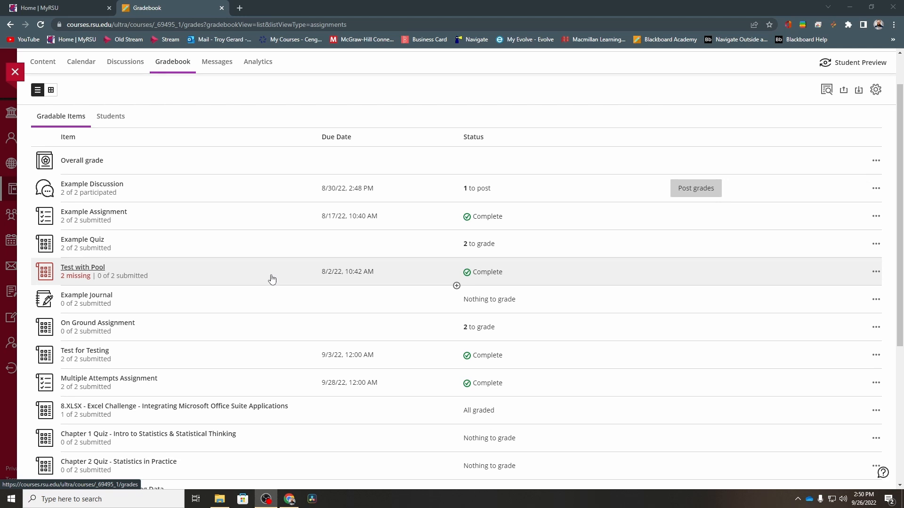
mouse_move(254, 274)
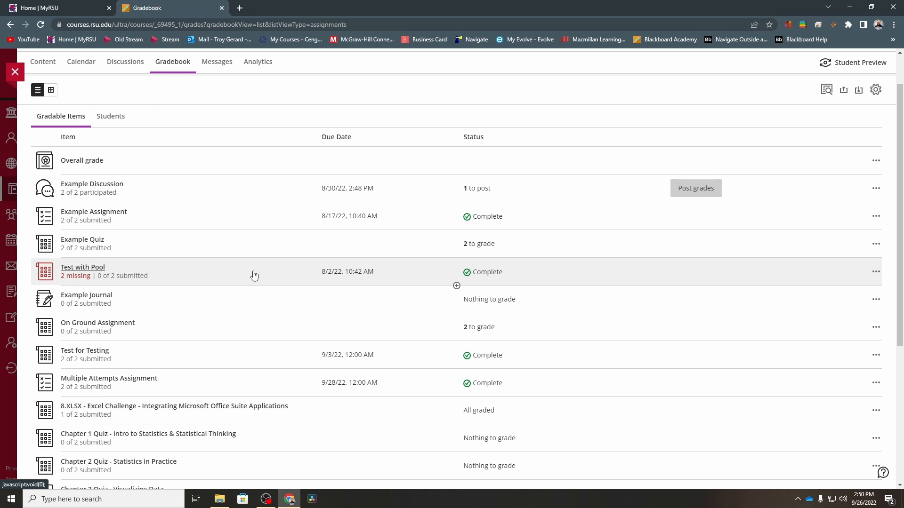
Open the Test with Pool submissions from the gradebook's gradable items
click(83, 267)
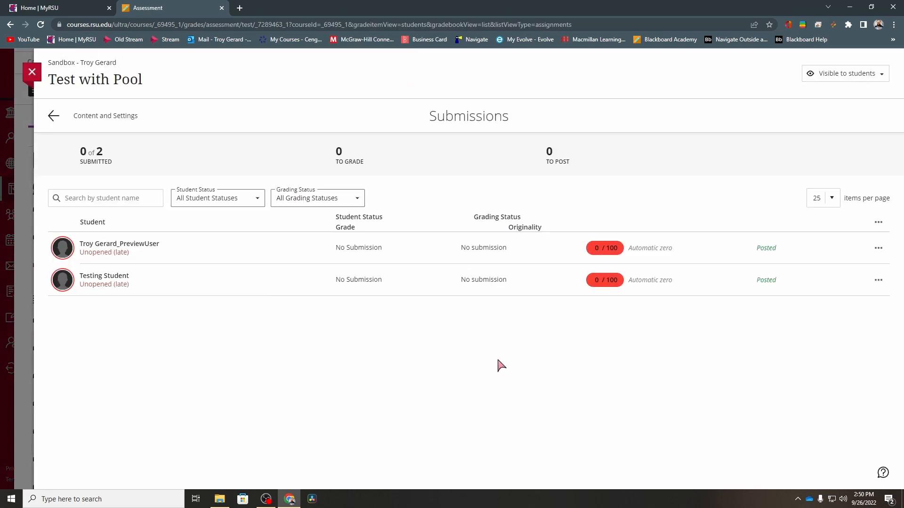
mouse_move(489, 332)
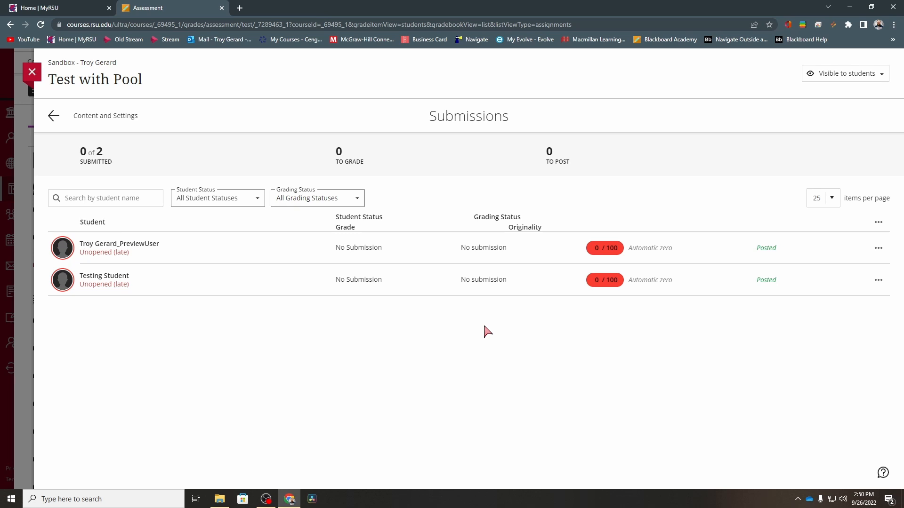
mouse_move(558, 317)
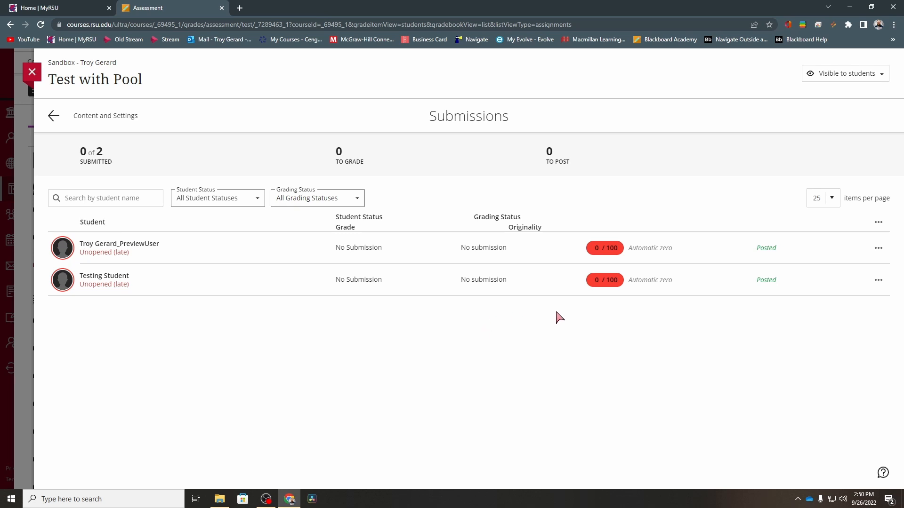
mouse_move(150, 334)
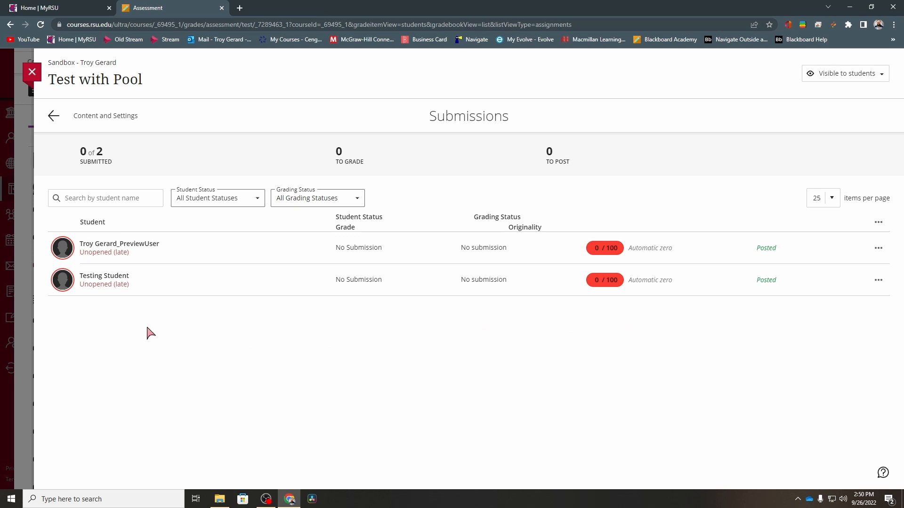
mouse_move(530, 351)
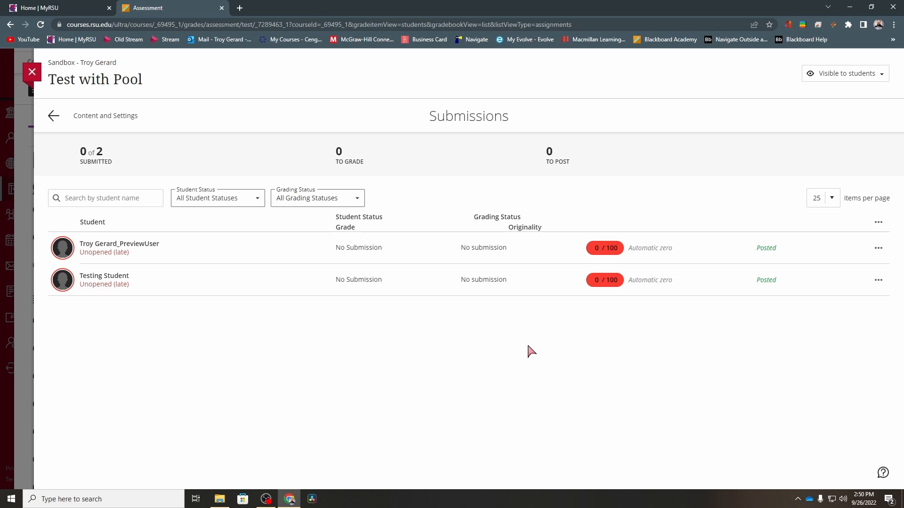
mouse_move(662, 315)
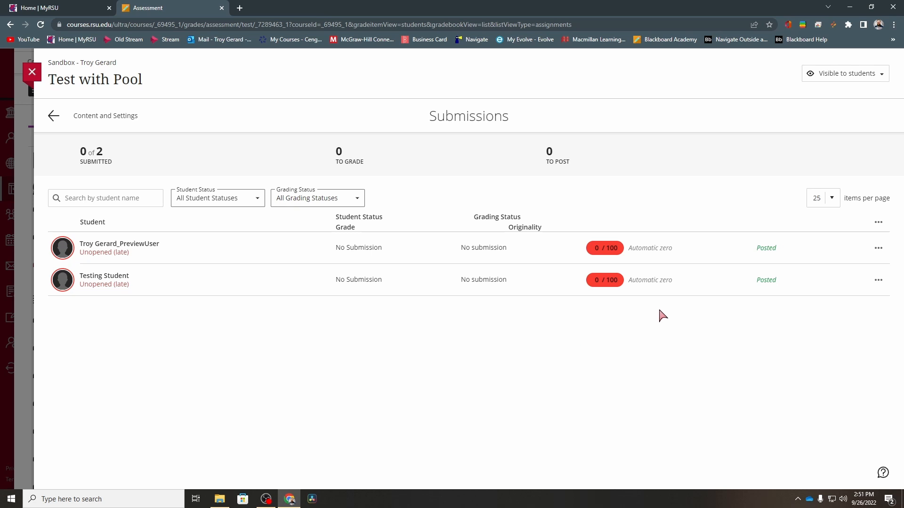
mouse_move(679, 289)
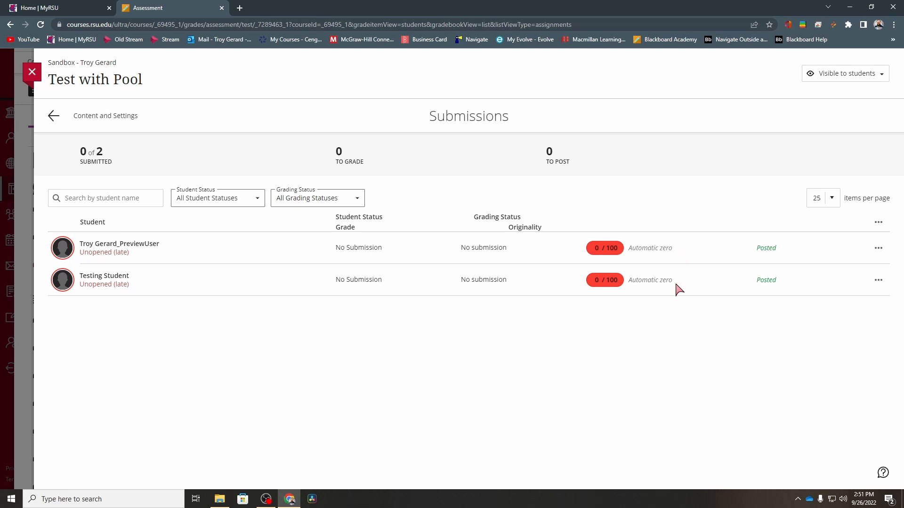
mouse_move(104, 262)
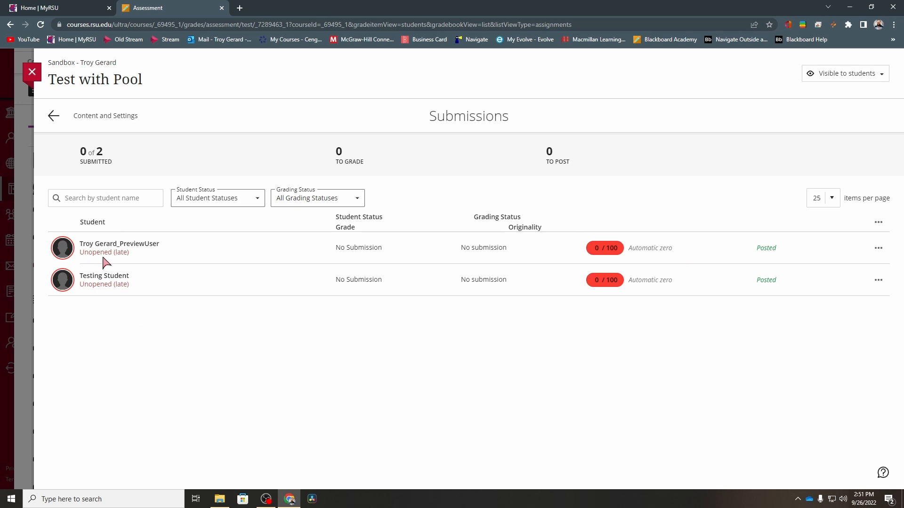
mouse_move(152, 245)
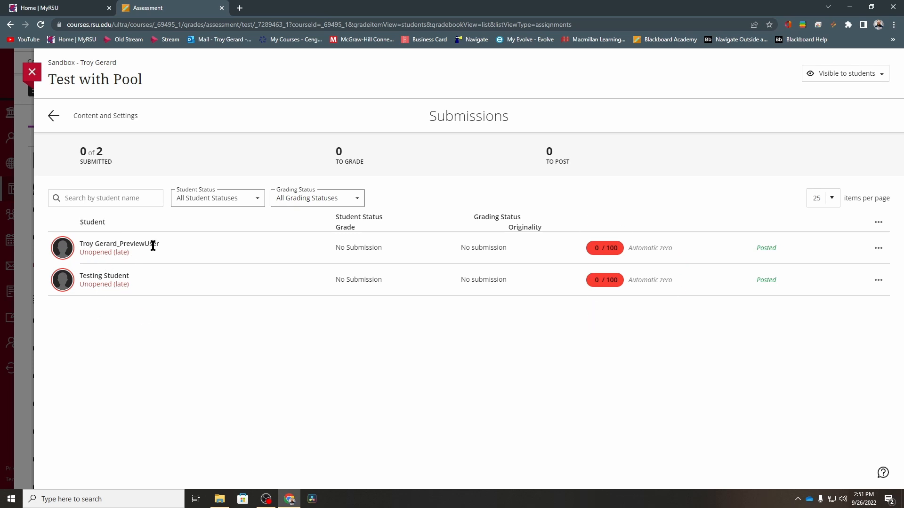
mouse_move(152, 244)
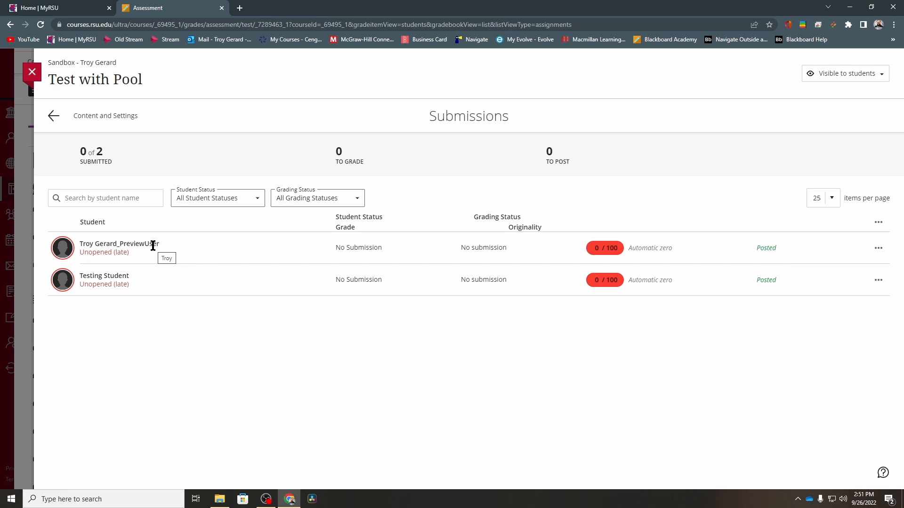
double_click(103, 276)
text(50)
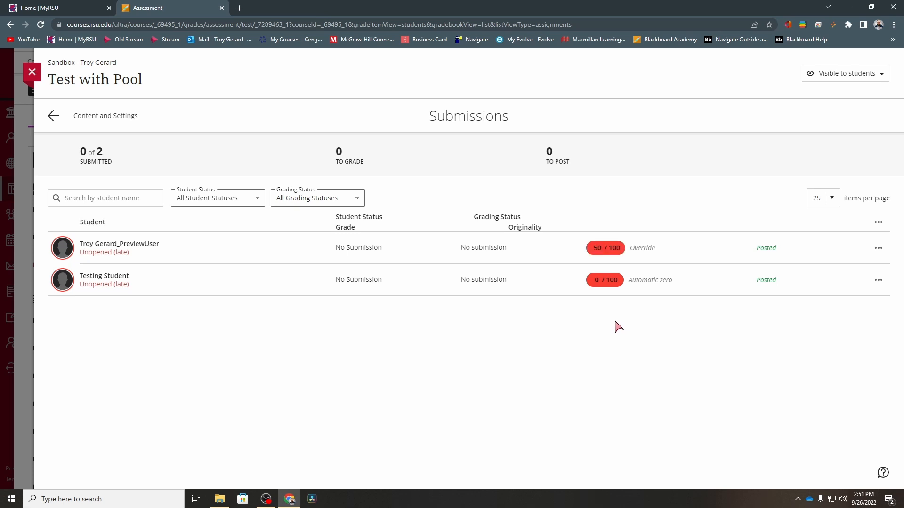
mouse_move(647, 259)
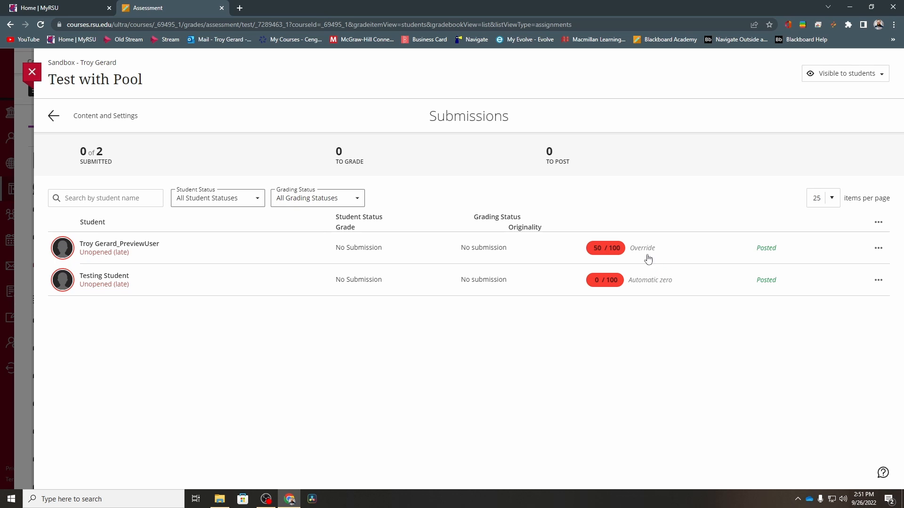
mouse_move(579, 236)
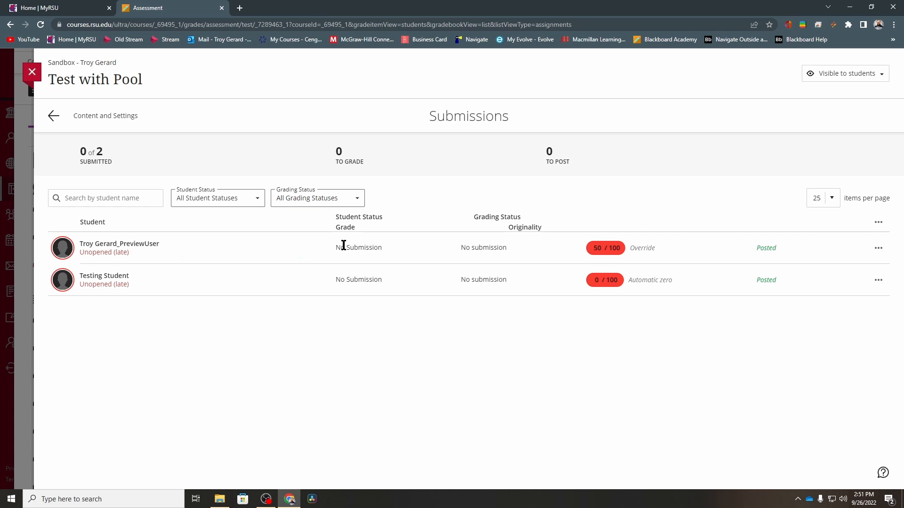
mouse_move(518, 255)
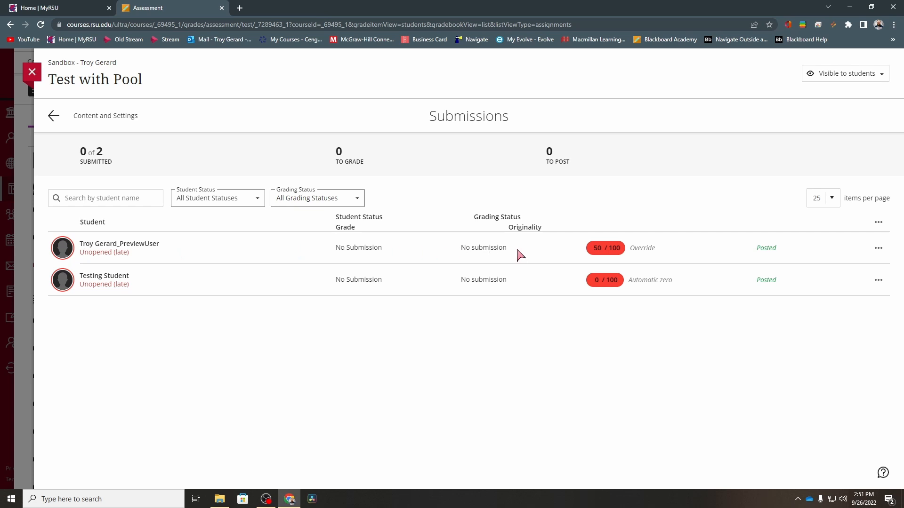
mouse_move(614, 254)
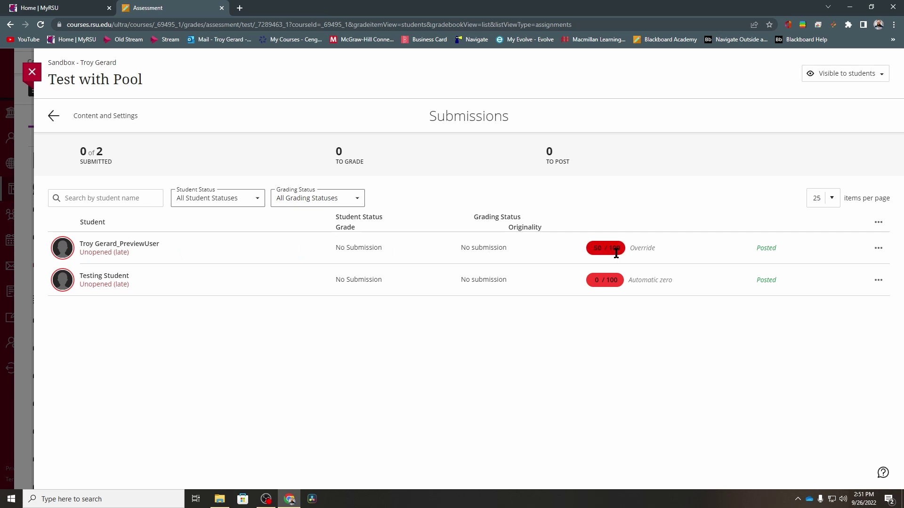
Return from Test with Pool submissions to the gradebook's Gradable Items list
click(53, 116)
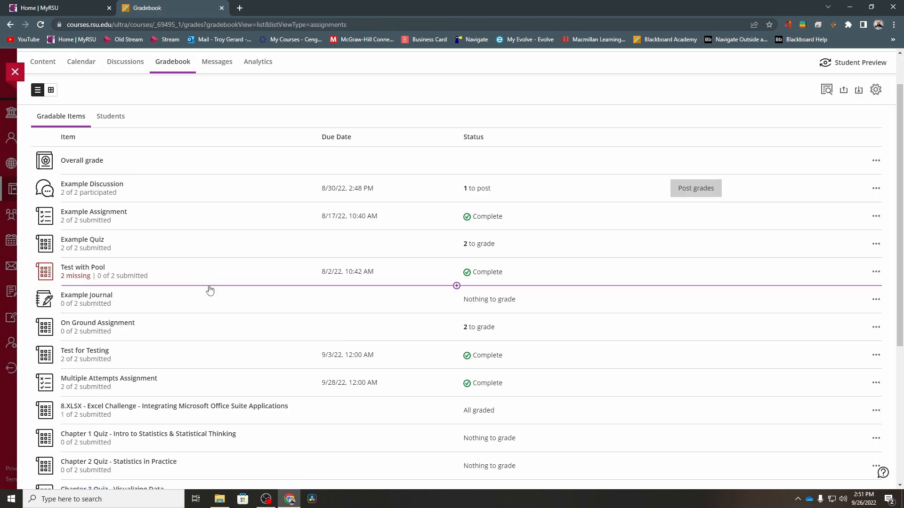
mouse_move(207, 290)
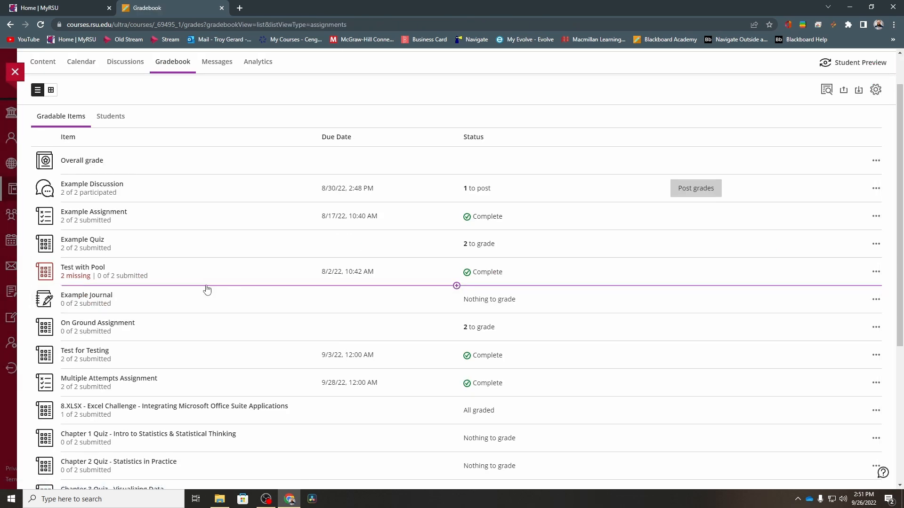
Open the Grading a Quiz submissions from the bottom of Gradable Items
scroll(down, 3)
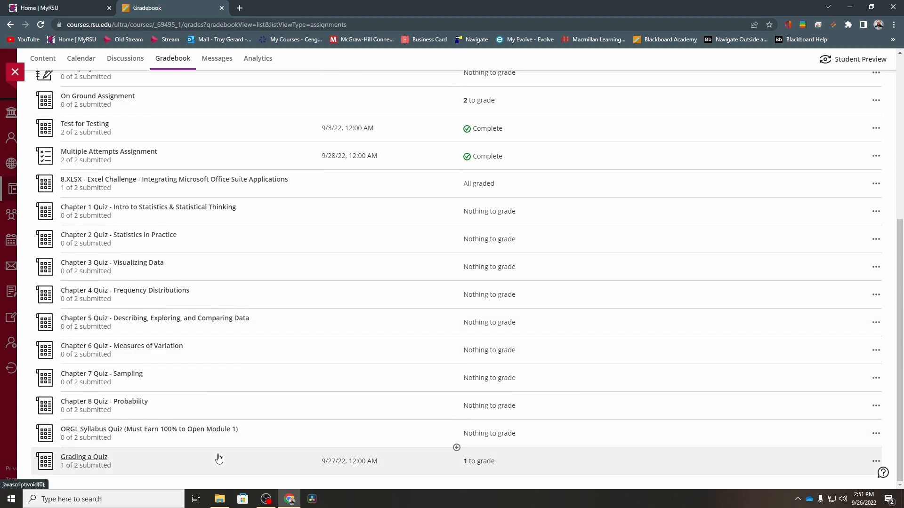
click(84, 456)
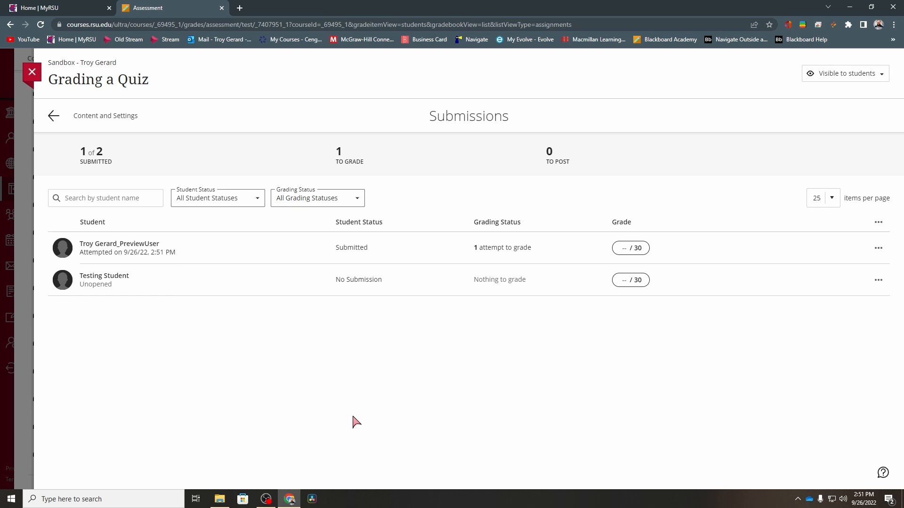
mouse_move(394, 259)
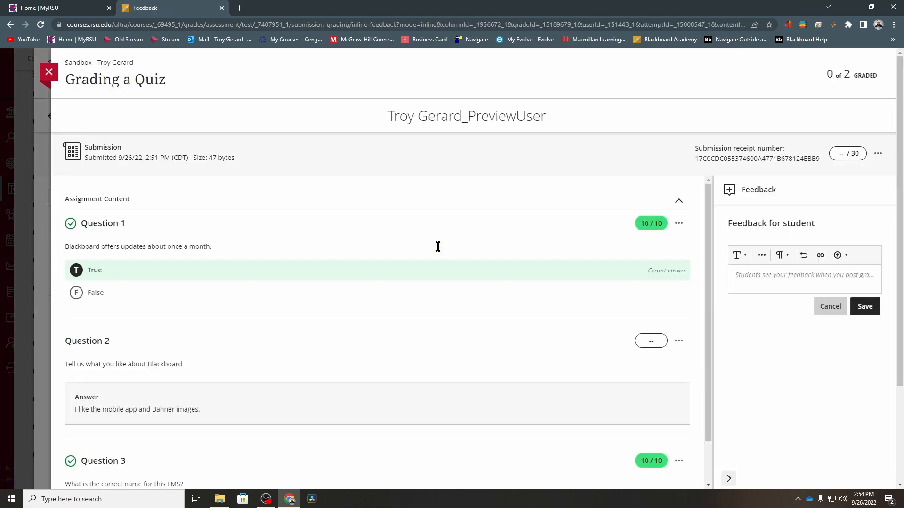
mouse_move(646, 245)
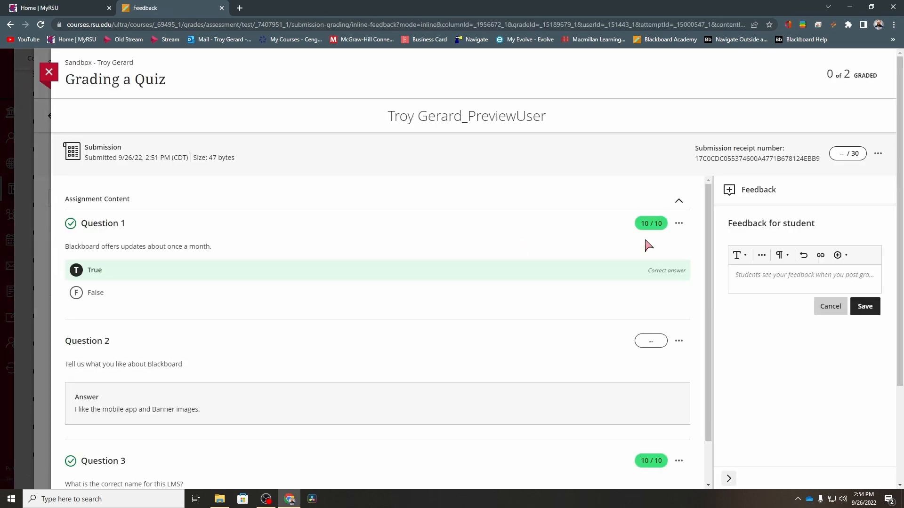
mouse_move(655, 244)
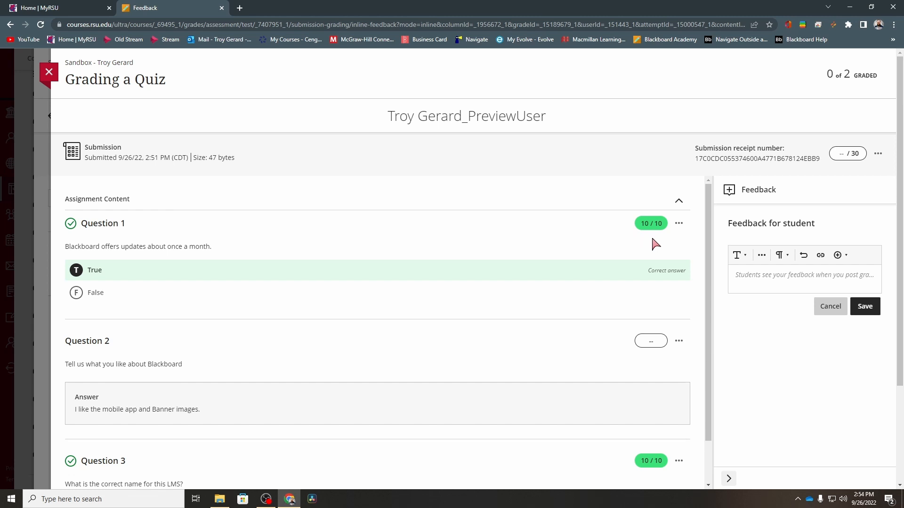
mouse_move(394, 336)
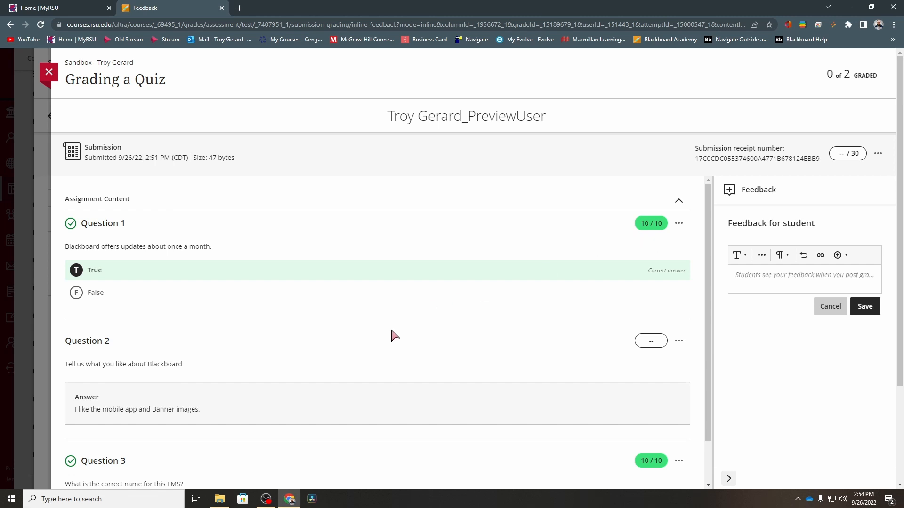
Scroll through the submitted quiz attempt to review the three questions' answers
scroll(down, 3)
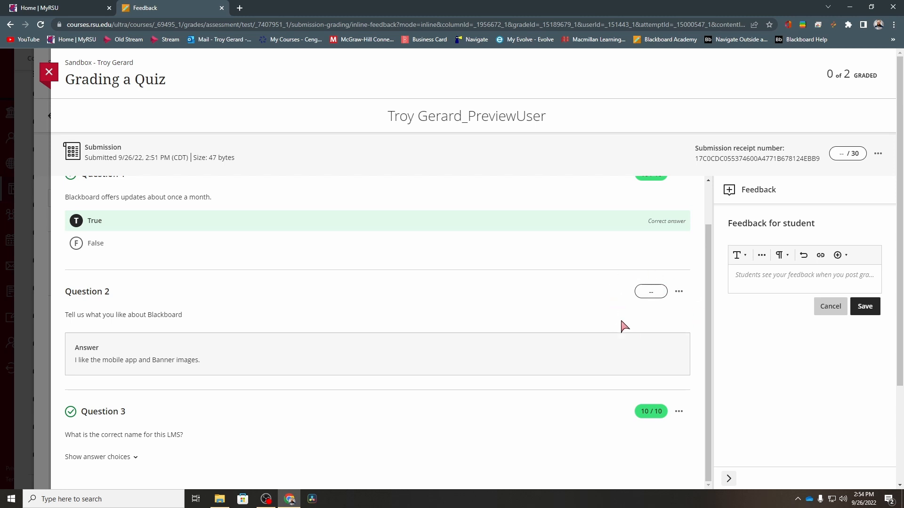
scroll(up, 3)
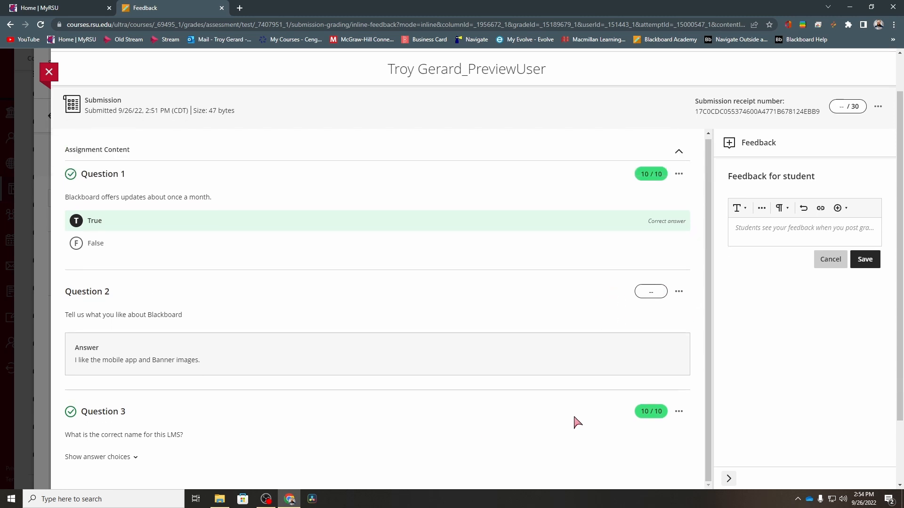
scroll(down, 3)
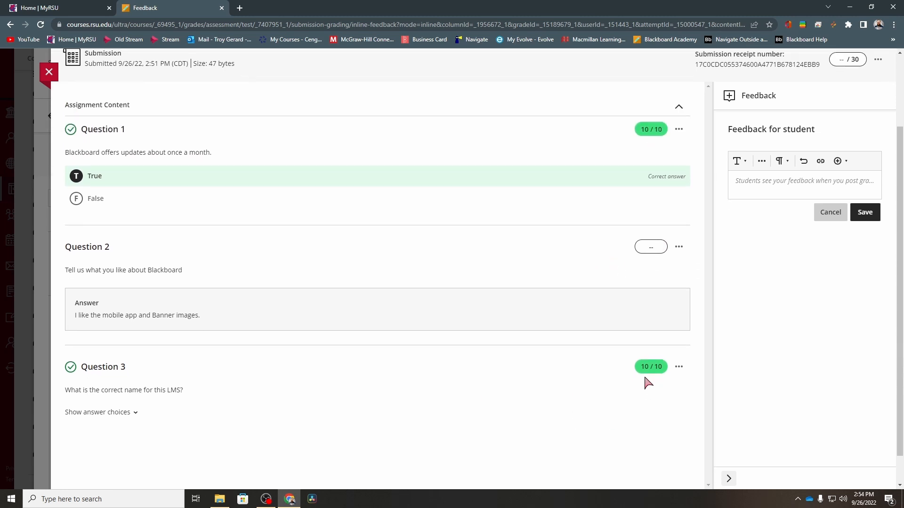
scroll(up, 3)
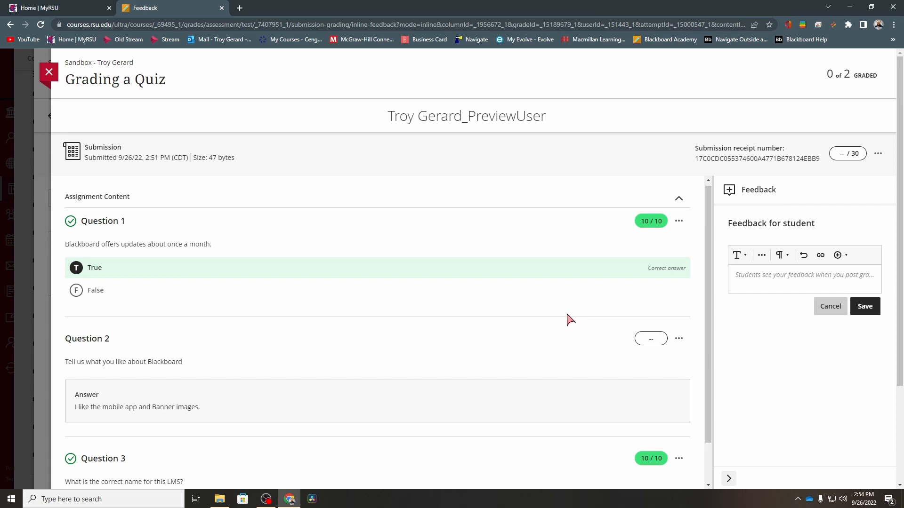
mouse_move(813, 170)
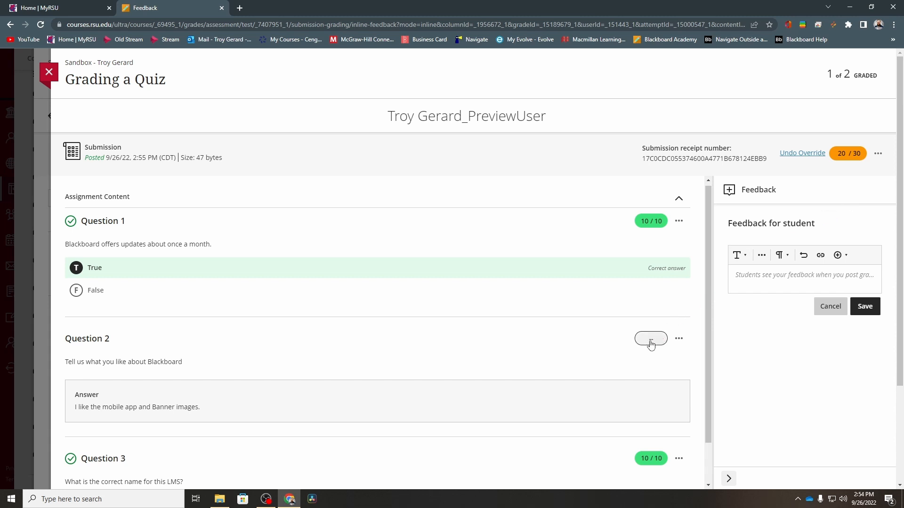
Score Question 2 as 10 out of 10 and dismiss the override banner
click(651, 338)
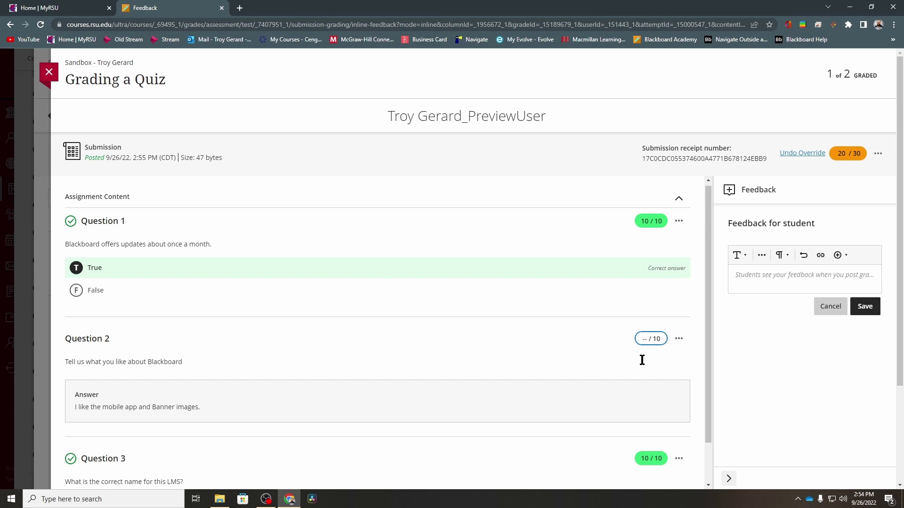
click(650, 338)
text(10)
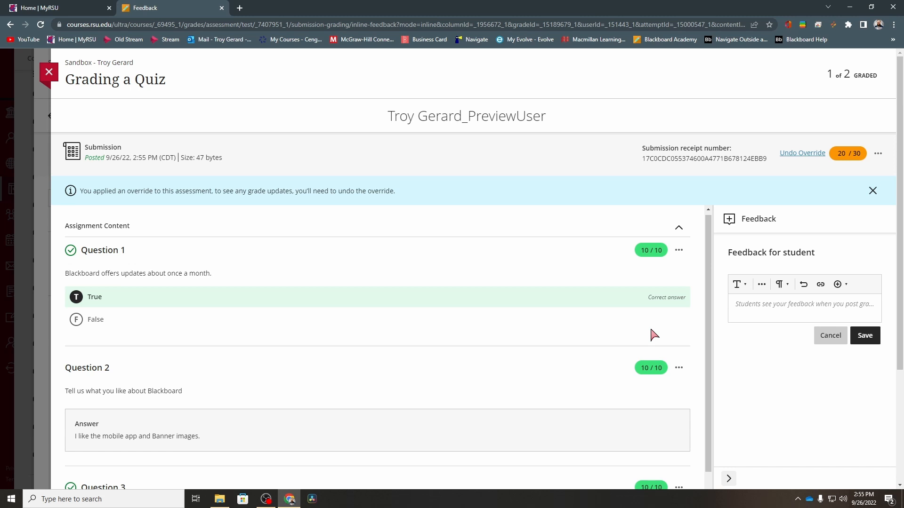
click(871, 190)
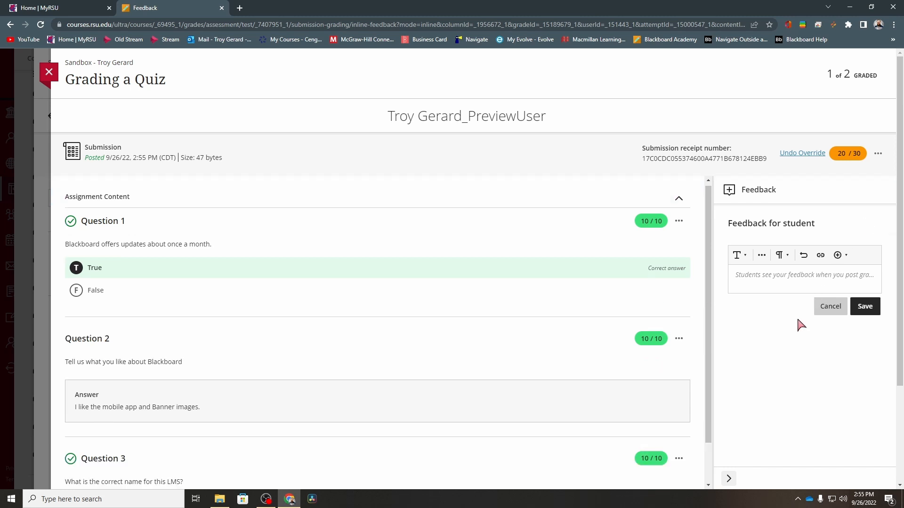
mouse_move(657, 427)
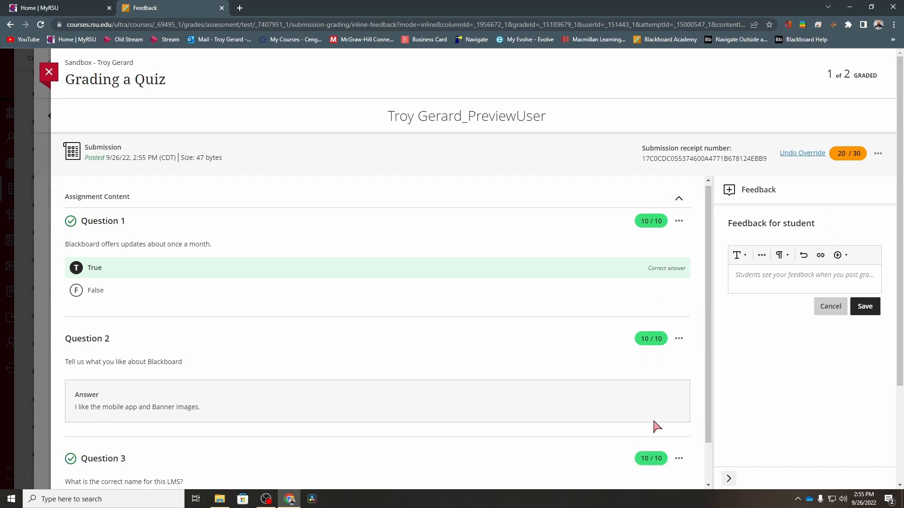
Undo the overall grade override so the quiz totals 30/30 from three 10/10 questions
click(801, 152)
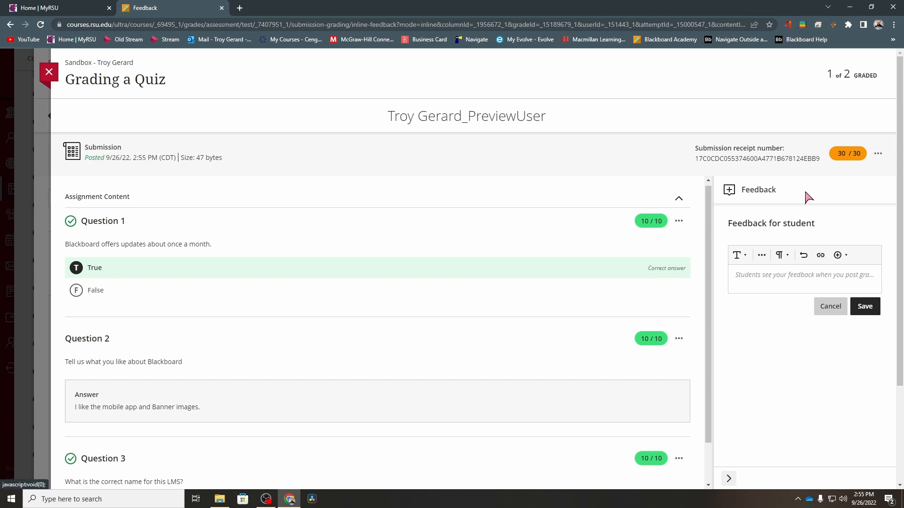
mouse_move(828, 188)
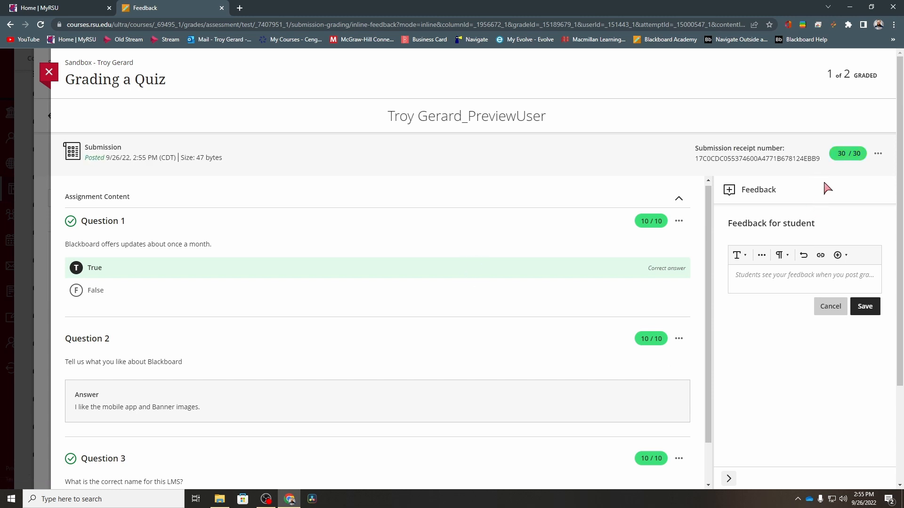
mouse_move(785, 215)
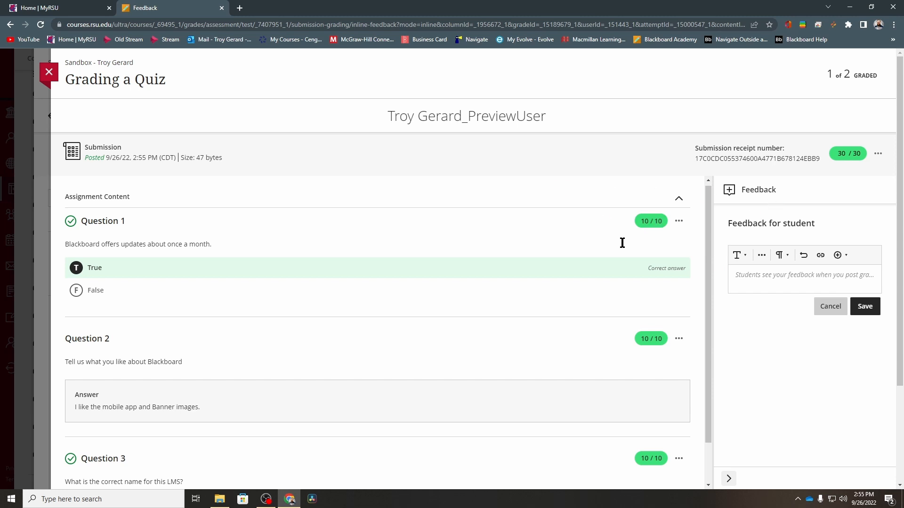
mouse_move(674, 262)
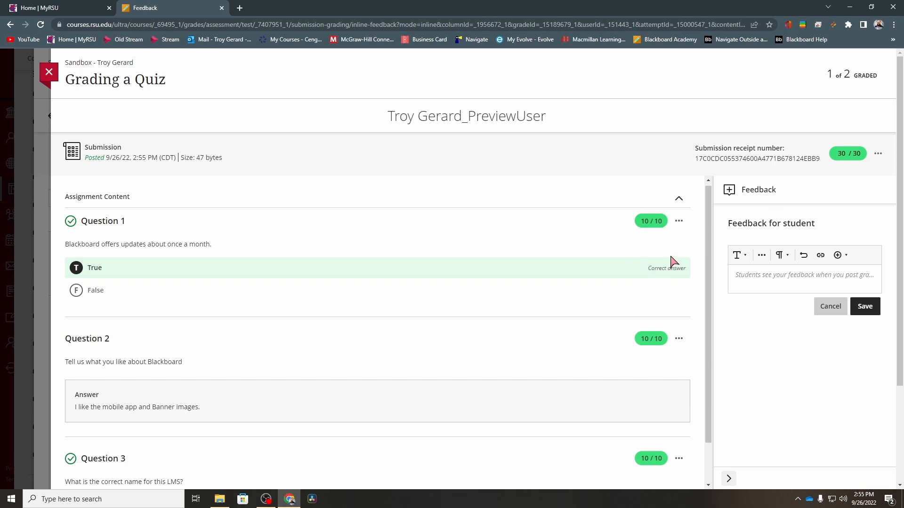
scroll(up, 3)
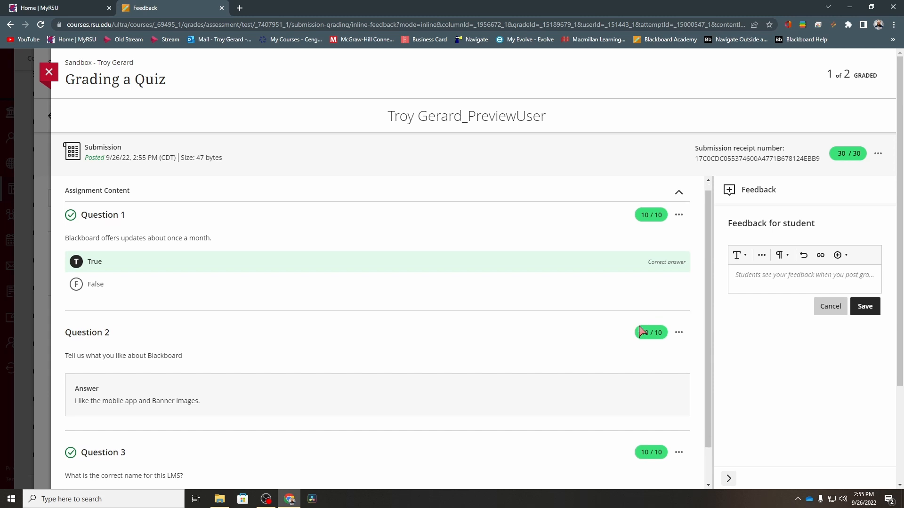
scroll(down, 3)
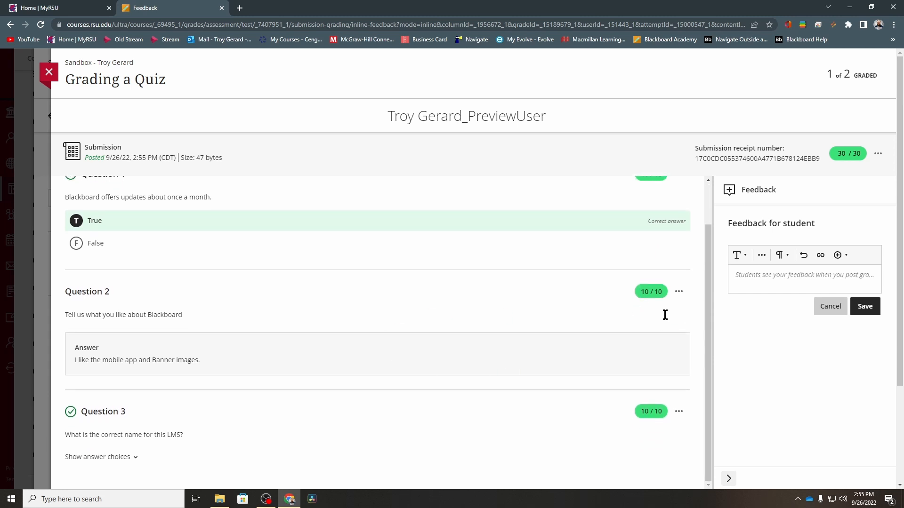
mouse_move(640, 269)
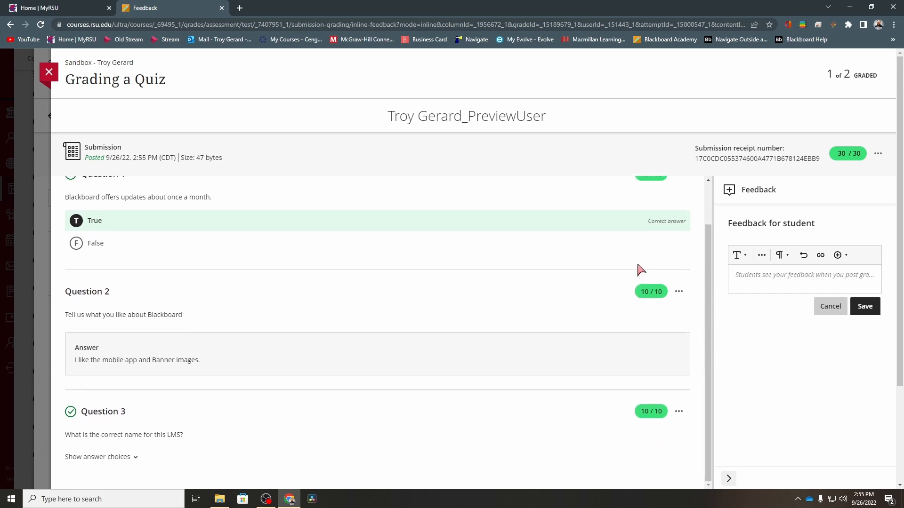
mouse_move(618, 305)
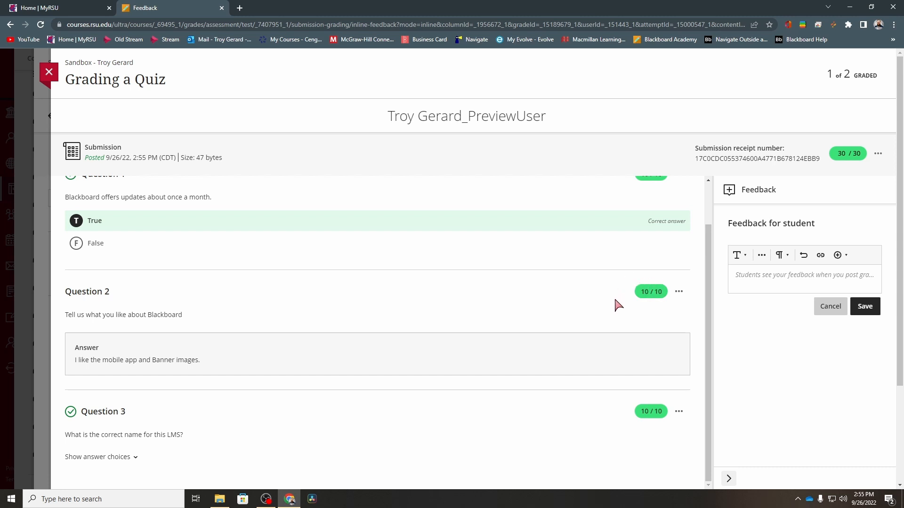
mouse_move(655, 313)
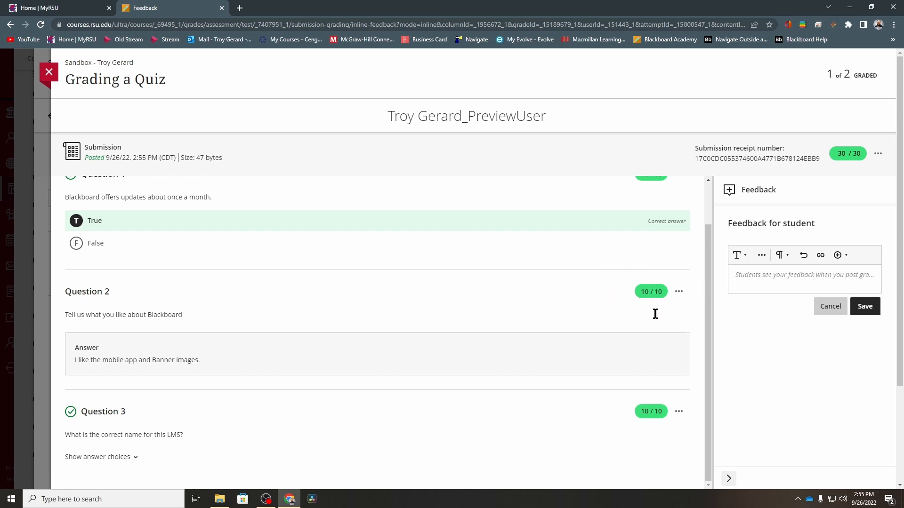
mouse_move(465, 329)
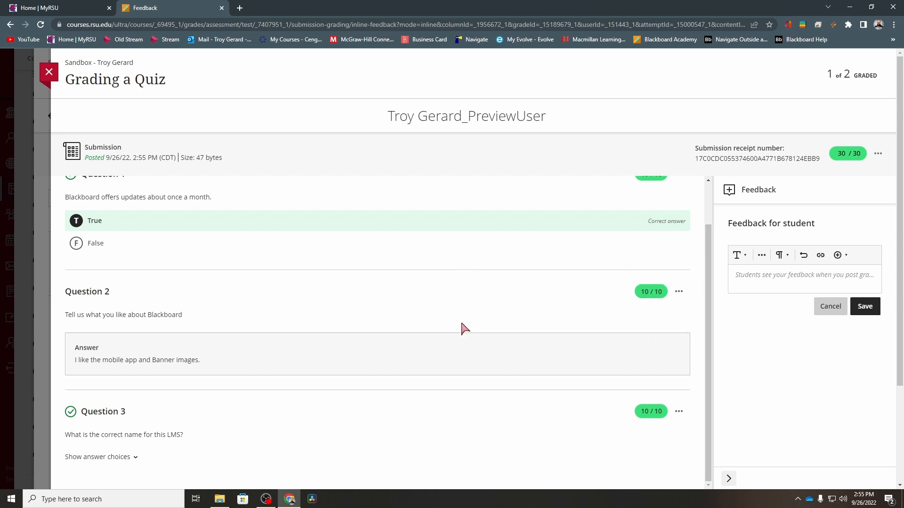
mouse_move(476, 313)
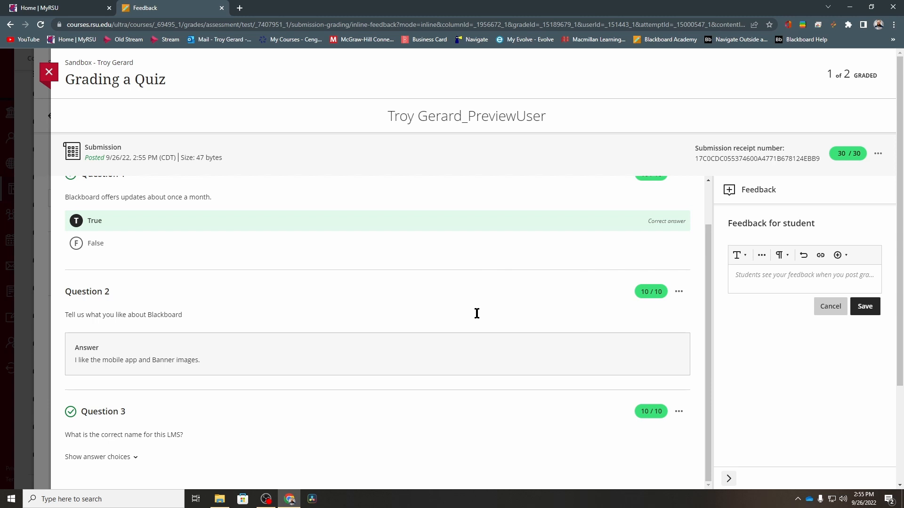
mouse_move(554, 313)
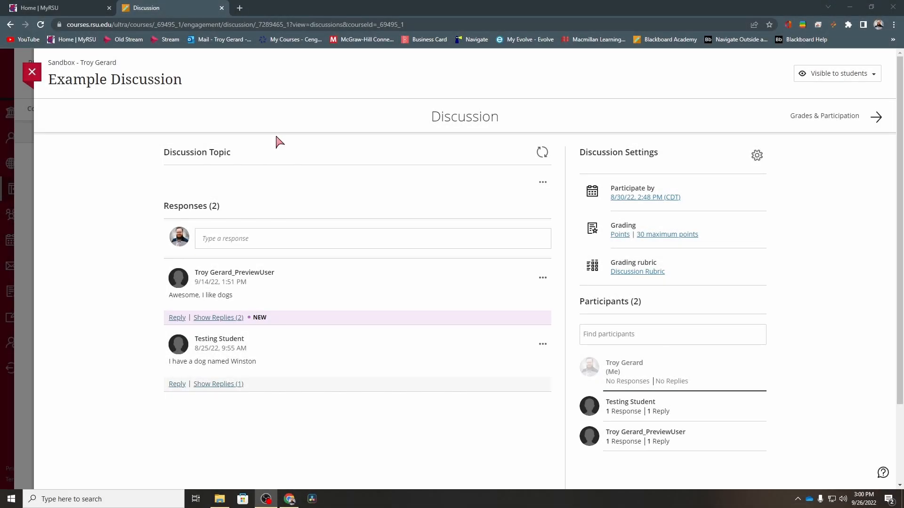
Show the two replies under the preview user's first response in Example Discussion
click(217, 317)
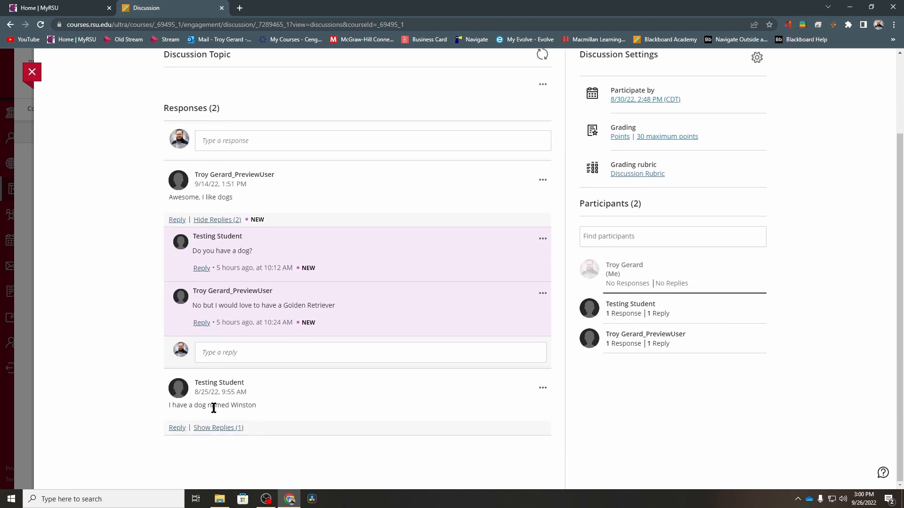
click(218, 428)
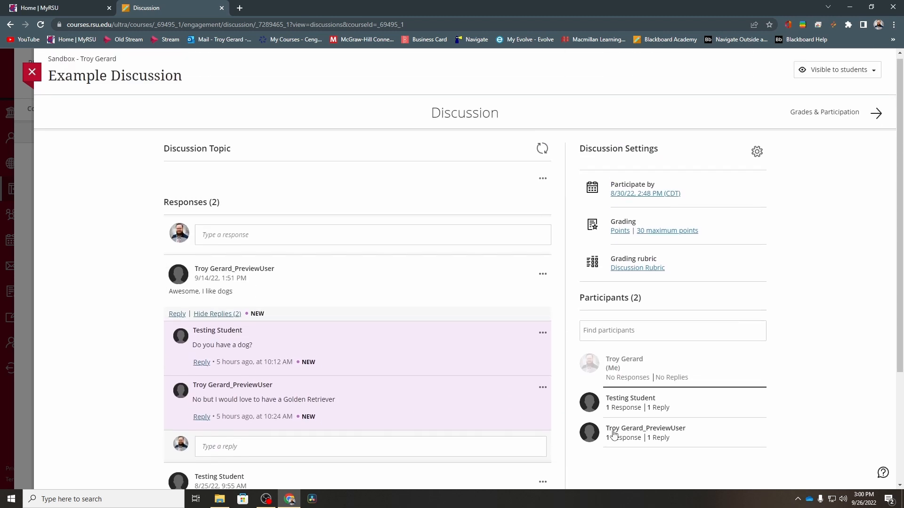
mouse_move(686, 460)
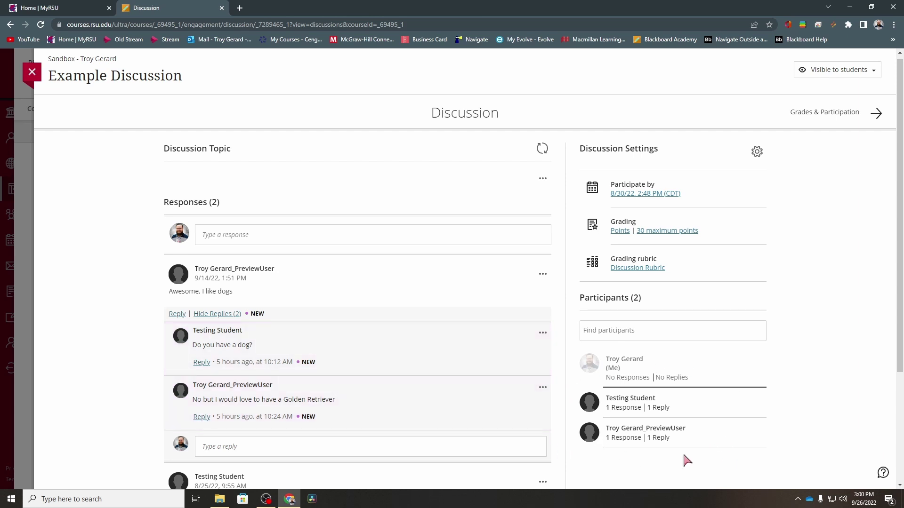
mouse_move(633, 271)
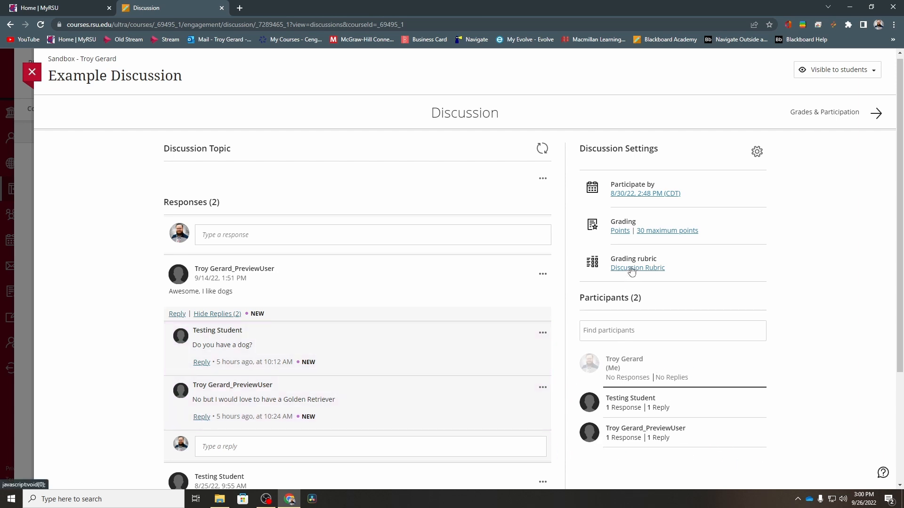
mouse_move(828, 129)
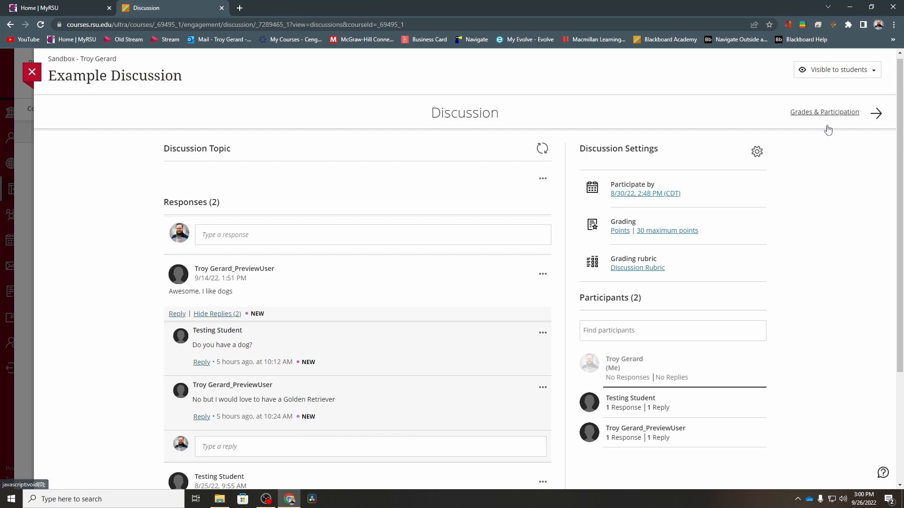
View the Grades & Participation overview: 2 of 2 participating, one grade still to post
click(823, 112)
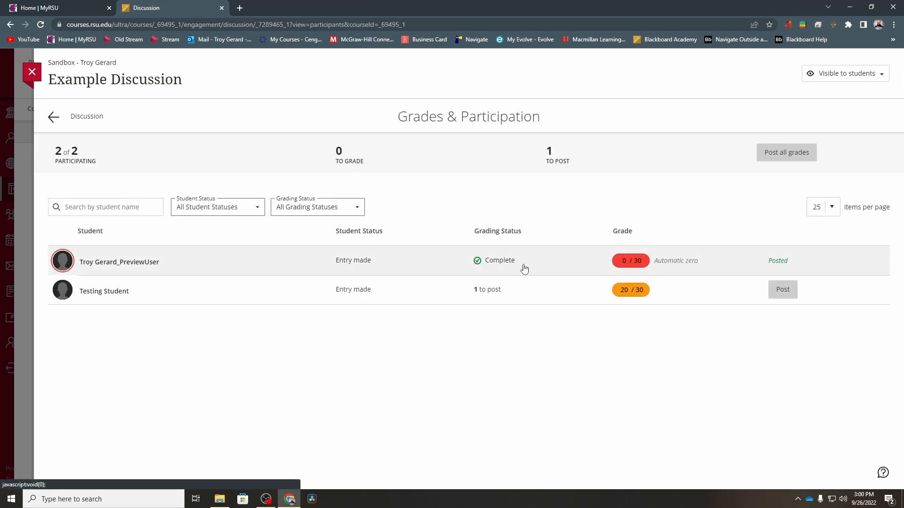
mouse_move(687, 271)
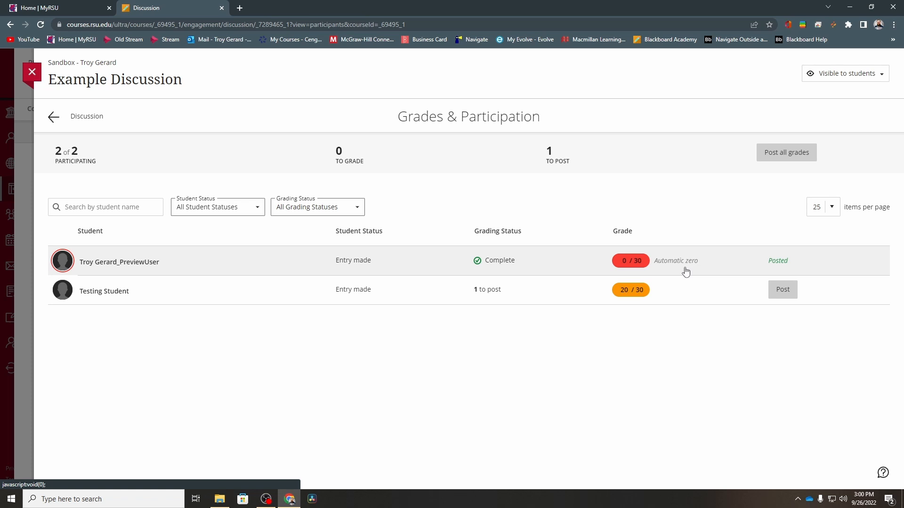
mouse_move(129, 305)
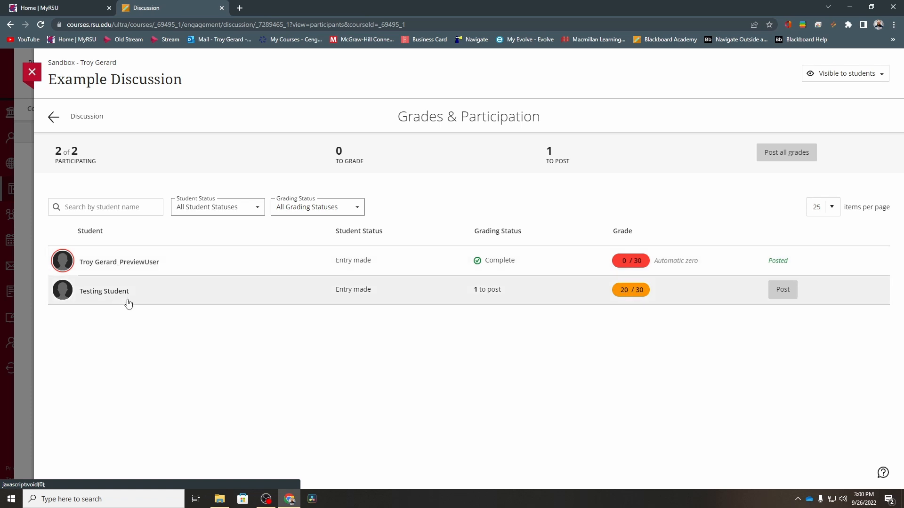
mouse_move(648, 286)
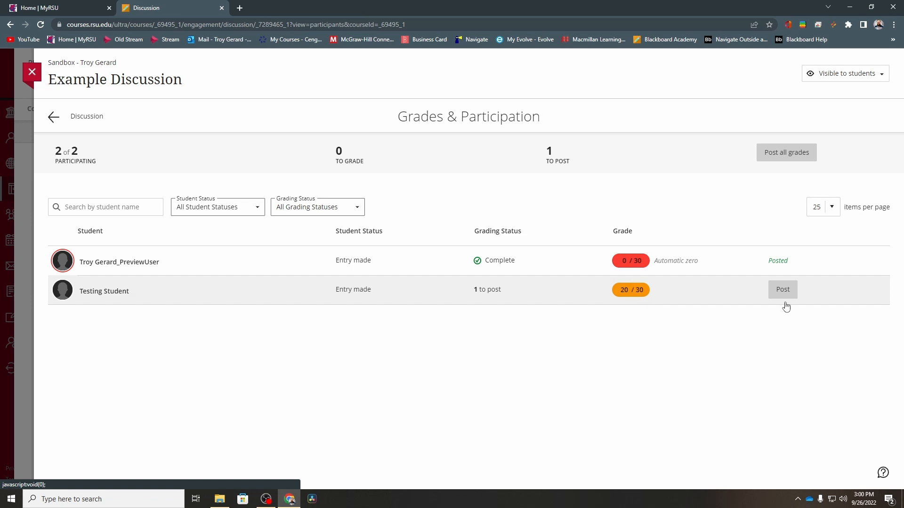
mouse_move(783, 294)
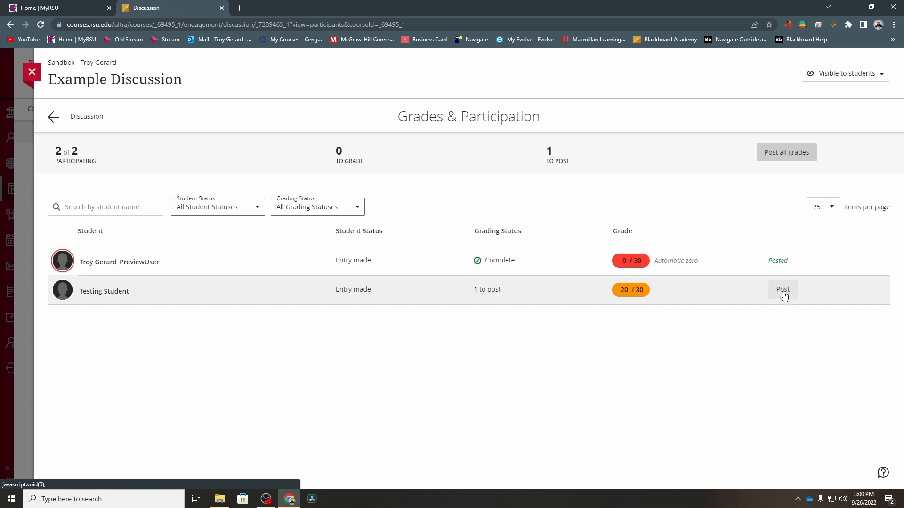
mouse_move(430, 294)
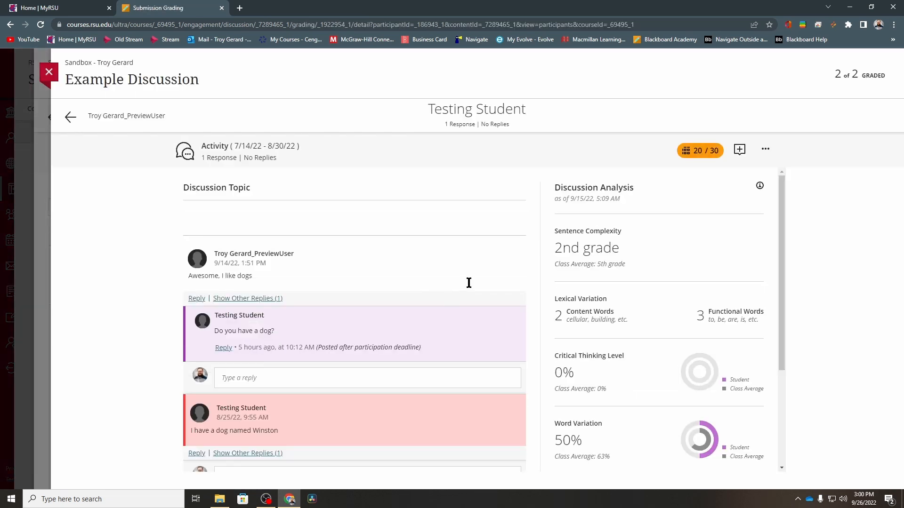
Review Testing Student's submission page with its 20/30 grade and discussion analysis
scroll(down, 3)
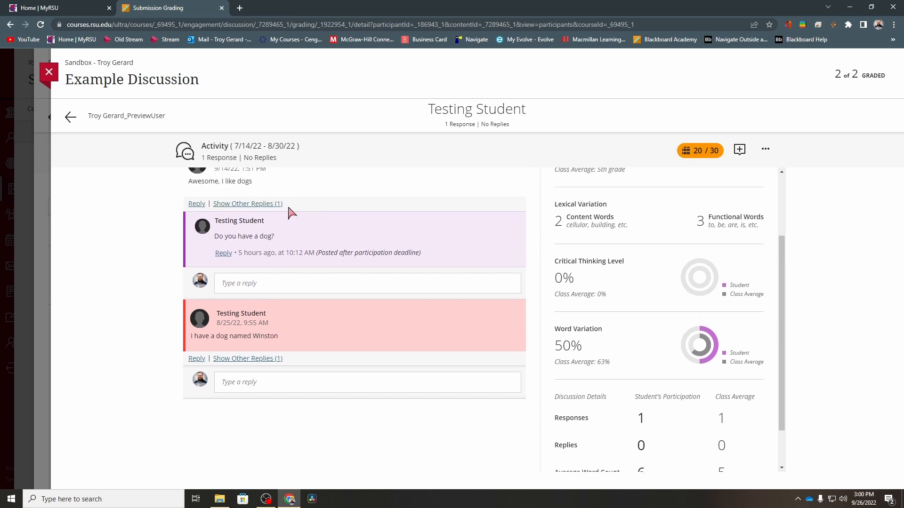
mouse_move(292, 233)
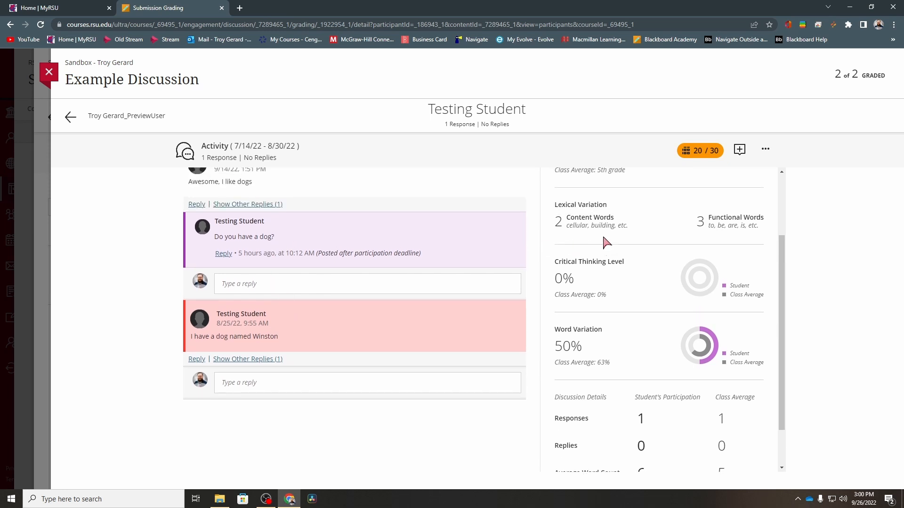
mouse_move(622, 349)
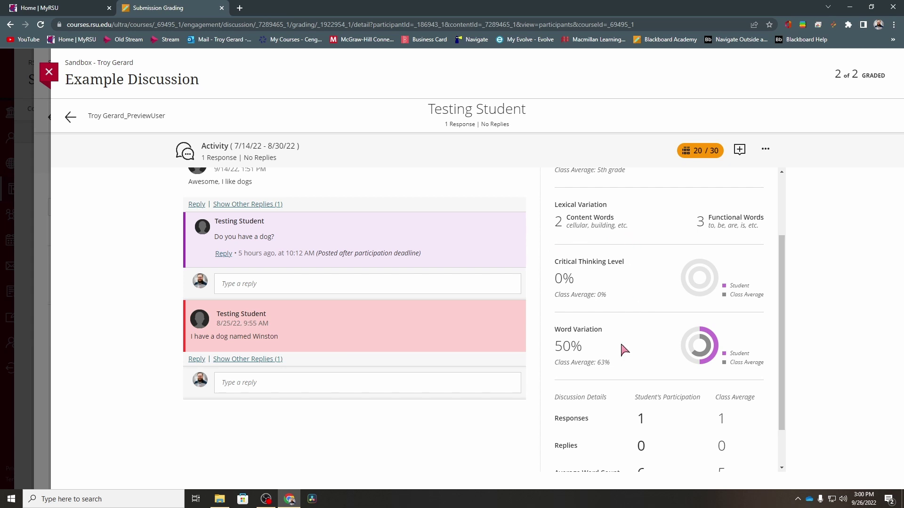
scroll(up, 3)
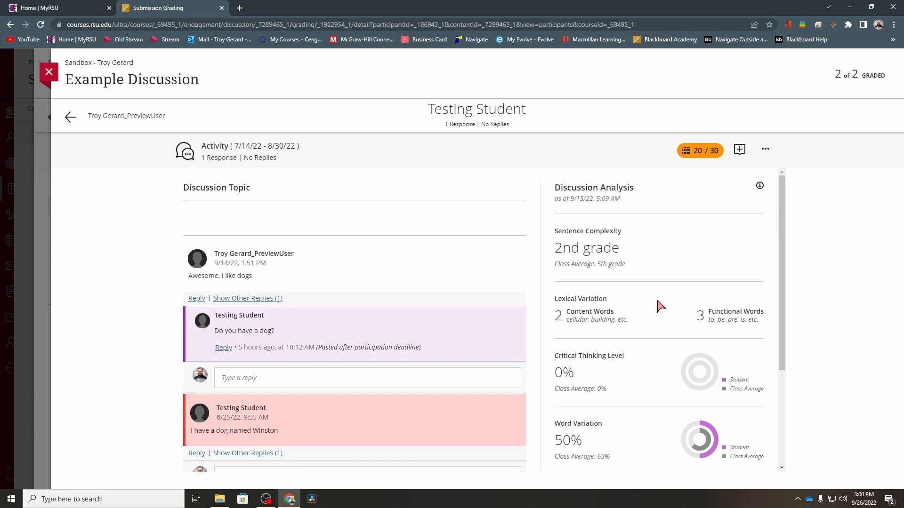
mouse_move(408, 332)
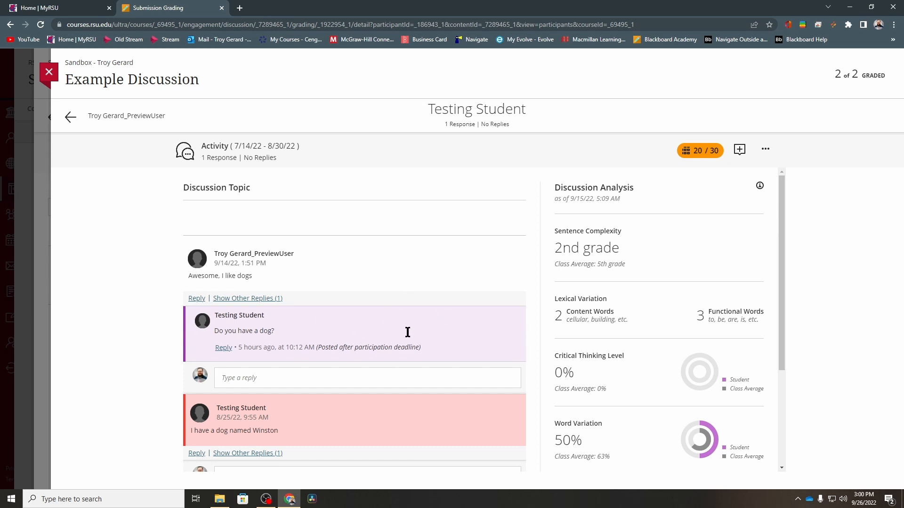
mouse_move(623, 204)
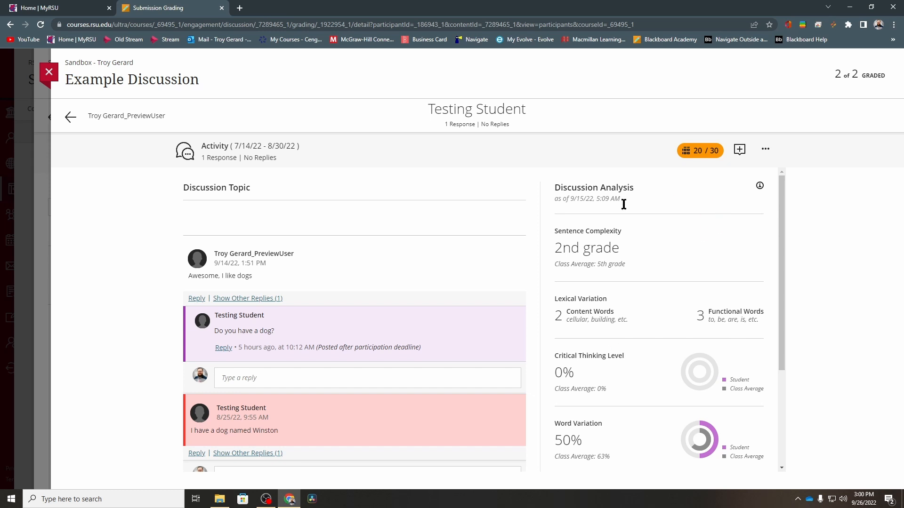
mouse_move(638, 192)
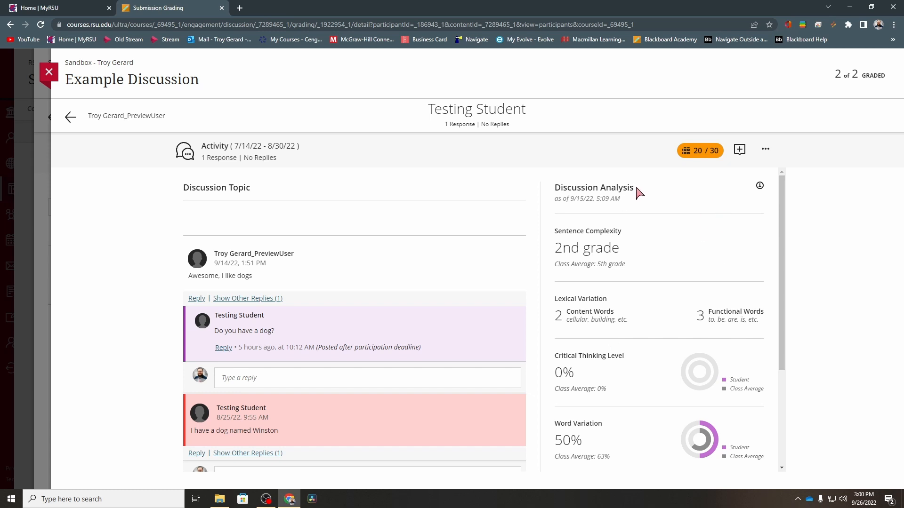
mouse_move(647, 247)
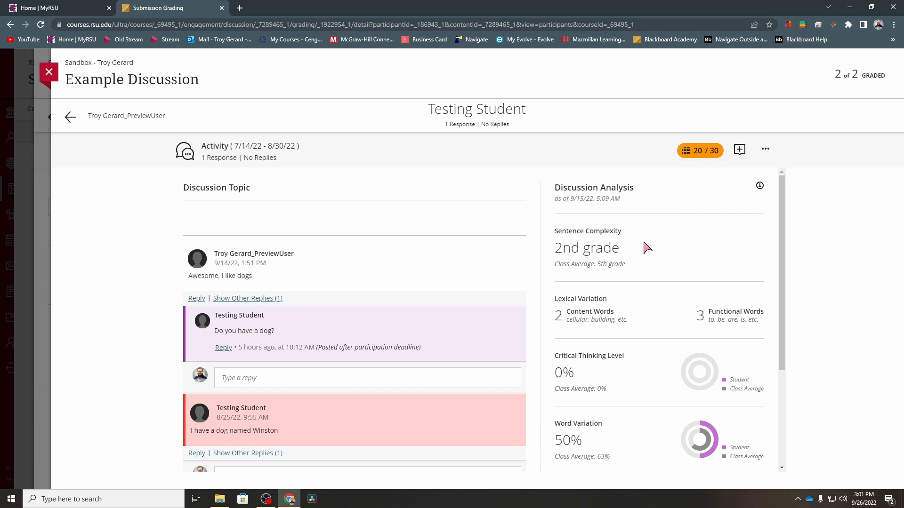
mouse_move(682, 205)
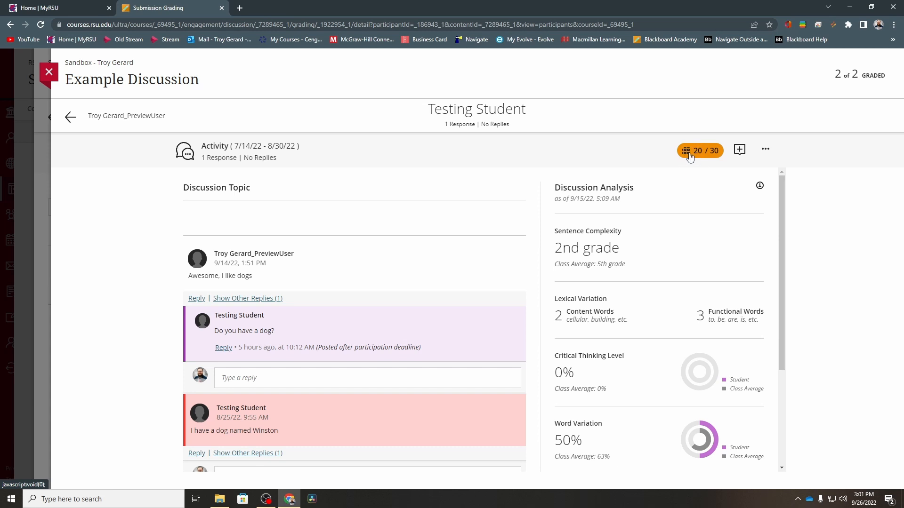
Show Rubric Details from the 20/30 grade pill, where the grade reads an overridden 23/30
click(699, 150)
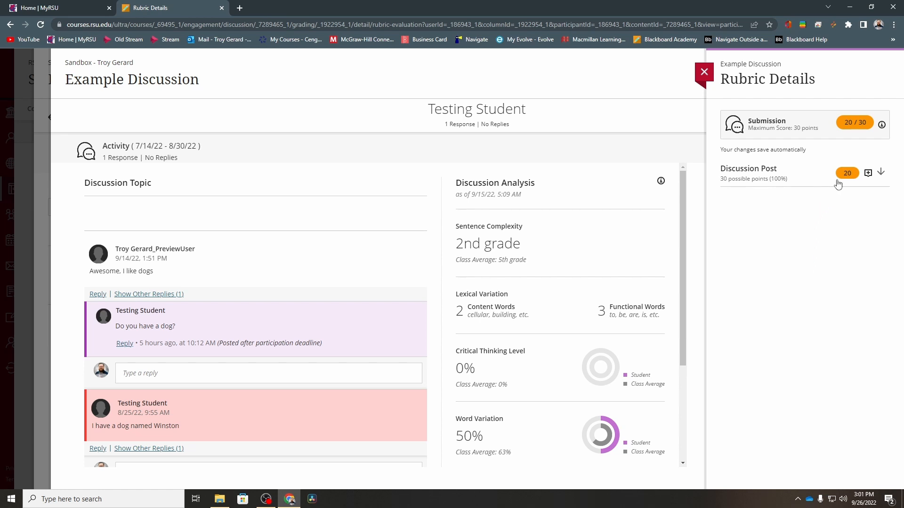
click(855, 122)
text(23)
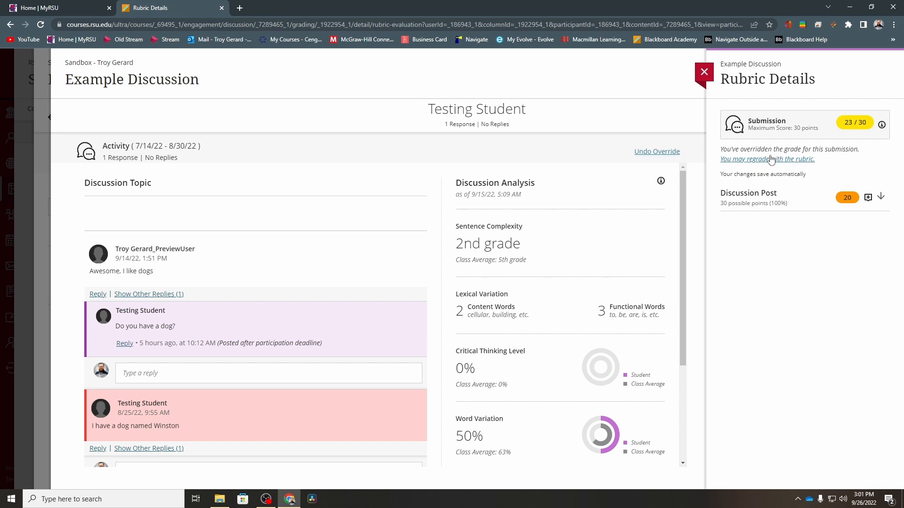
mouse_move(743, 174)
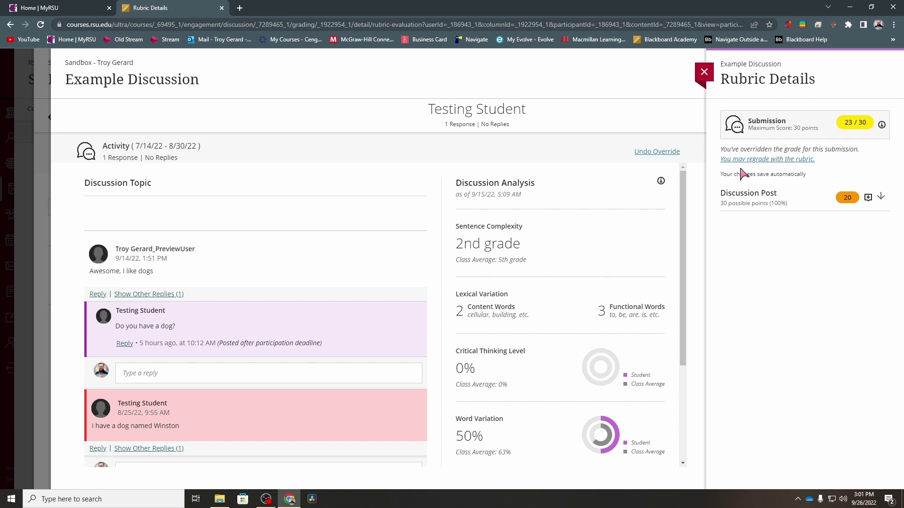
mouse_move(745, 171)
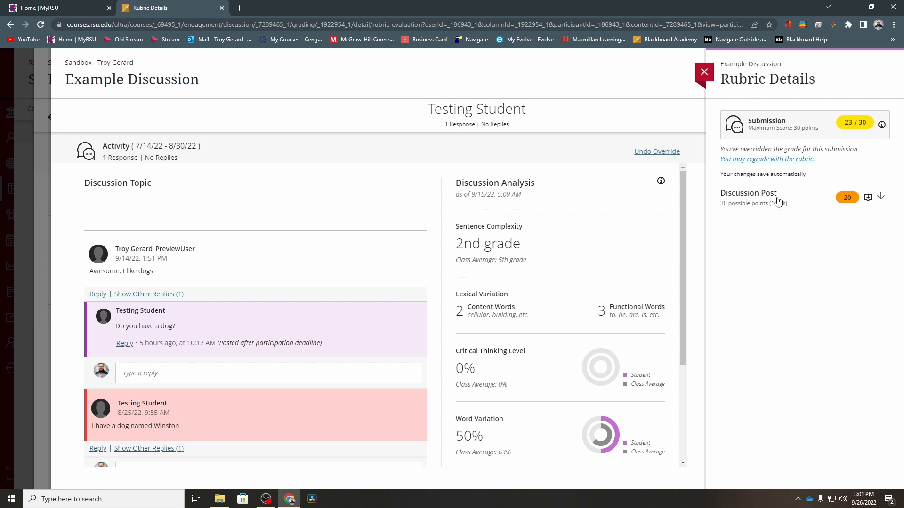
mouse_move(756, 230)
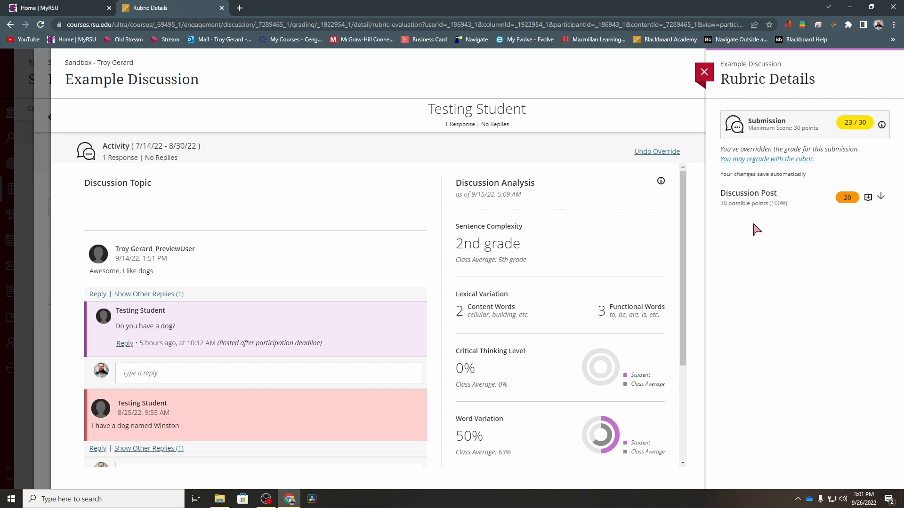
click(880, 197)
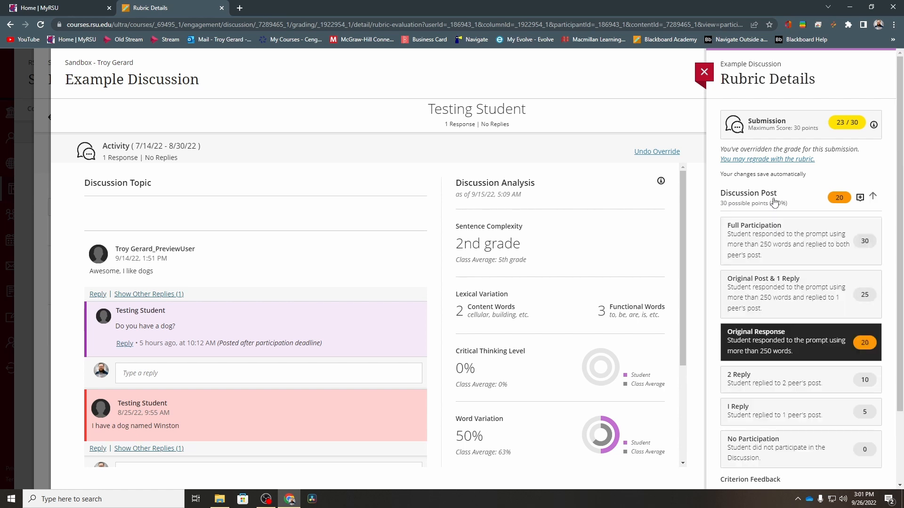
scroll(down, 3)
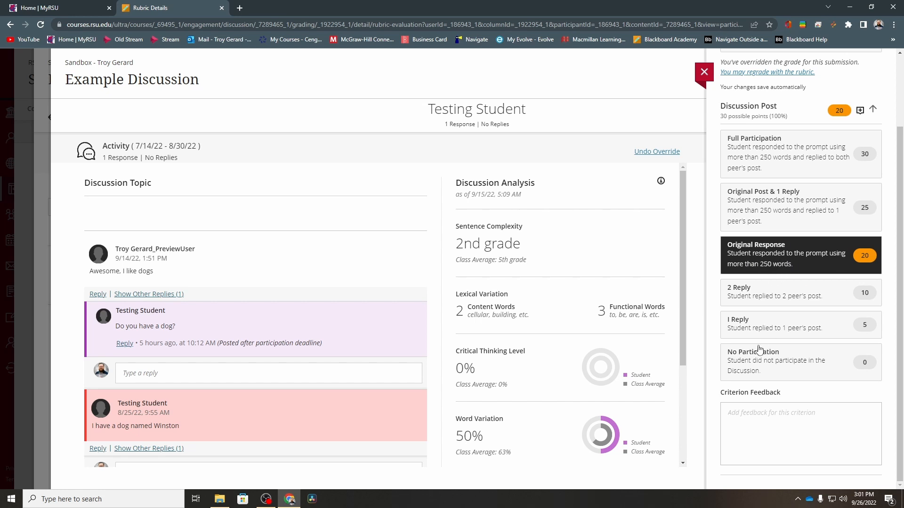
mouse_move(799, 260)
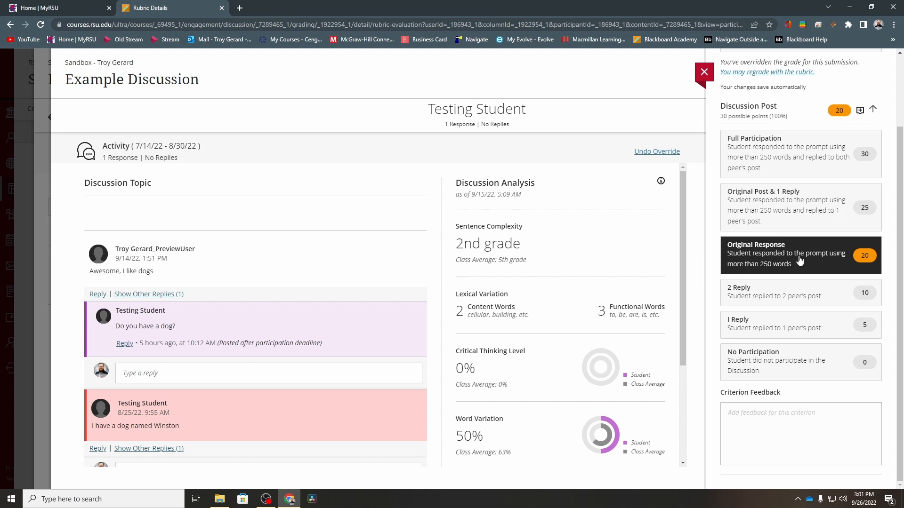
mouse_move(795, 257)
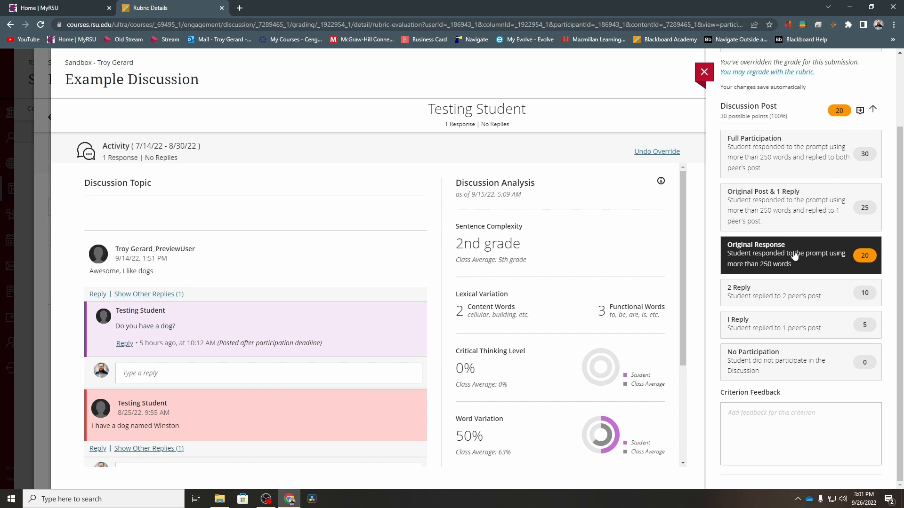
scroll(up, 3)
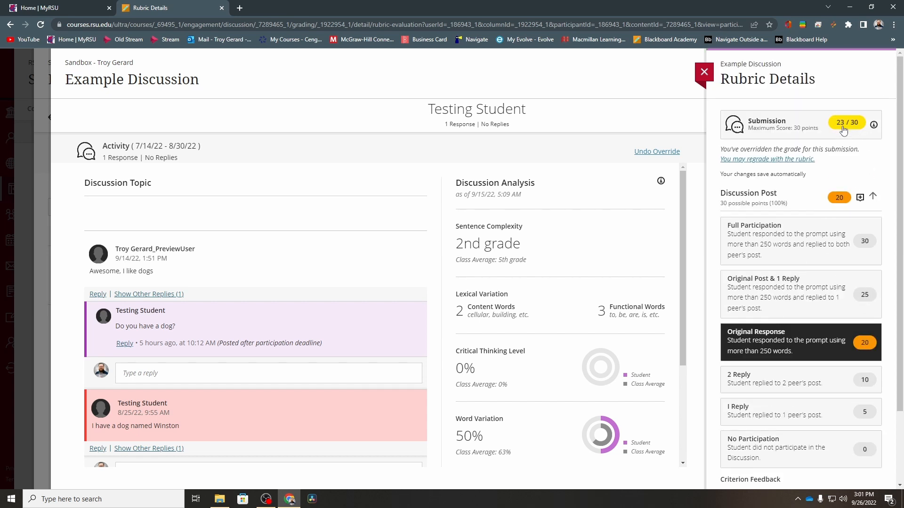
mouse_move(805, 165)
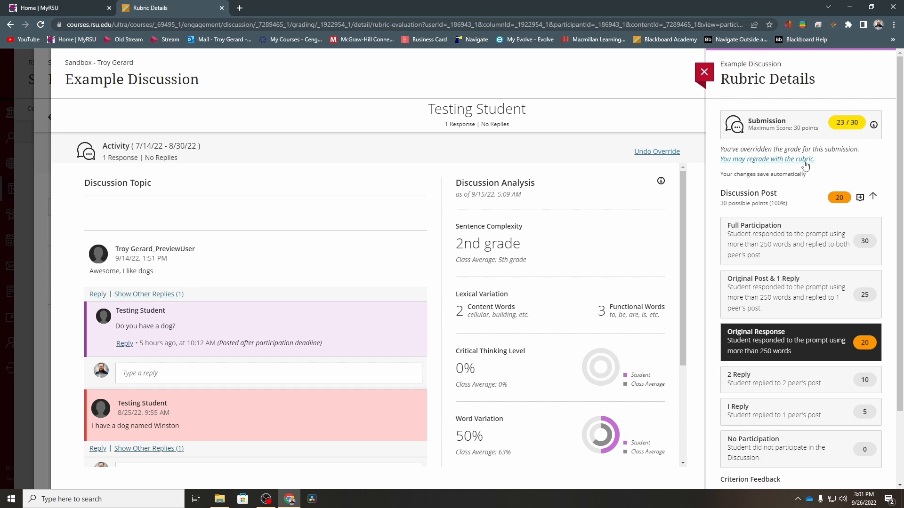
mouse_move(845, 127)
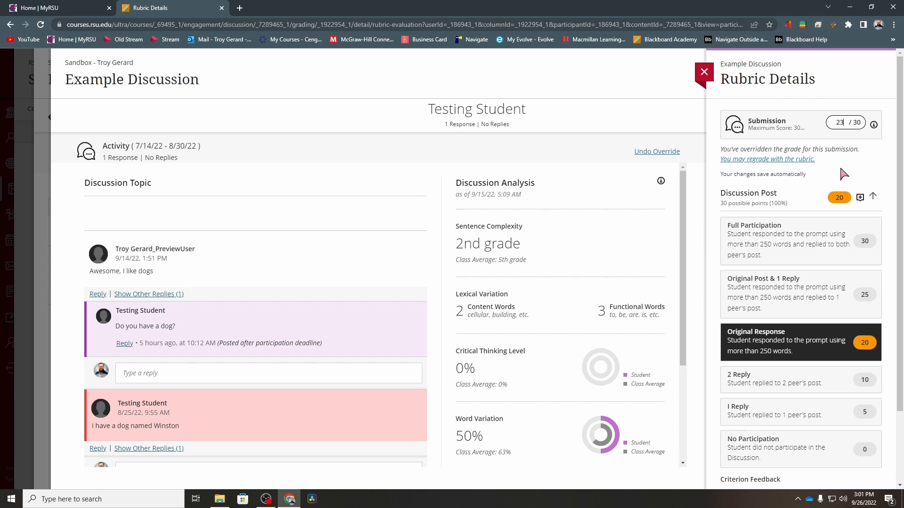
click(874, 197)
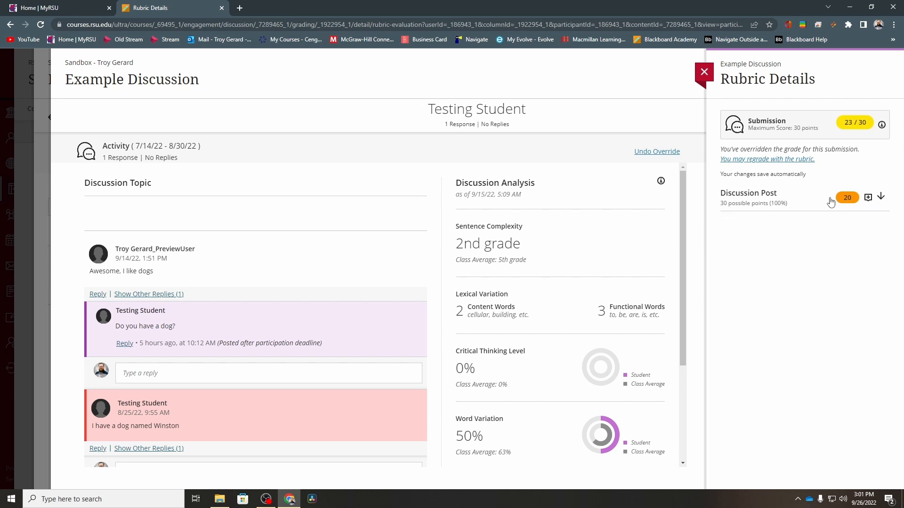
click(880, 197)
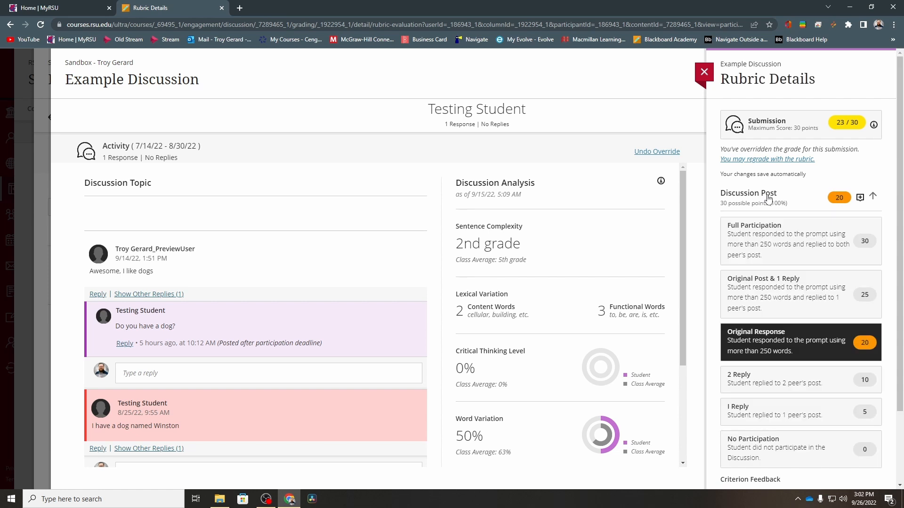
mouse_move(787, 295)
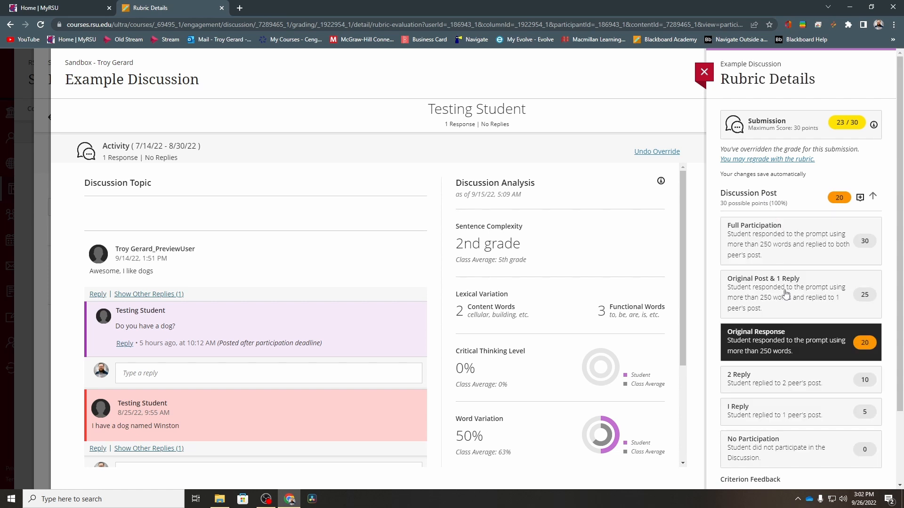
mouse_move(782, 318)
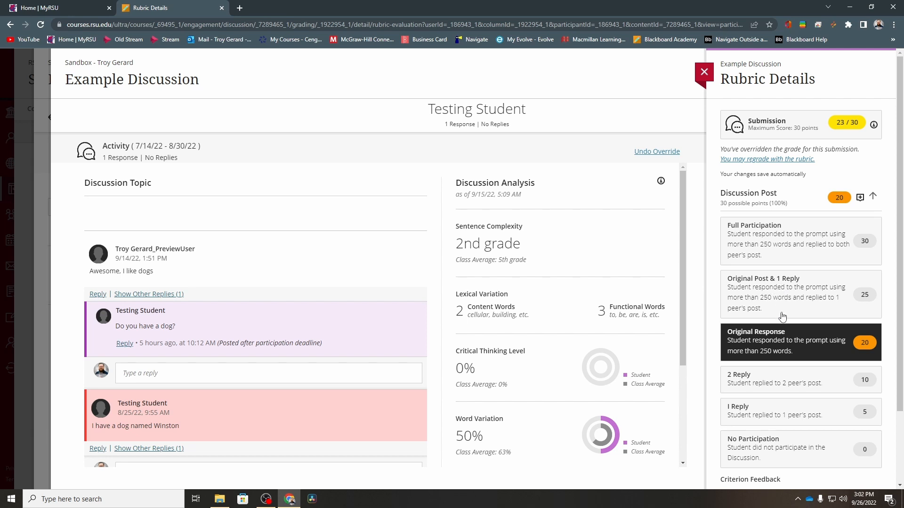
mouse_move(776, 311)
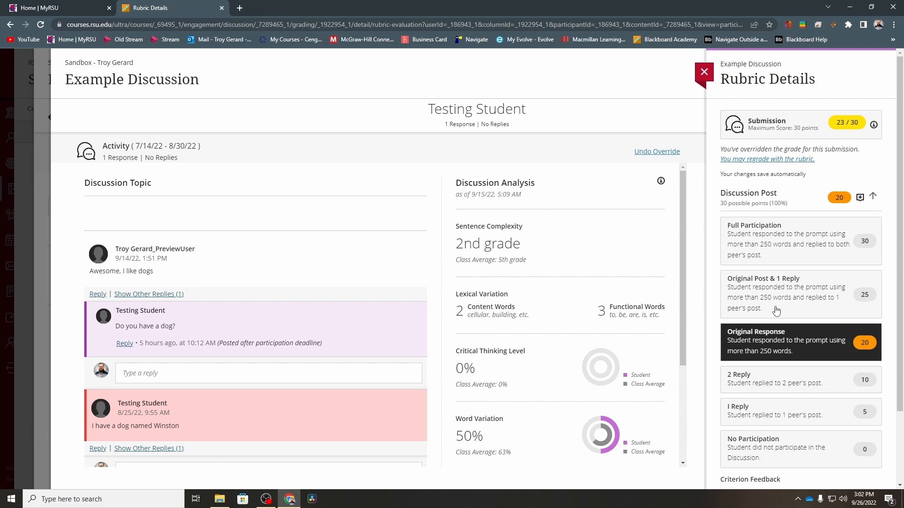
Rate the Discussion Post criterion Original Post & 1 Reply, bringing the grade to 25/30 without override
click(800, 293)
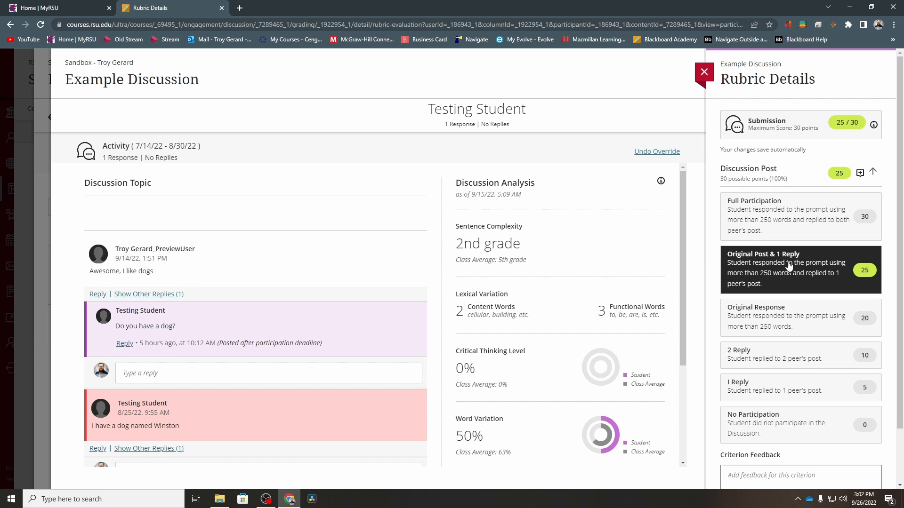
mouse_move(764, 351)
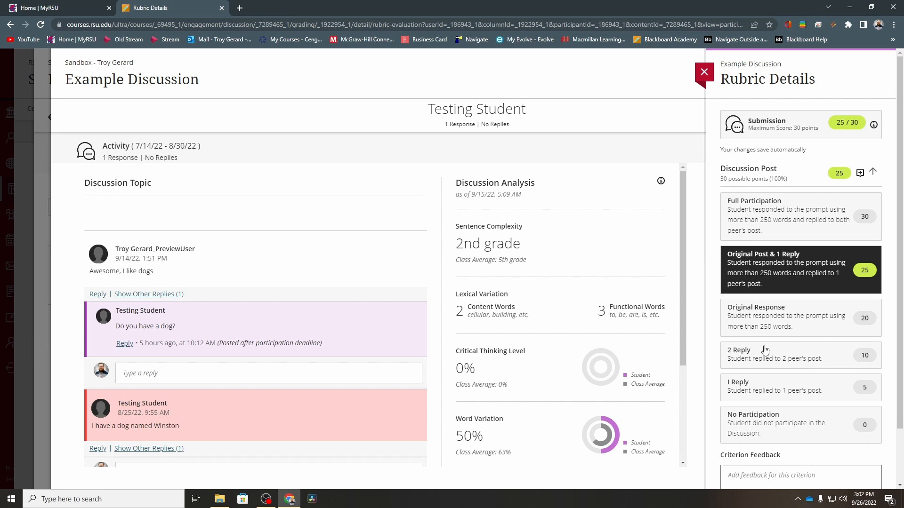
mouse_move(844, 133)
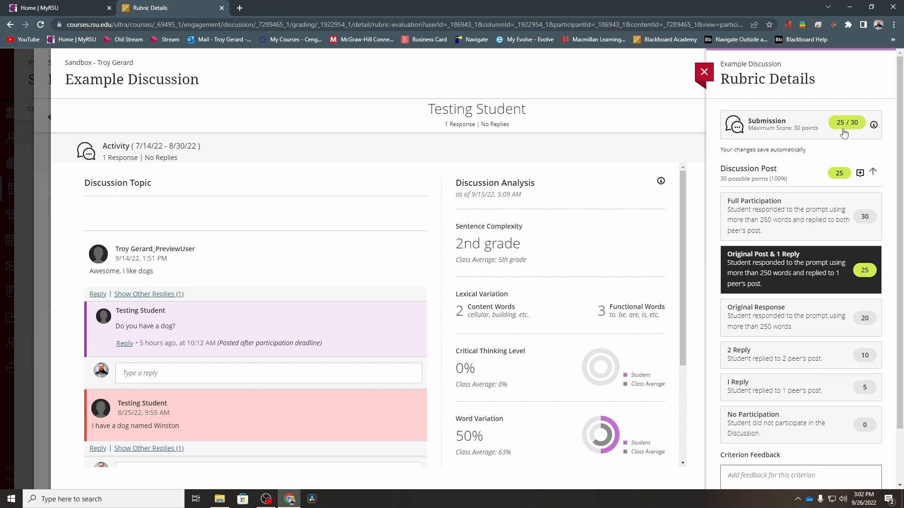
click(846, 122)
text(23)
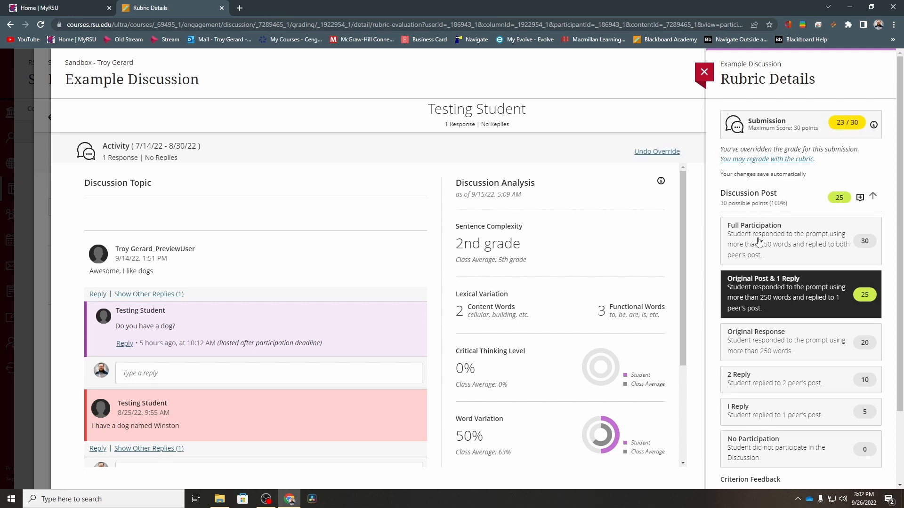
mouse_move(779, 361)
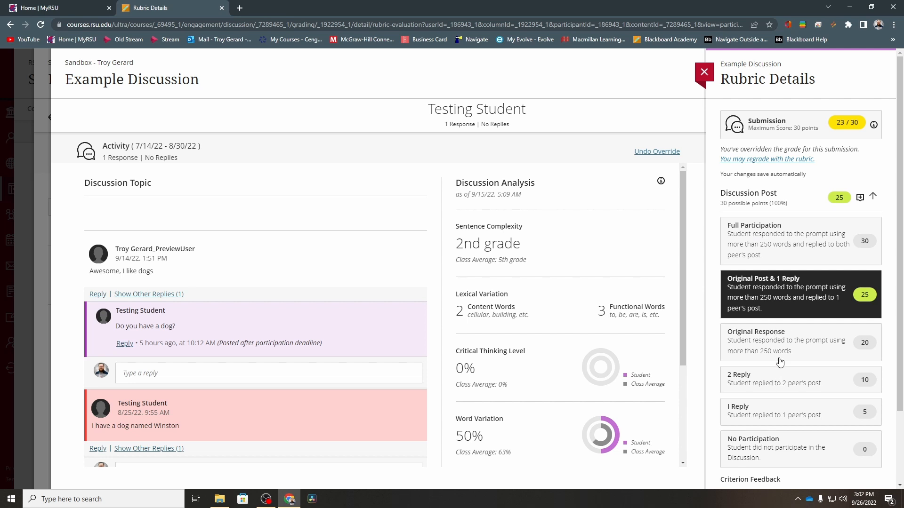
mouse_move(881, 132)
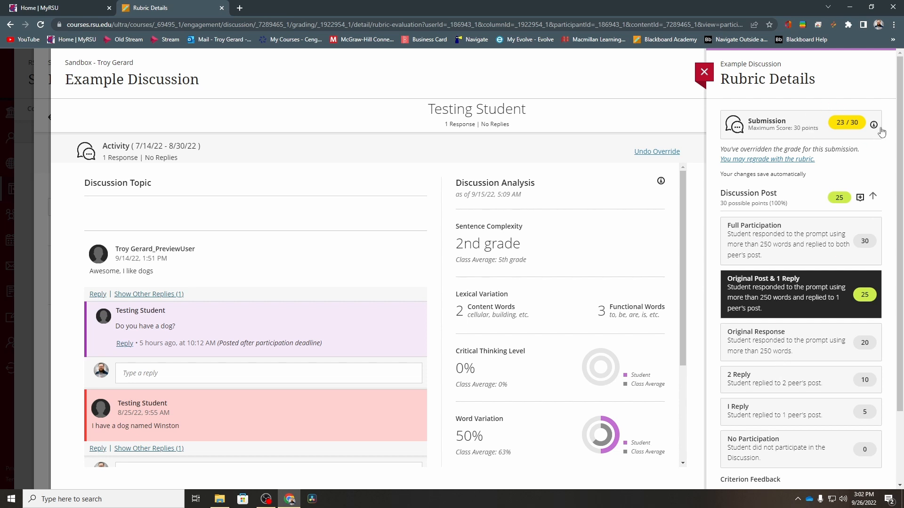
mouse_move(765, 199)
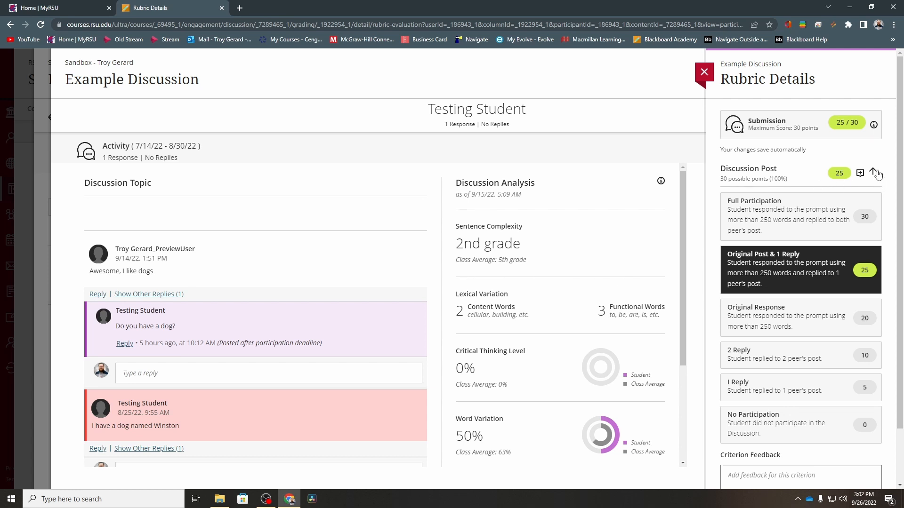
click(877, 173)
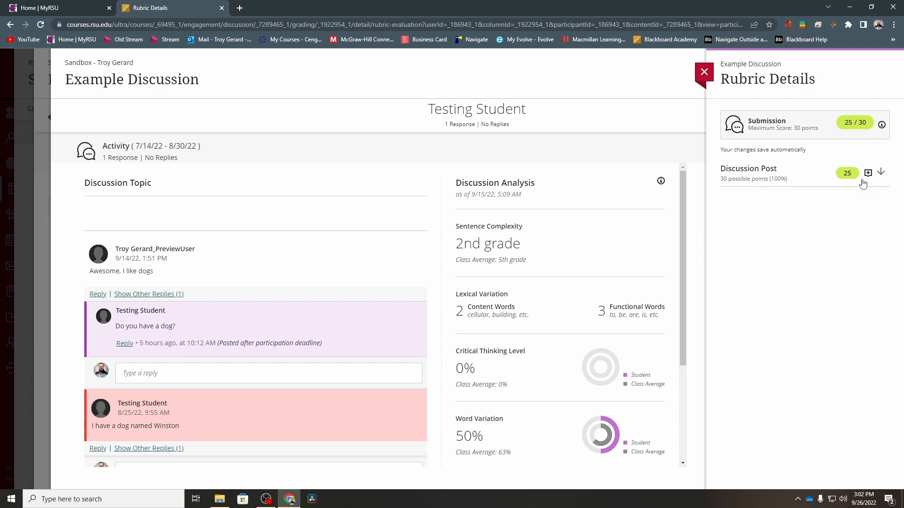
mouse_move(800, 208)
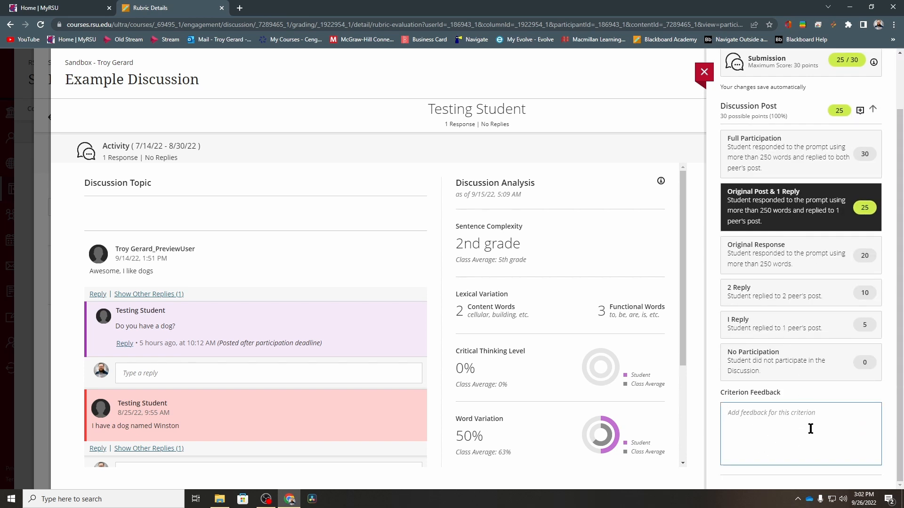
Leave Rubric Details, briefly recheck the Discussion Post levels from the 25/30 pill, and return to the submission
click(705, 71)
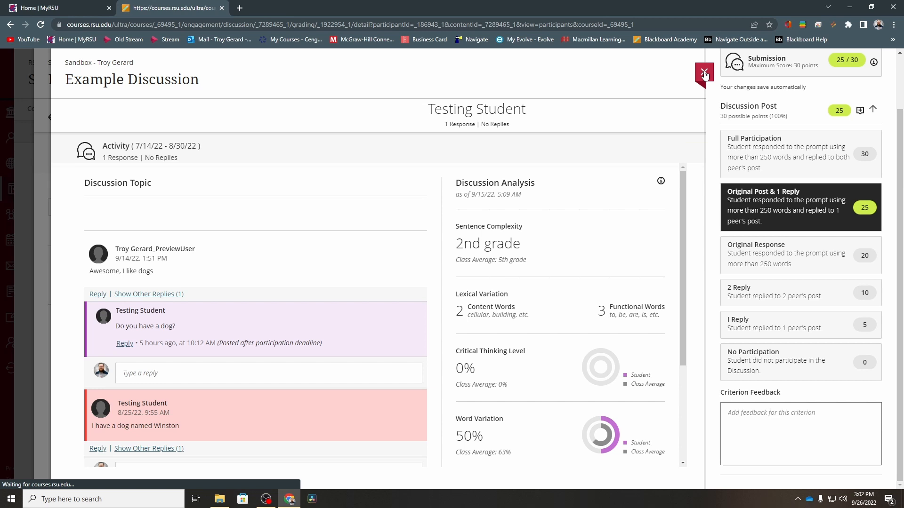
click(704, 71)
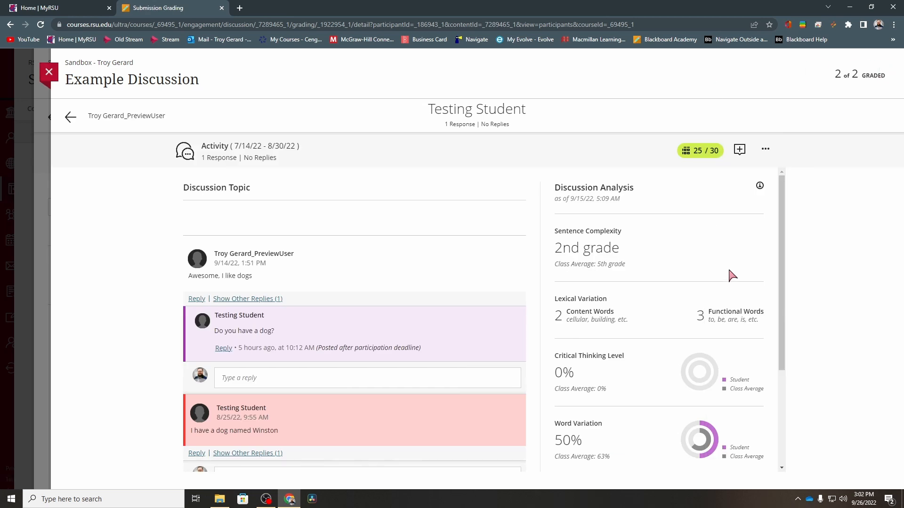
mouse_move(699, 151)
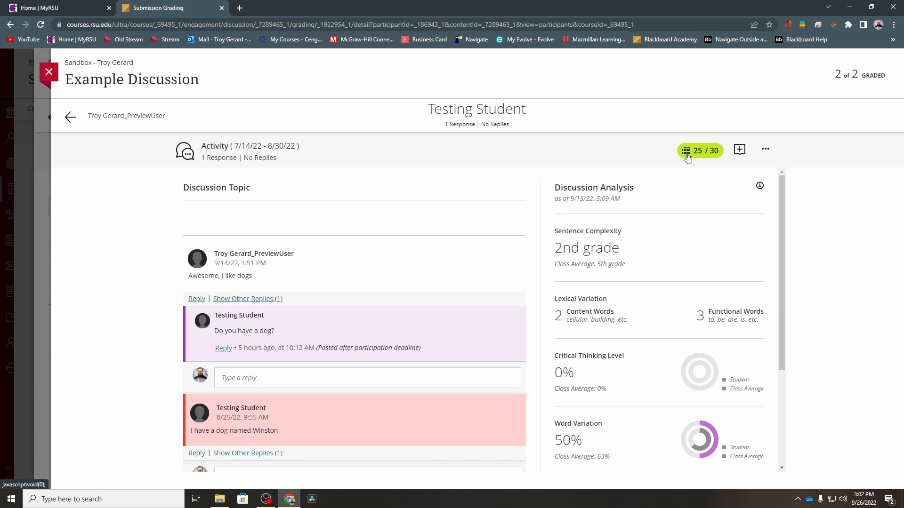
click(699, 150)
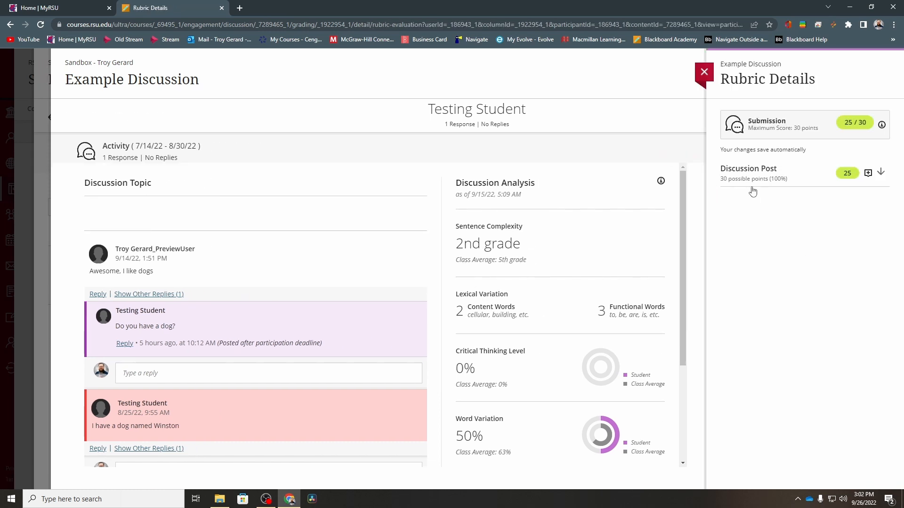
click(880, 173)
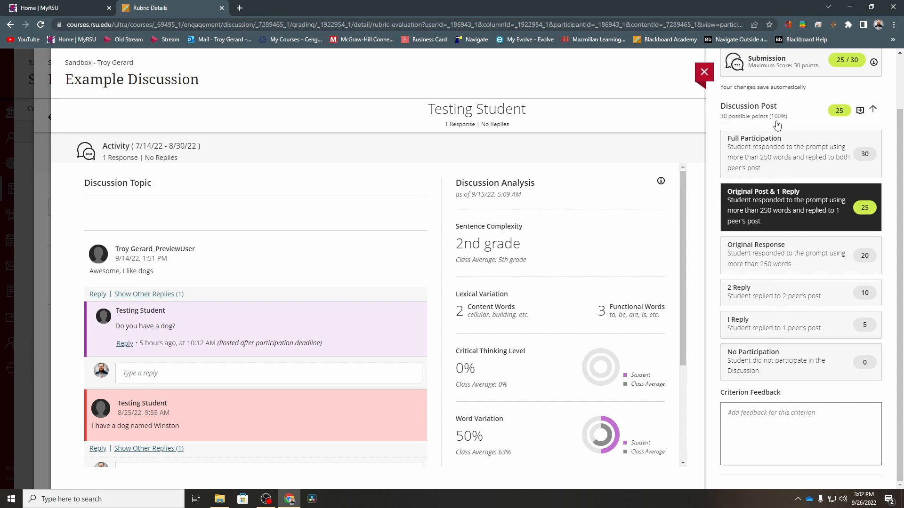
mouse_move(782, 367)
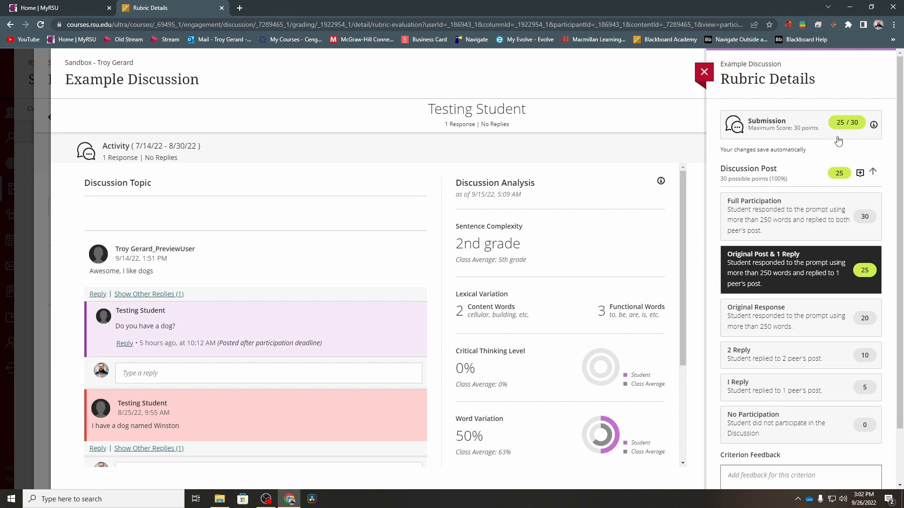
click(704, 72)
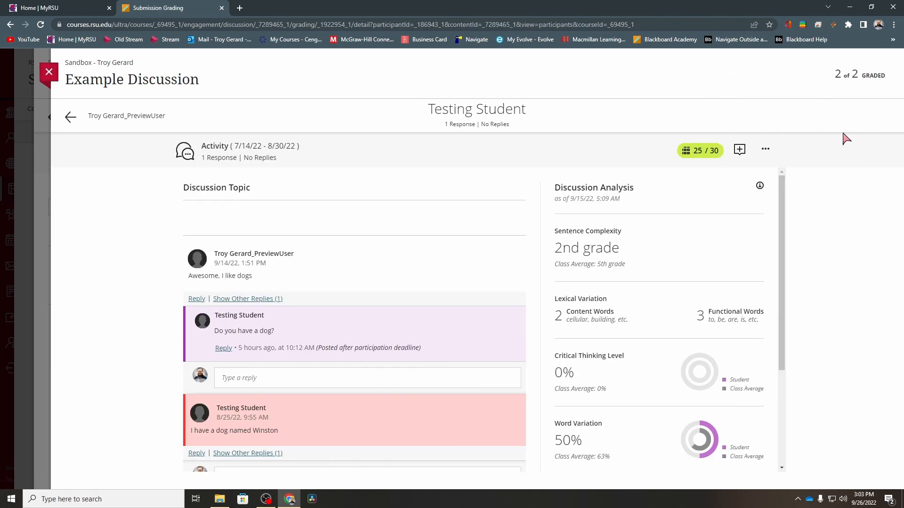
mouse_move(818, 136)
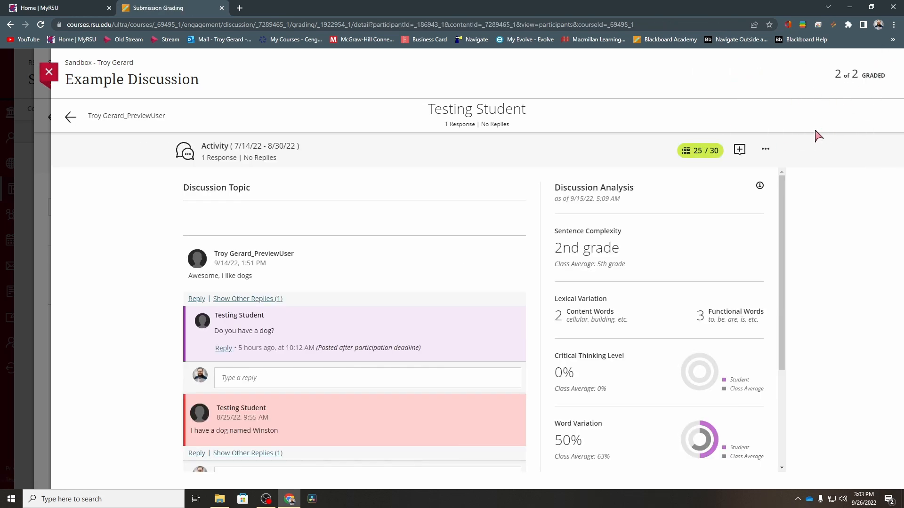